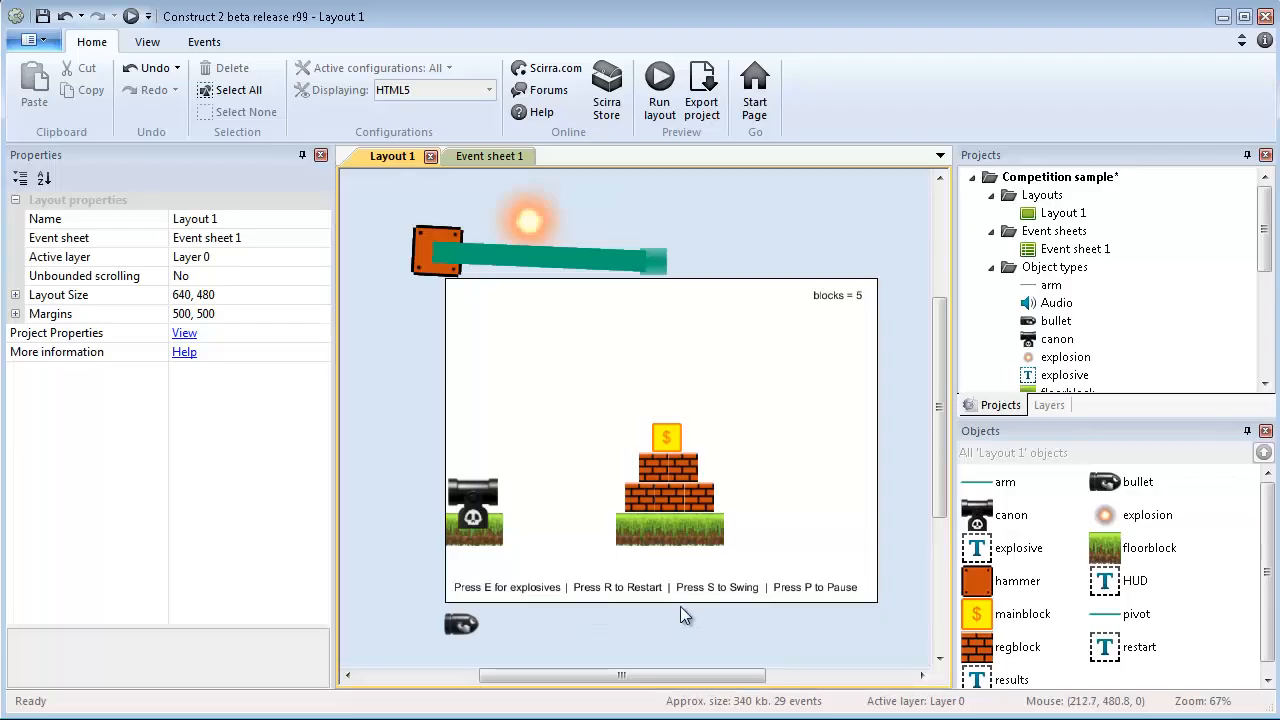
mouse_move(856, 596)
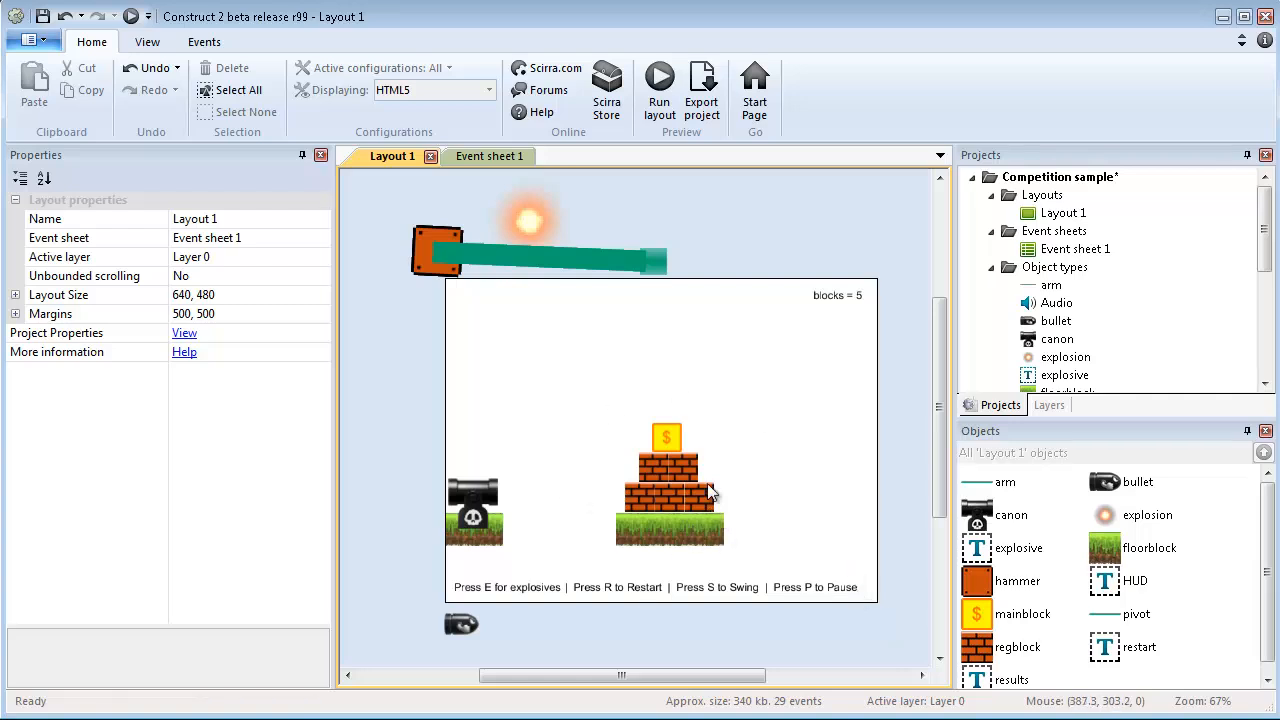
mouse_move(718, 496)
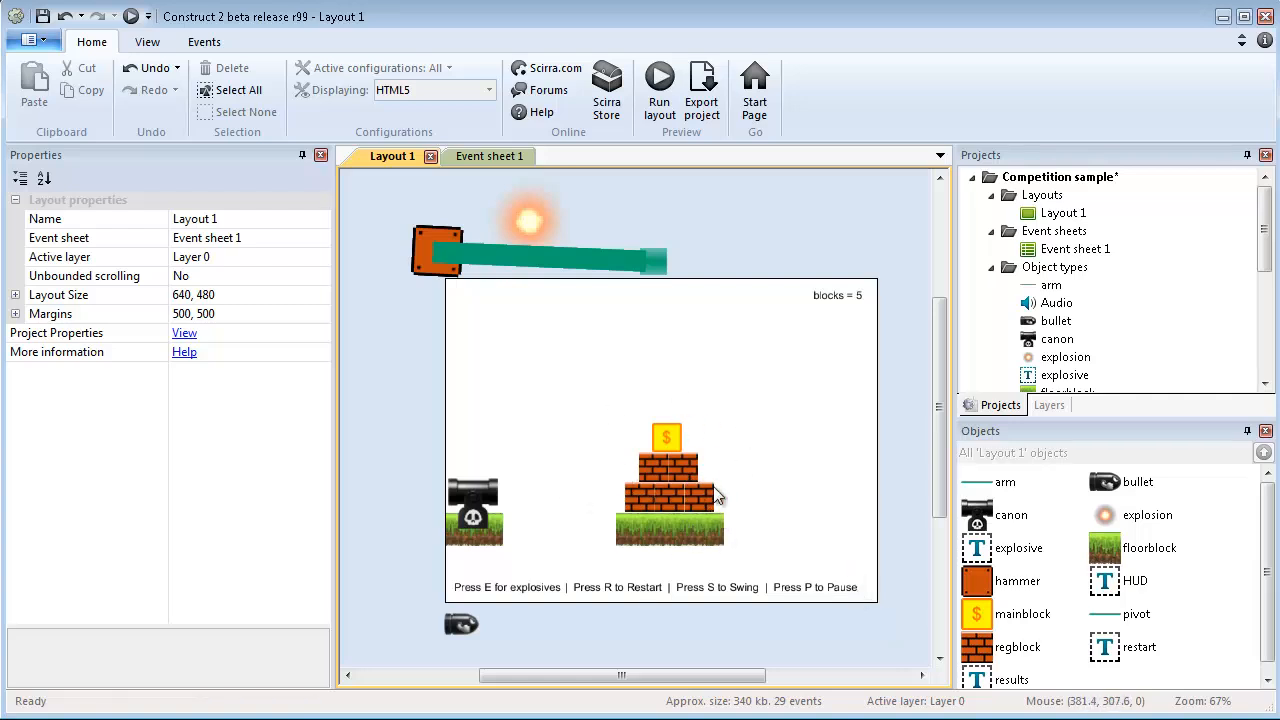
mouse_move(692, 448)
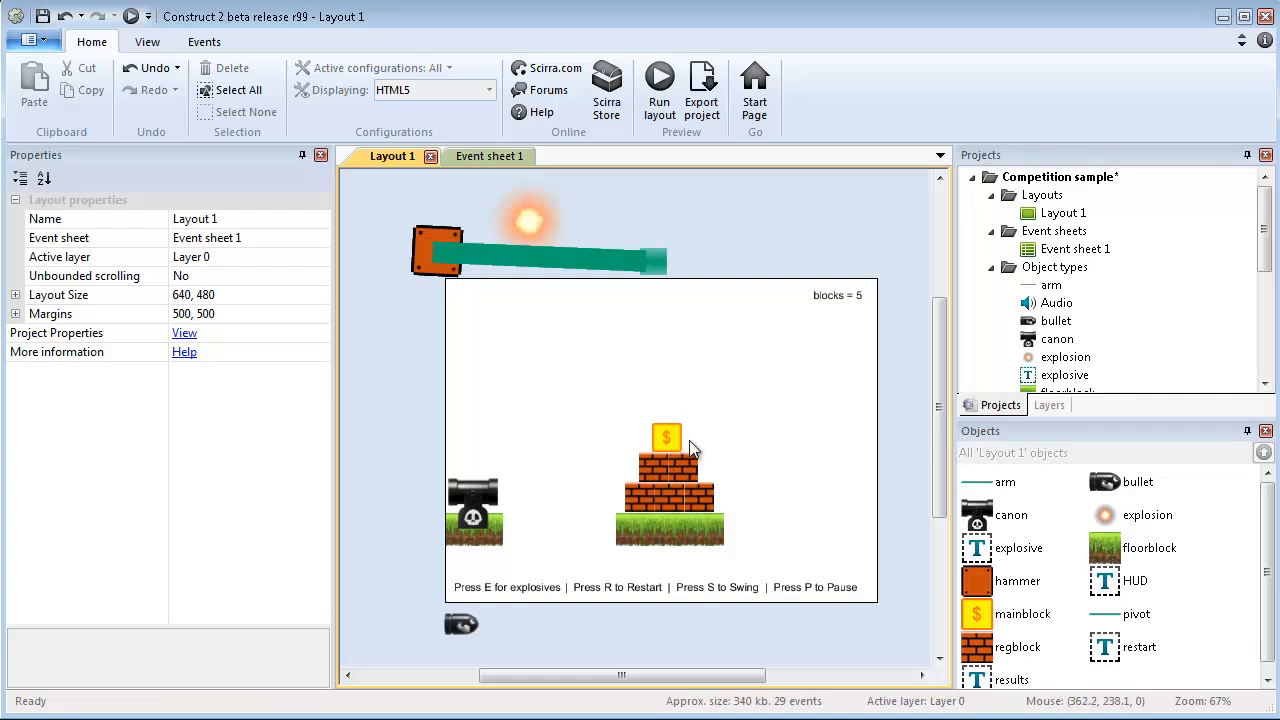
mouse_move(668, 500)
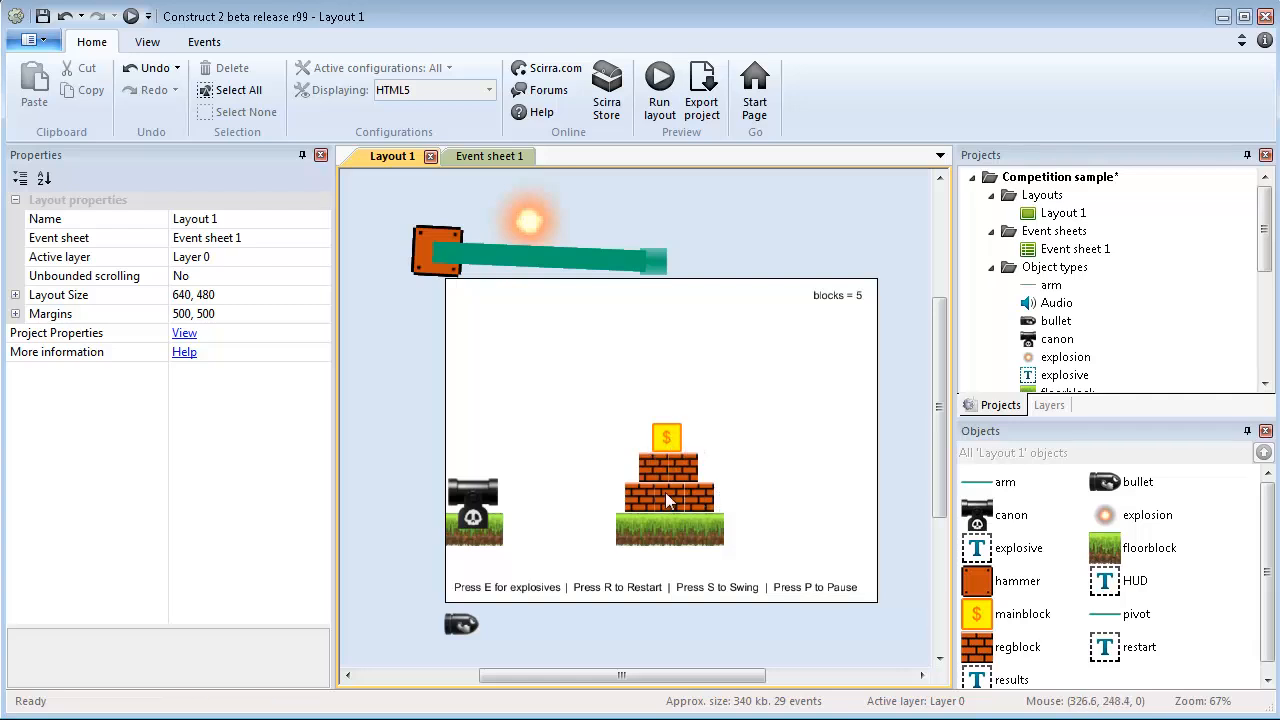
mouse_move(670, 550)
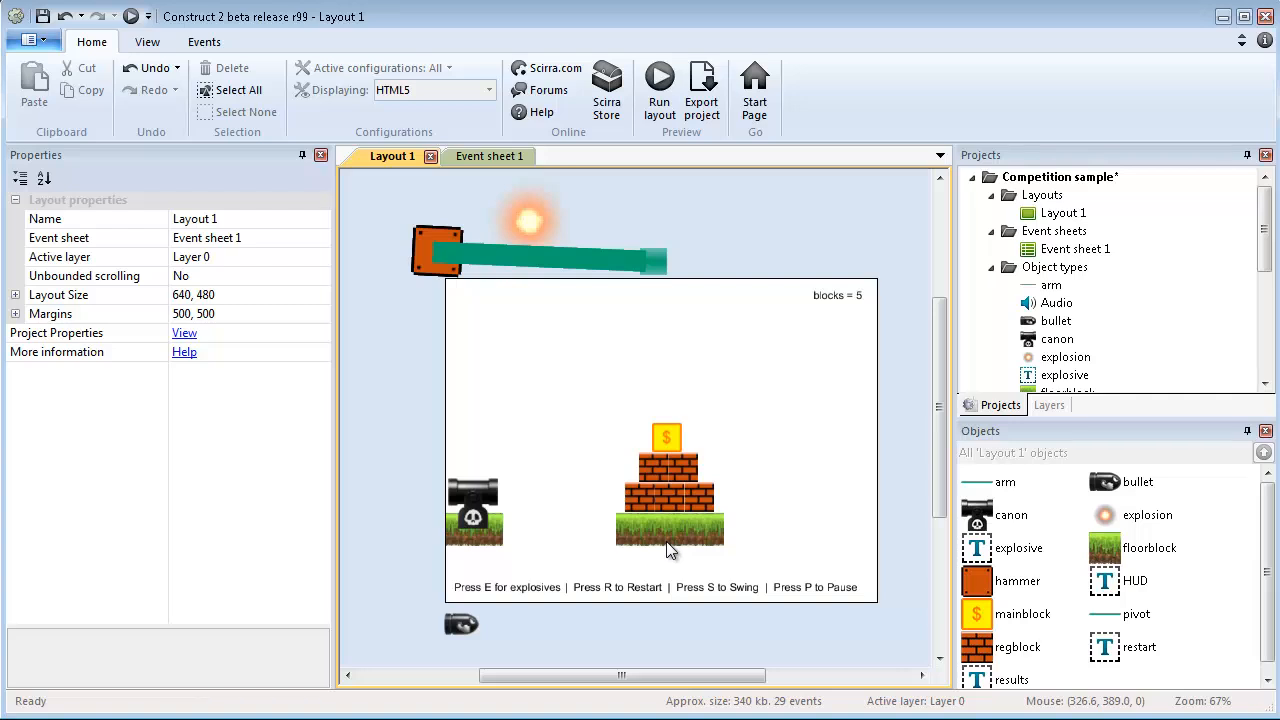
mouse_move(604, 516)
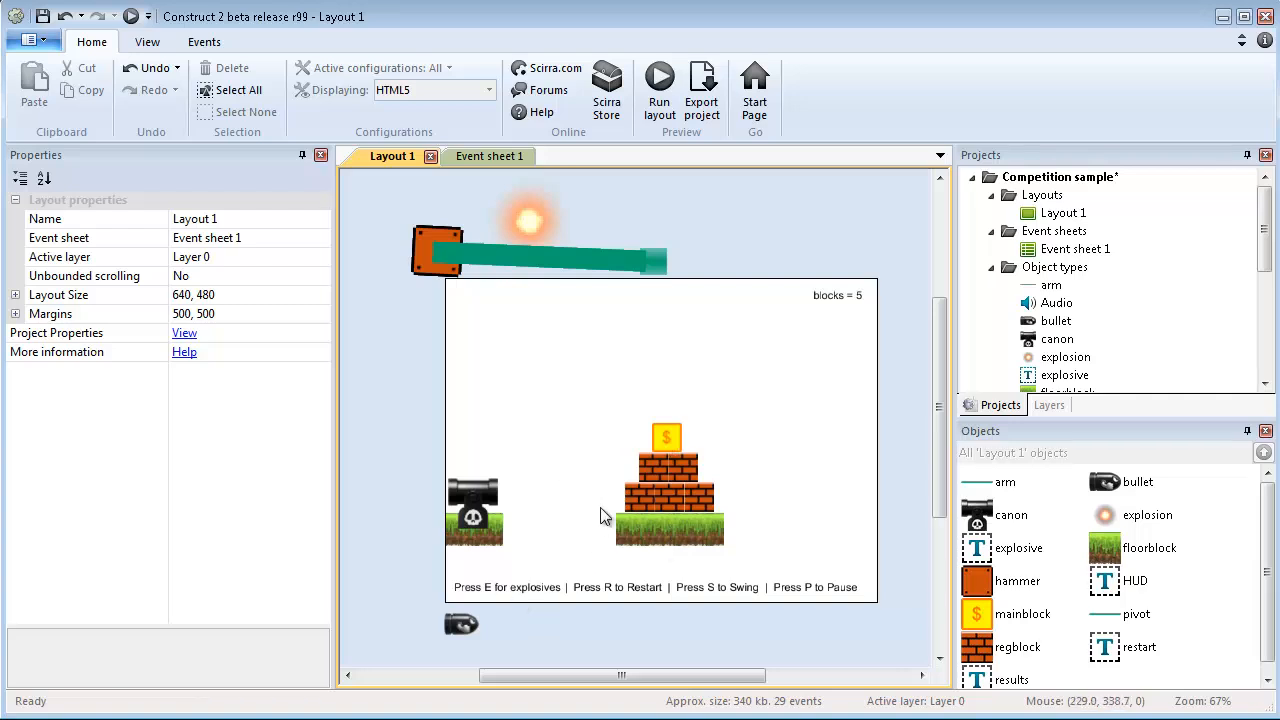
mouse_move(568, 470)
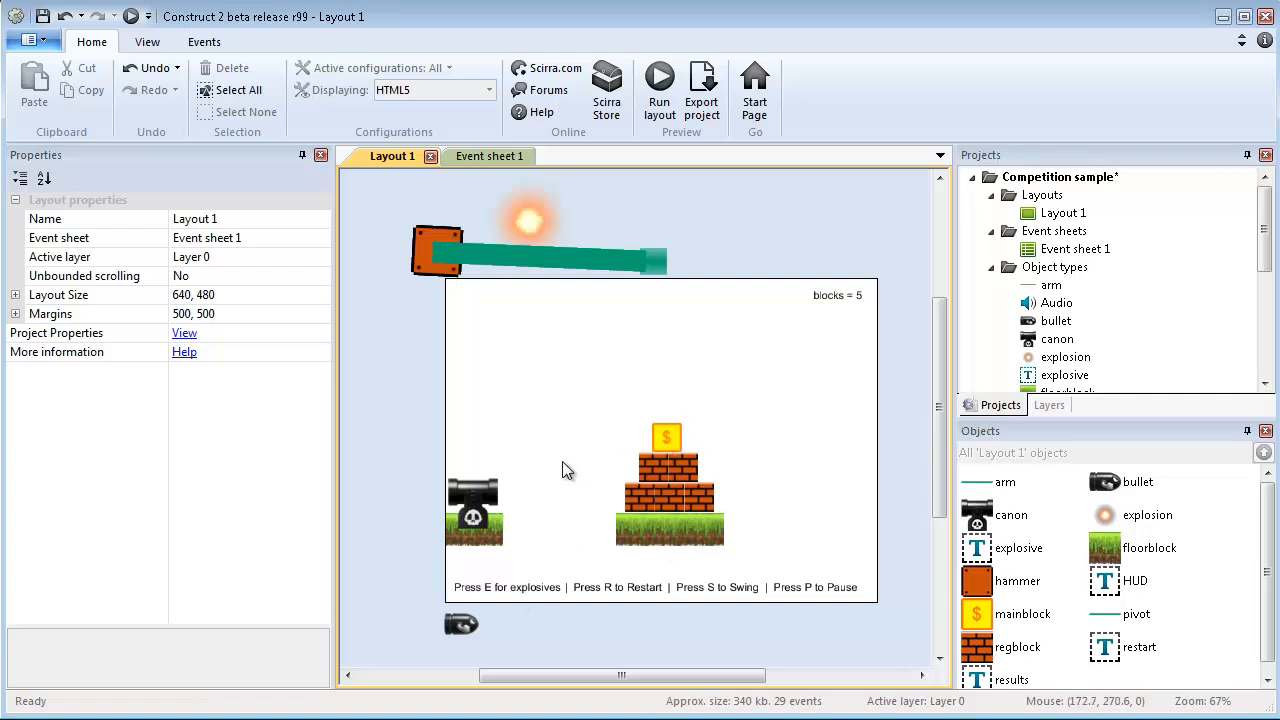
mouse_move(532, 228)
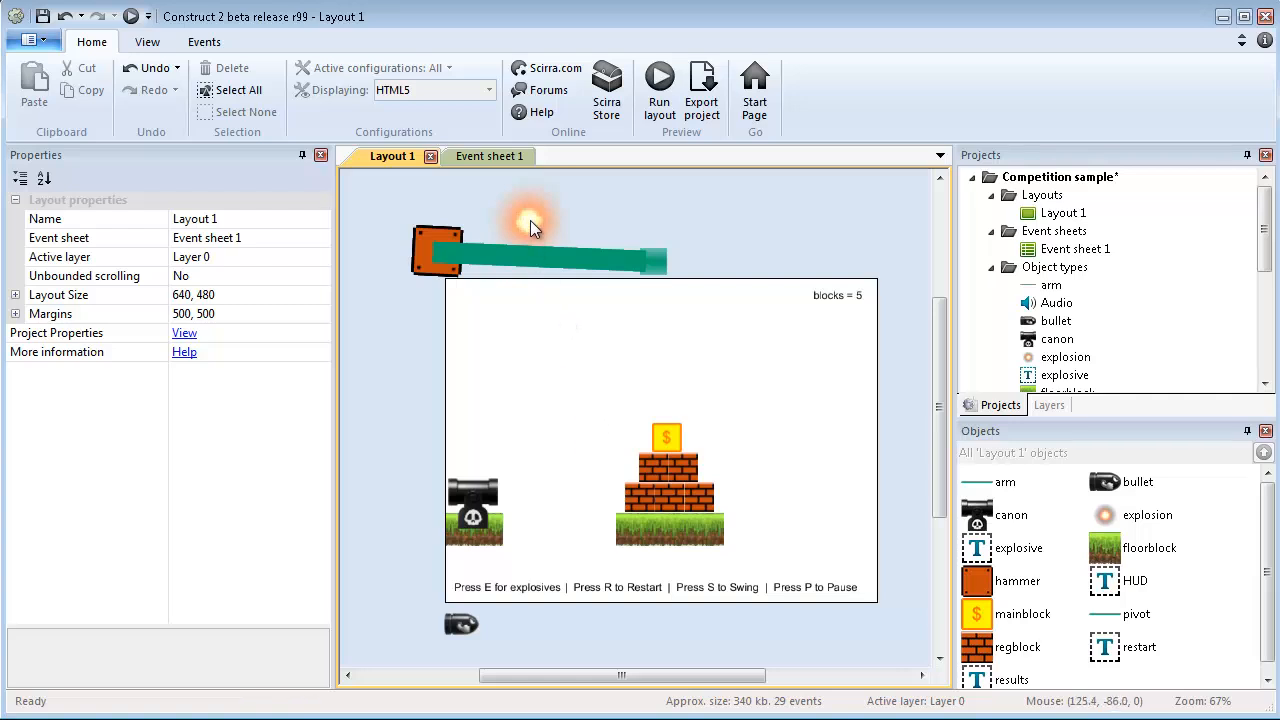
mouse_move(520, 420)
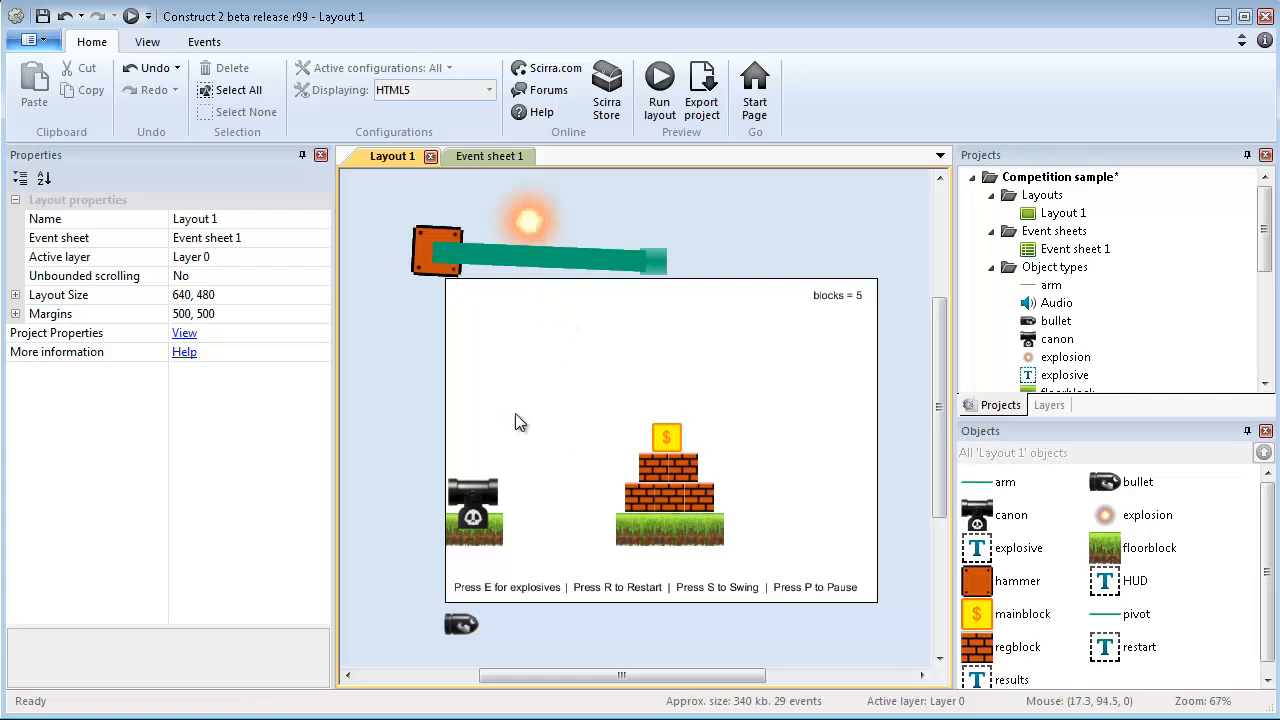
mouse_move(532, 530)
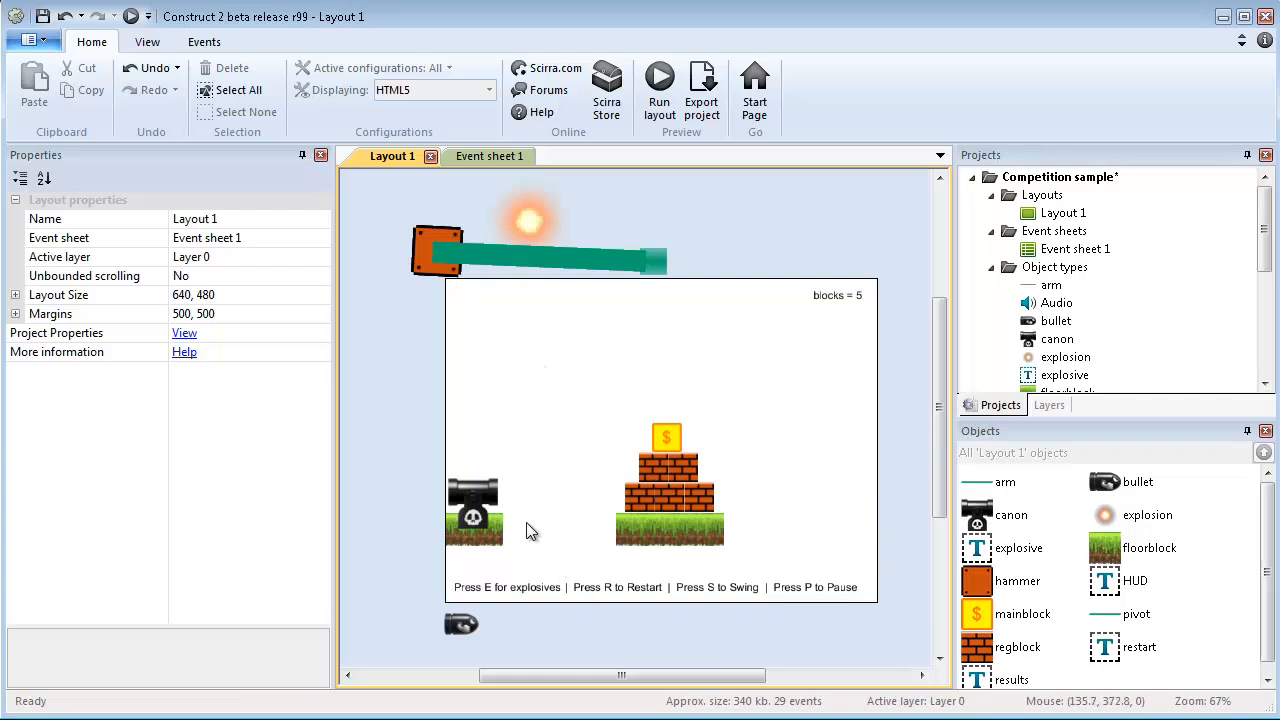
mouse_move(512, 518)
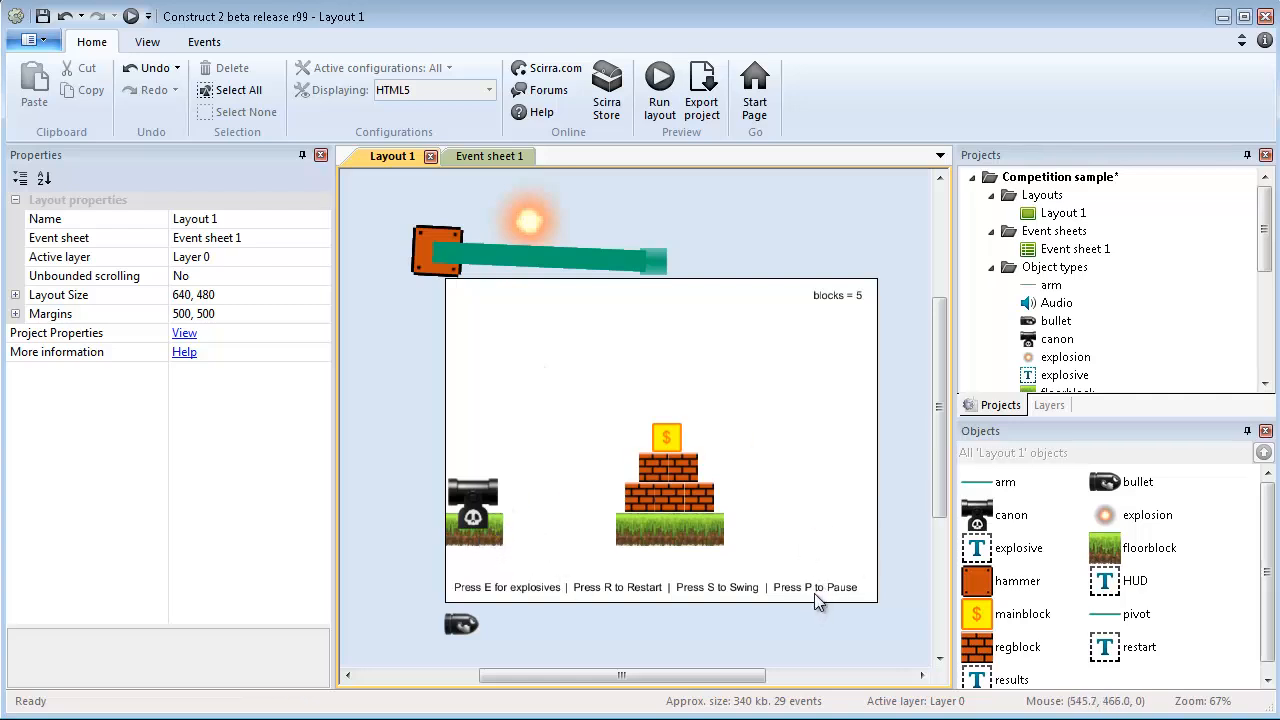
mouse_move(630, 598)
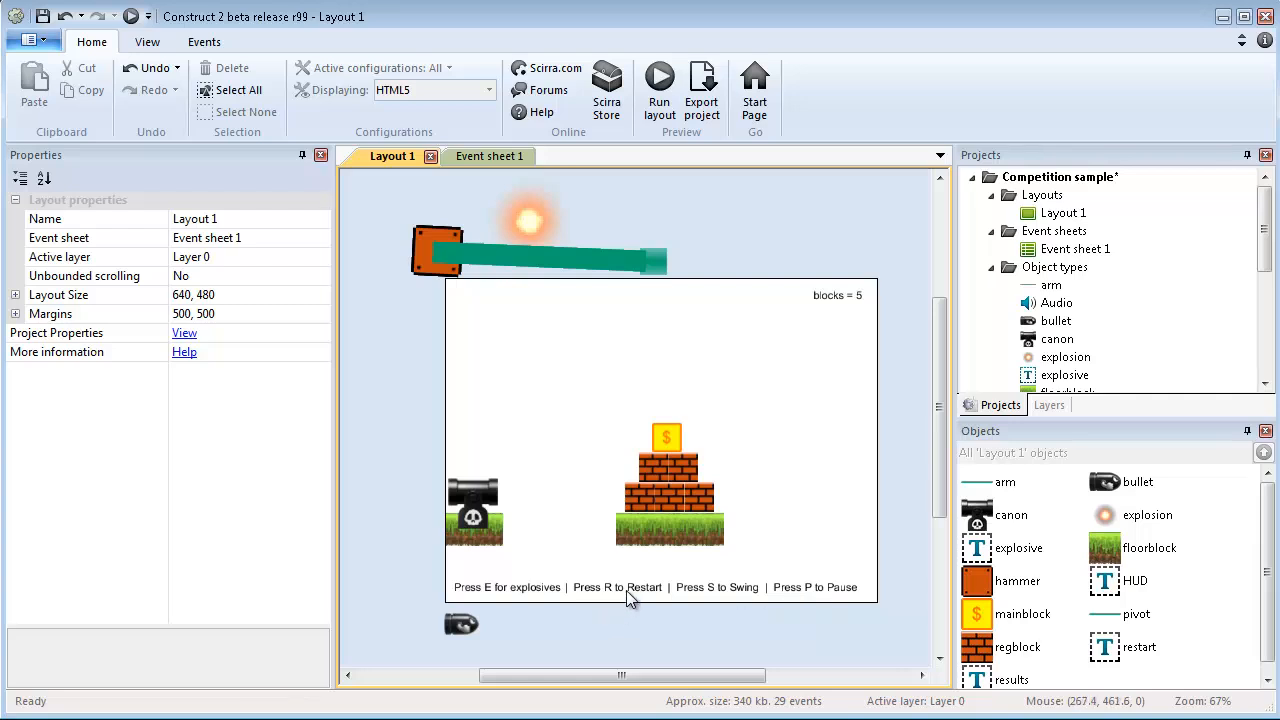
mouse_move(520, 160)
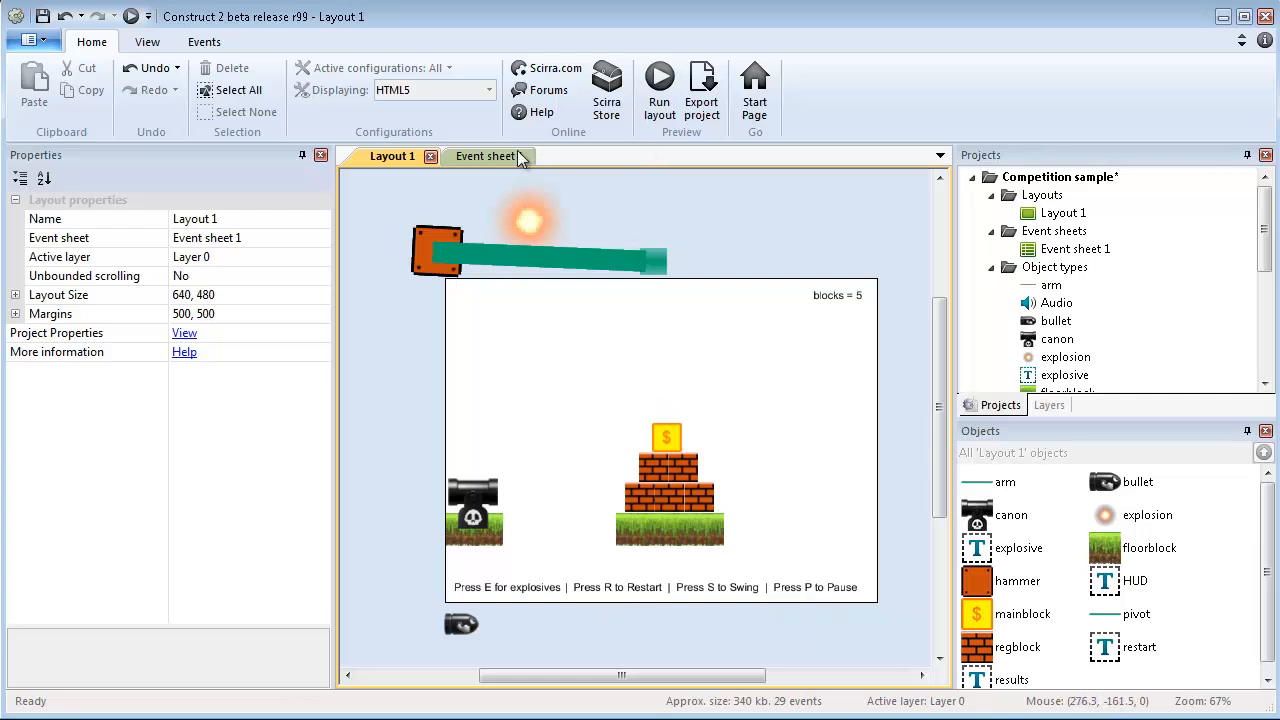
Step: Preview the game, set off two explosives to topple the tower, then restart with R after losing
click(660, 88)
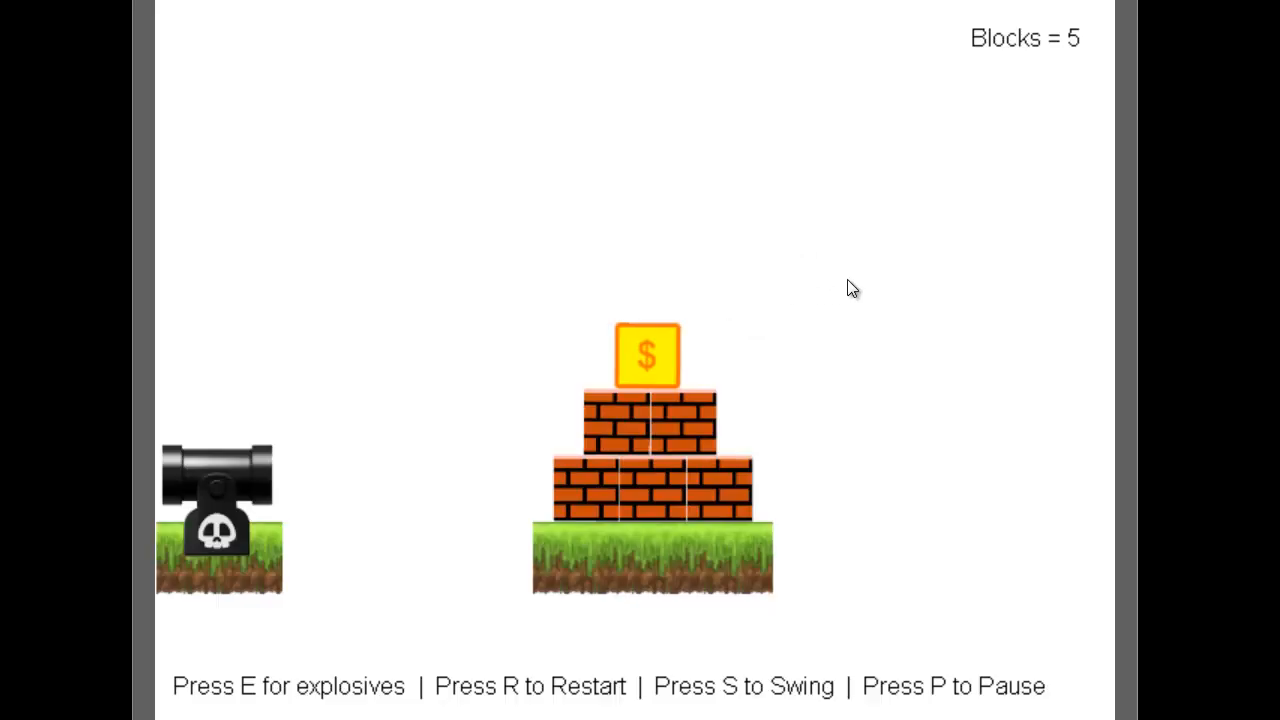
mouse_move(1050, 40)
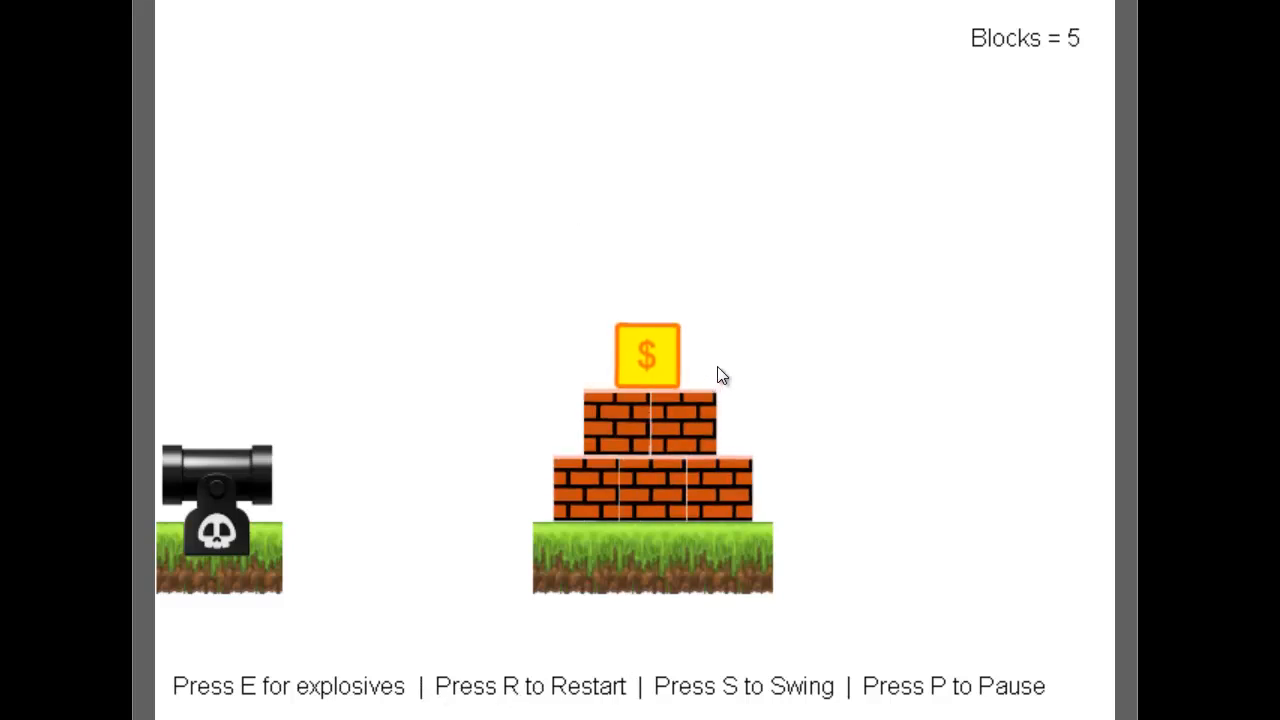
mouse_move(656, 190)
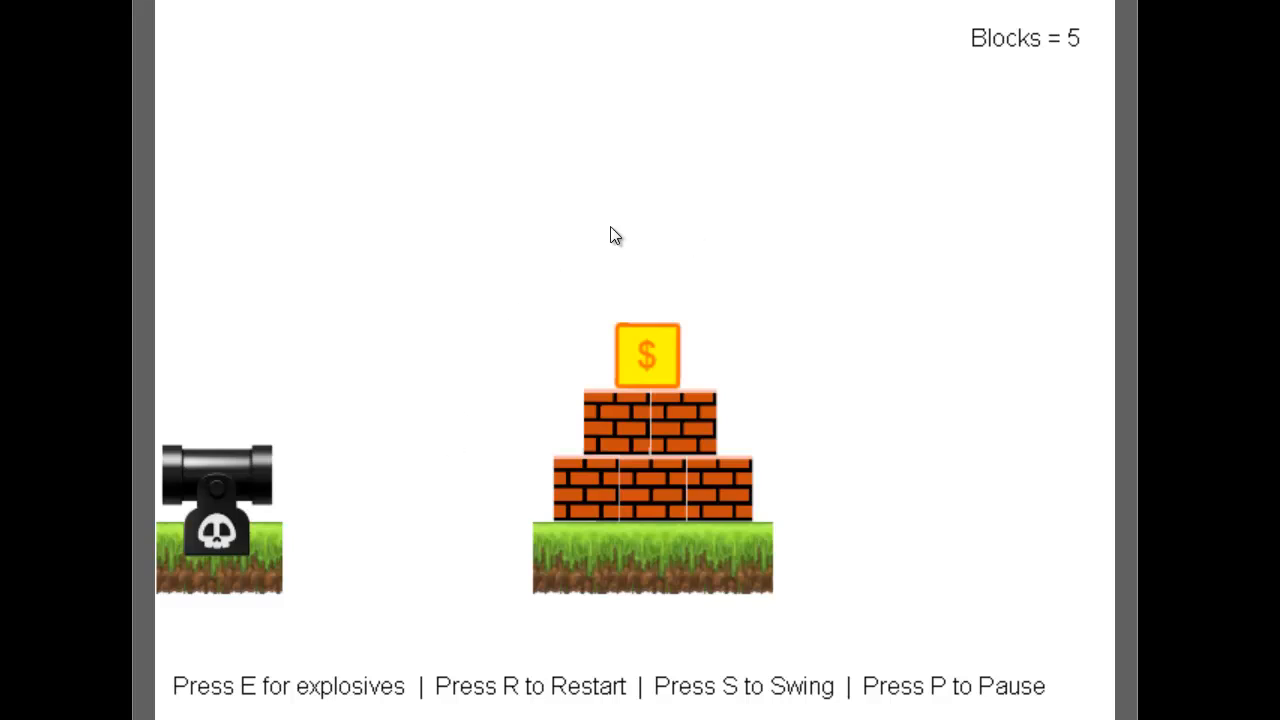
mouse_move(280, 704)
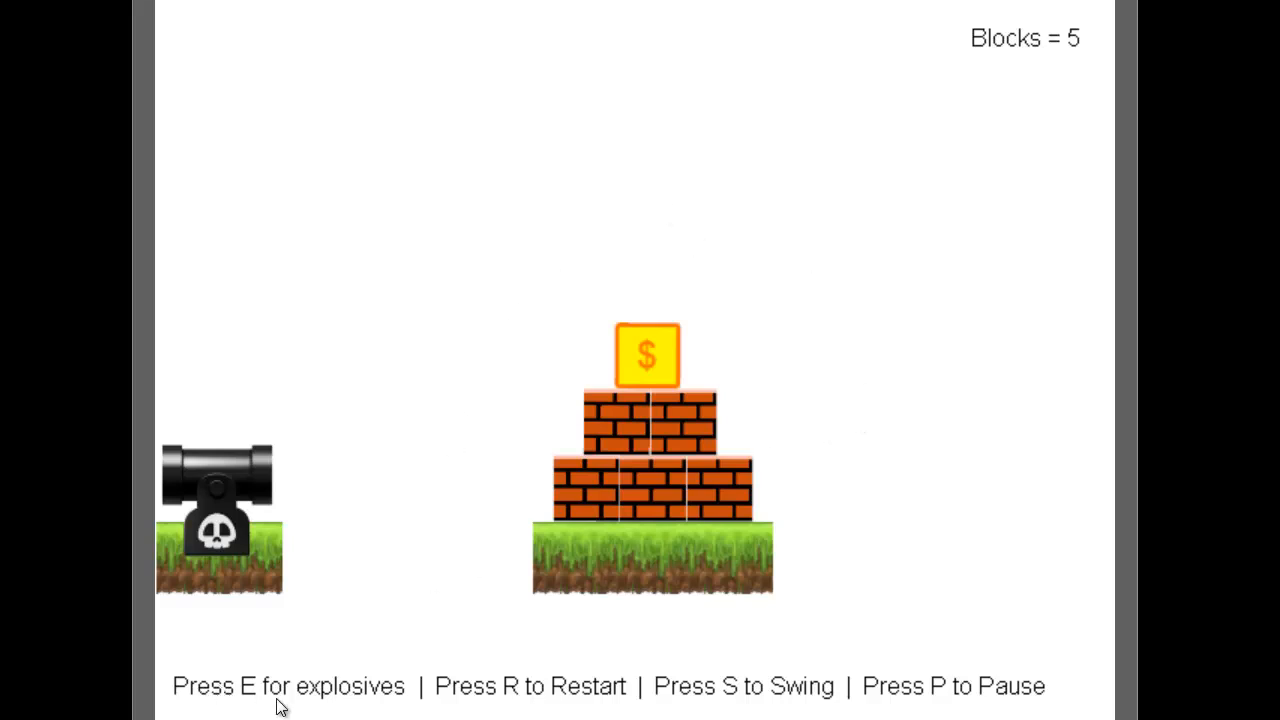
mouse_move(838, 458)
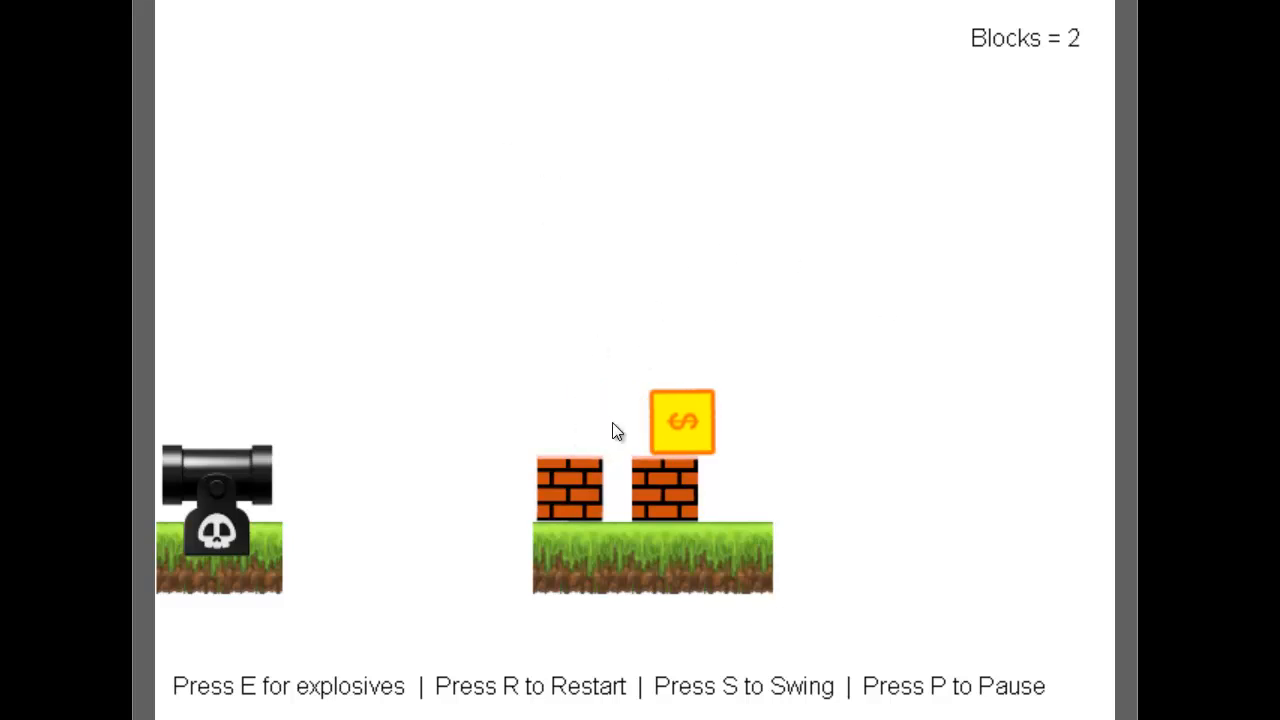
mouse_move(692, 448)
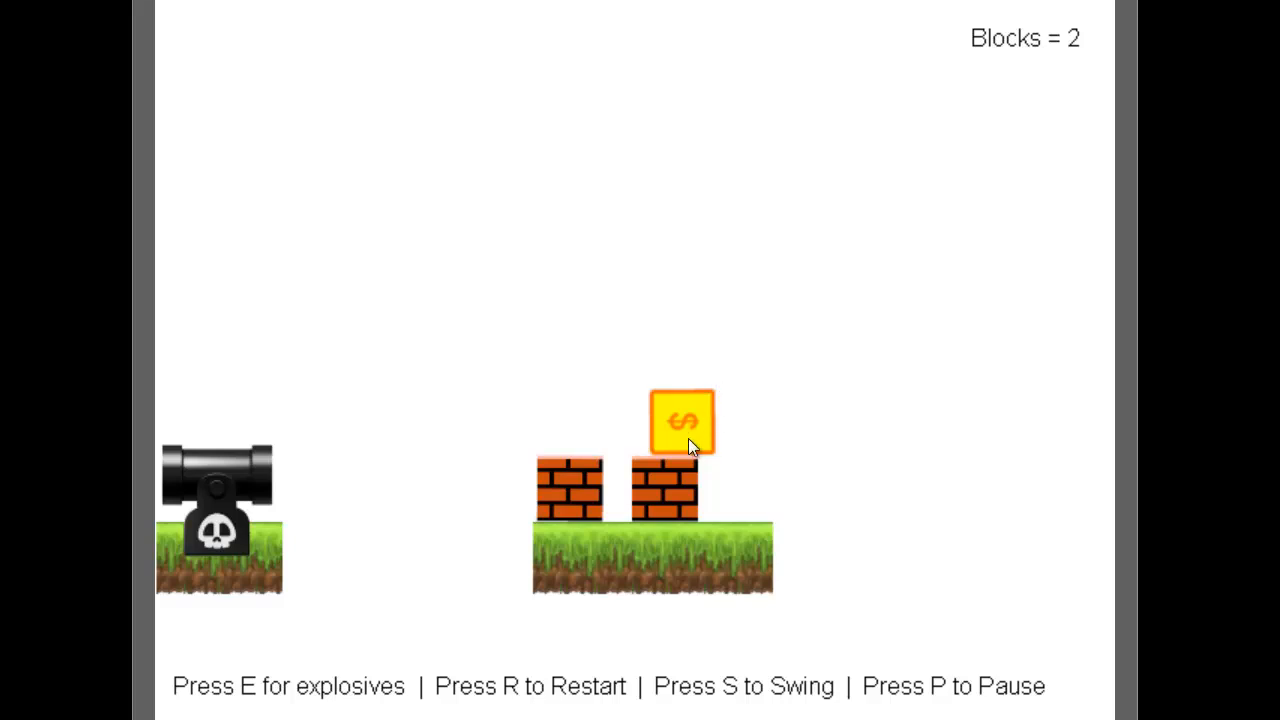
key(e)
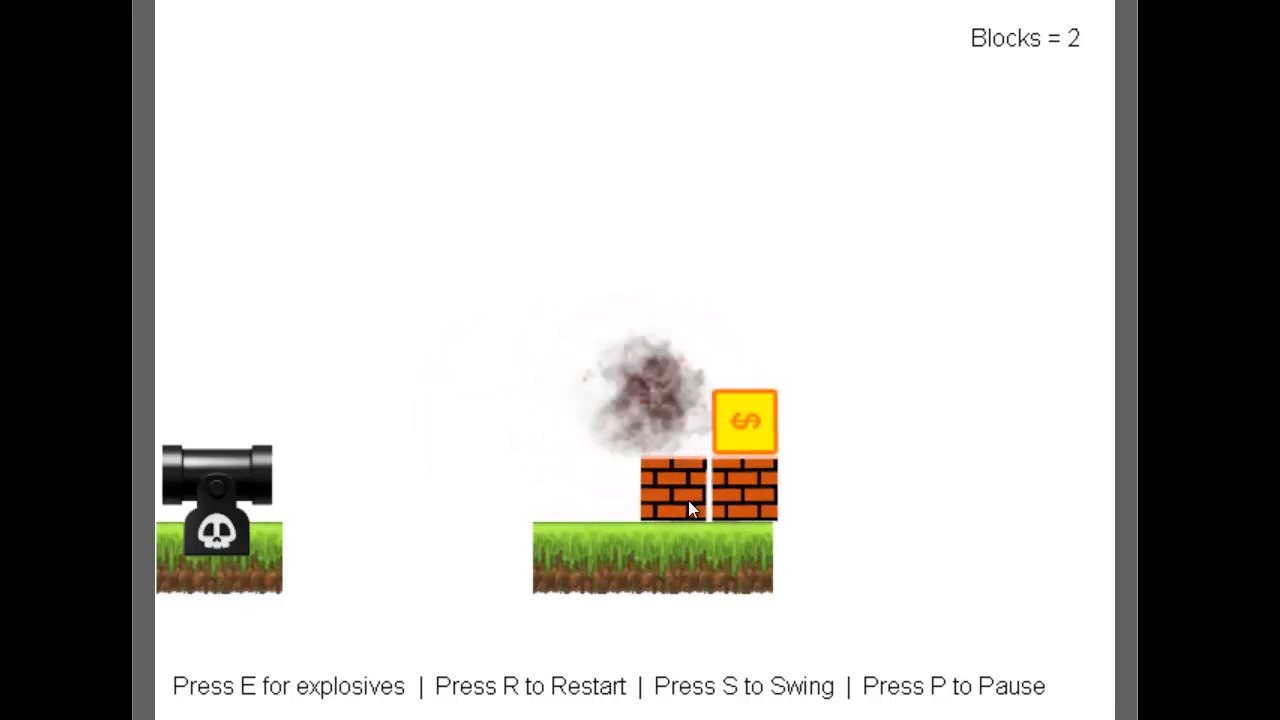
key(e)
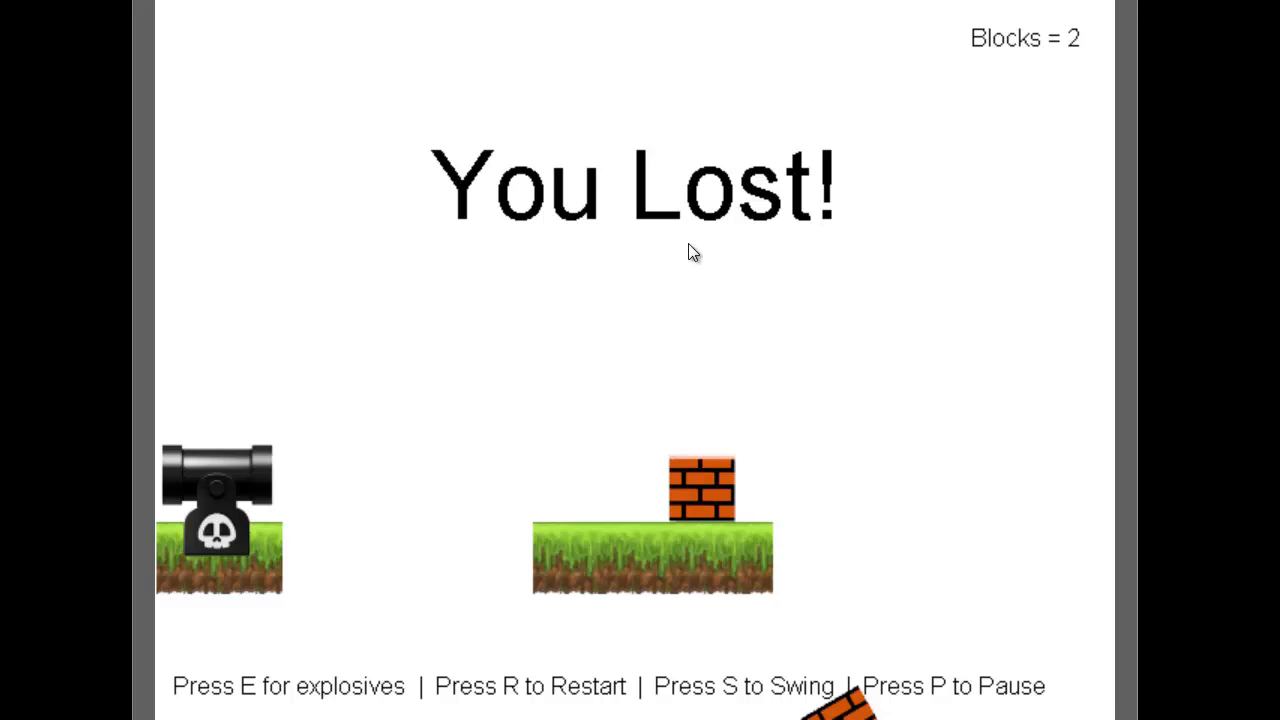
key(r)
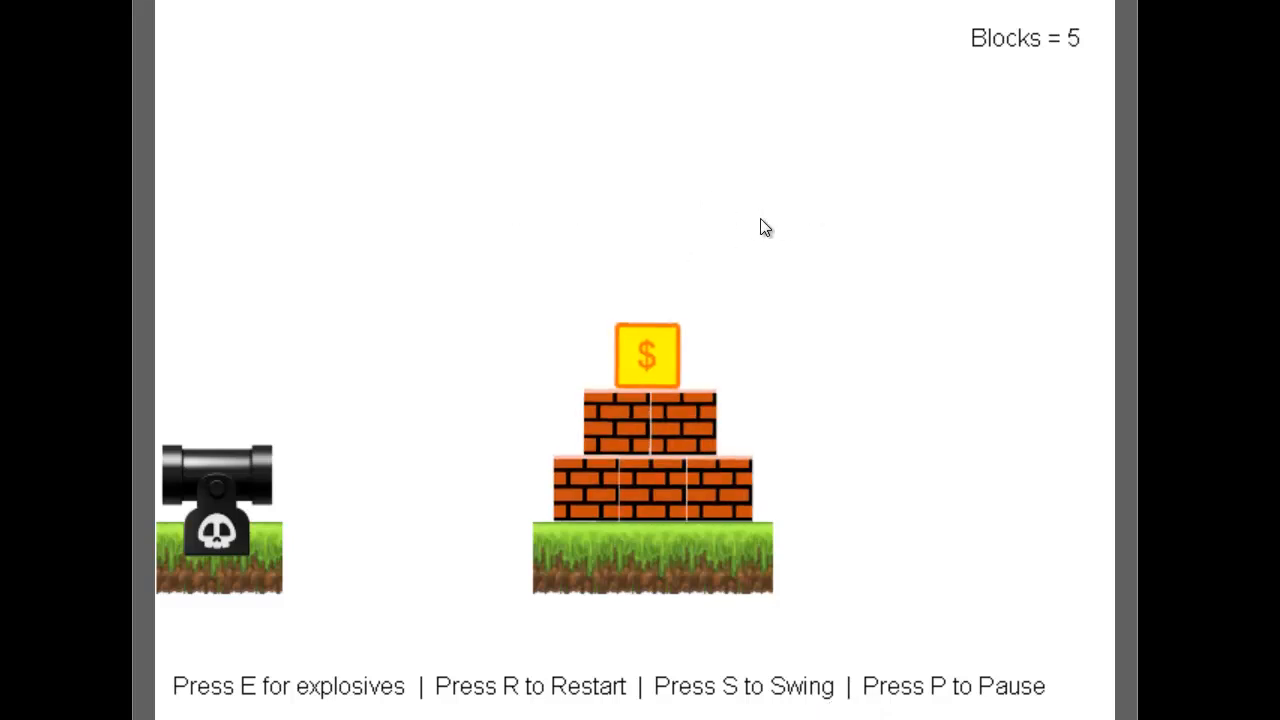
mouse_move(290, 508)
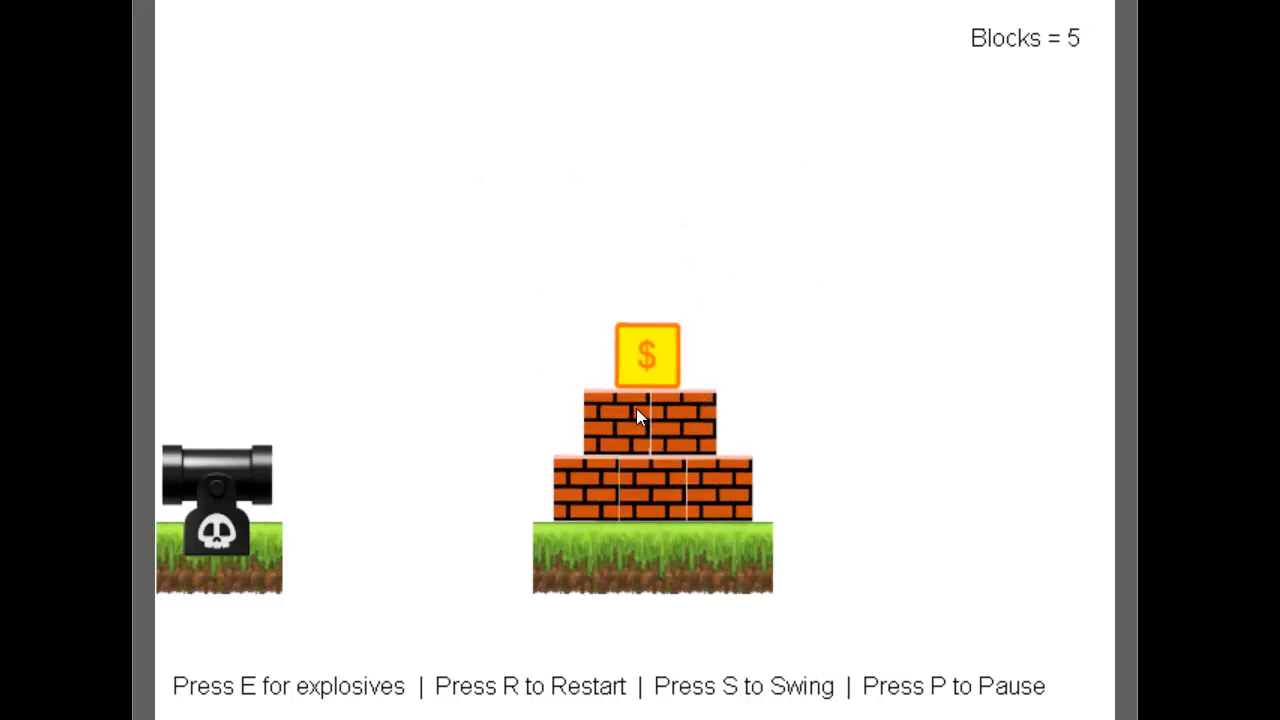
mouse_move(360, 382)
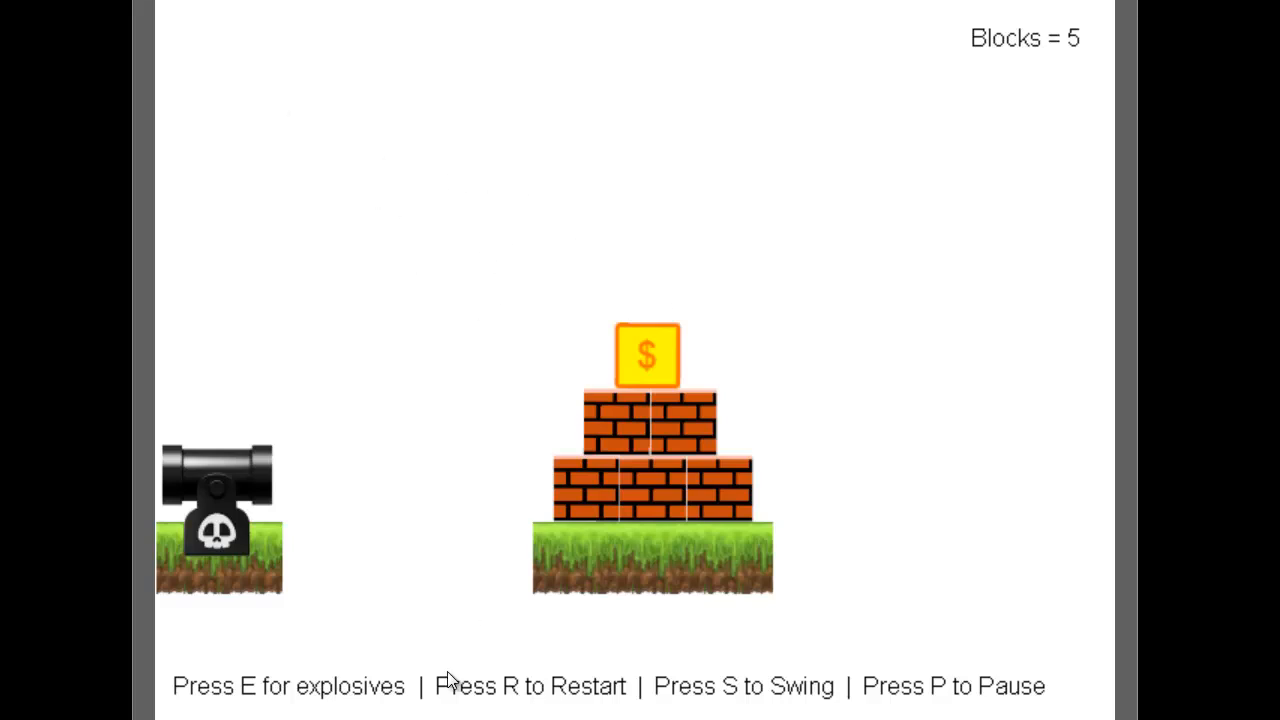
mouse_move(782, 700)
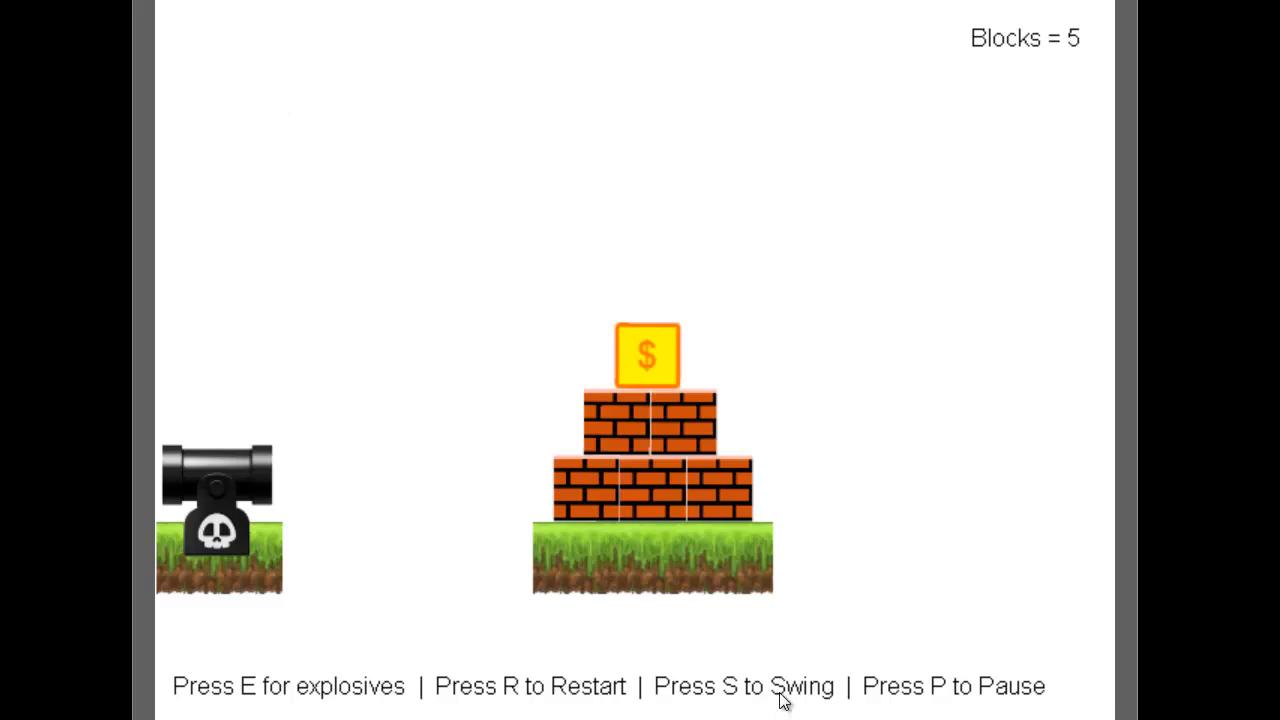
Step: Swing the hammer with S to knock the tower down, then restart with R
key(s)
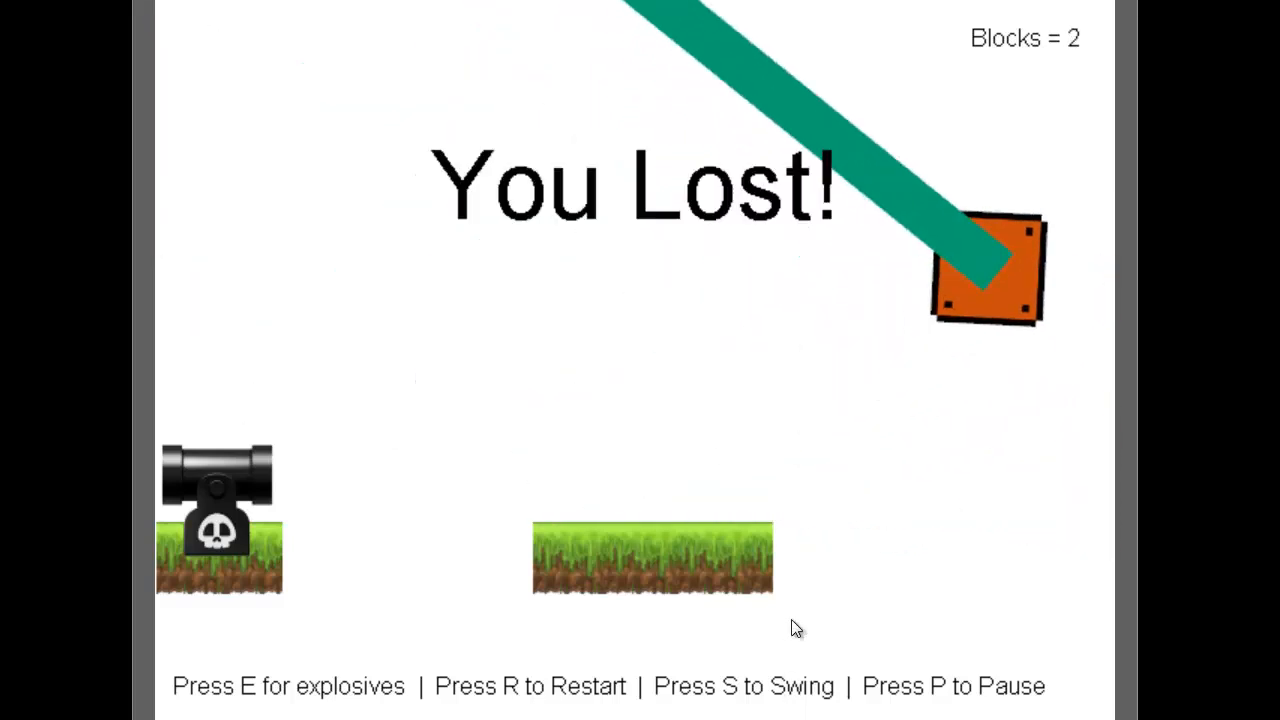
key(r)
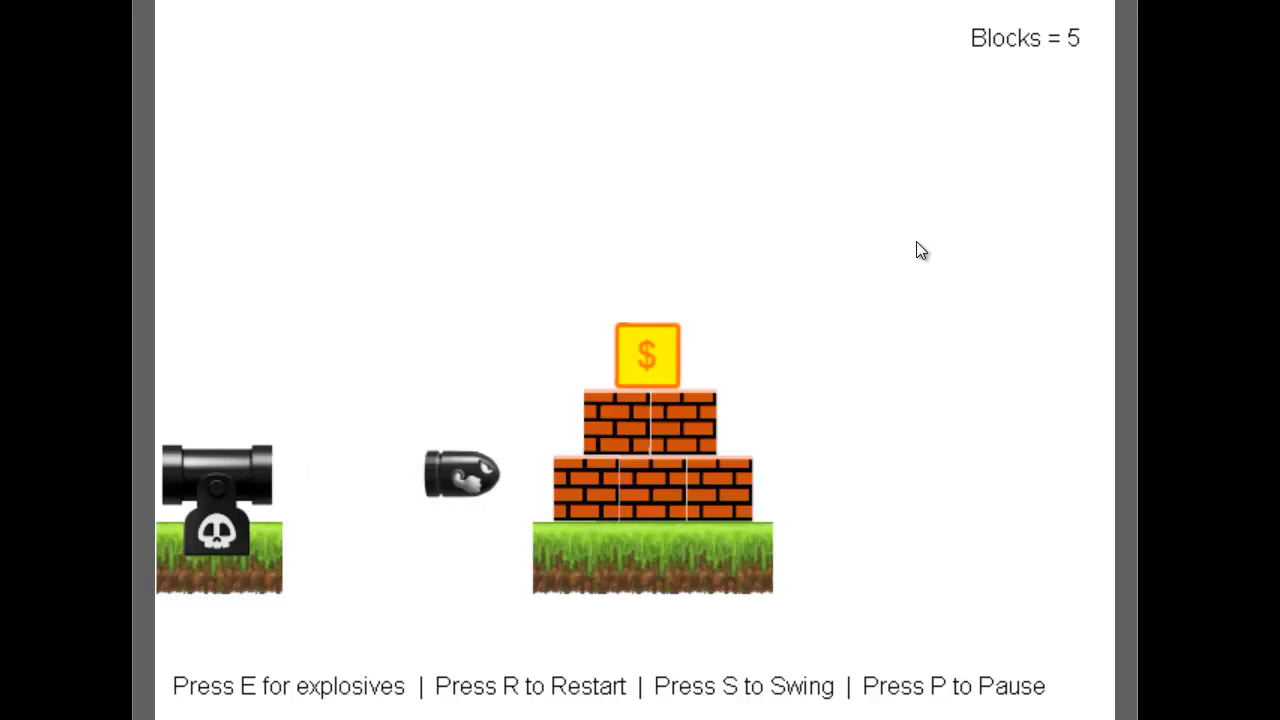
mouse_move(1022, 710)
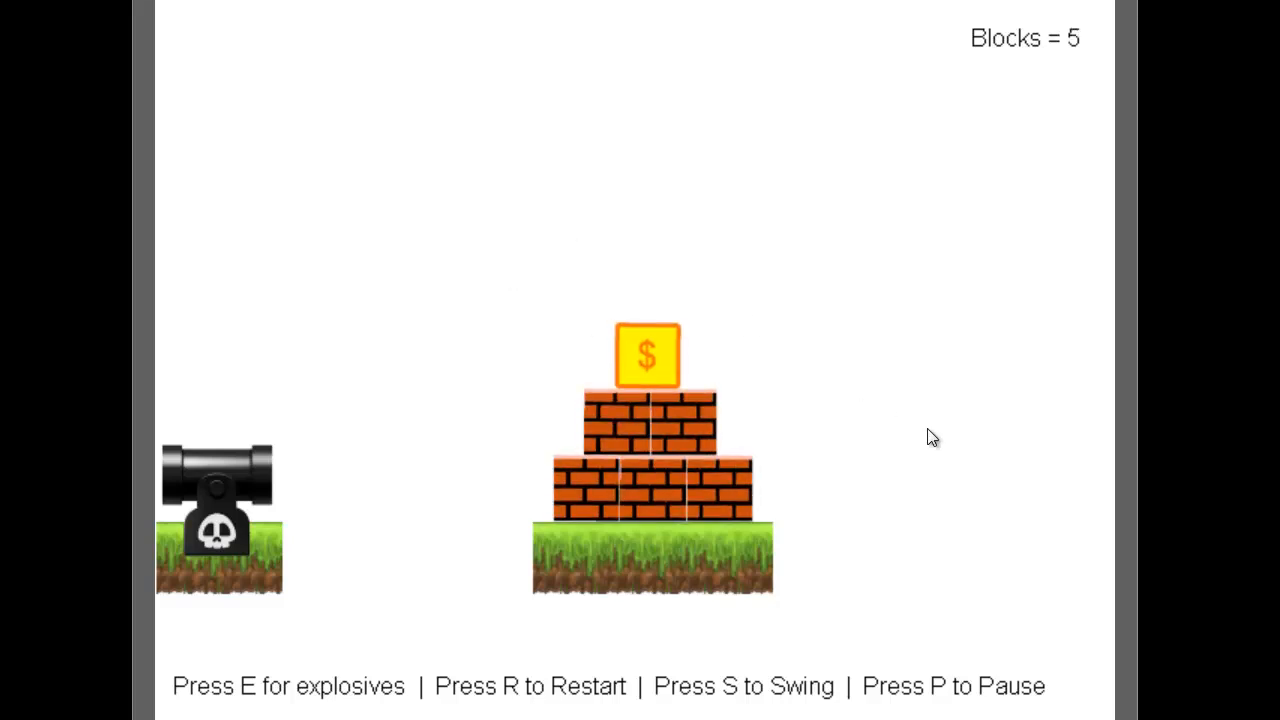
mouse_move(1190, 430)
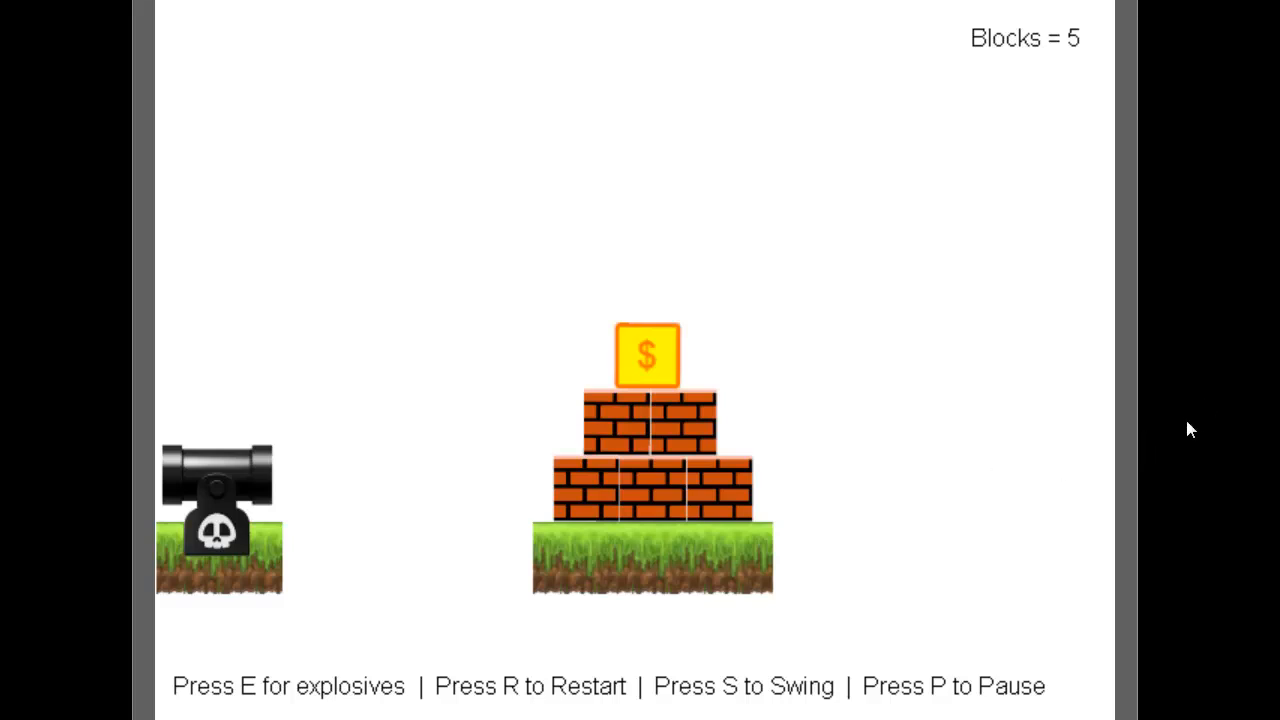
mouse_move(858, 254)
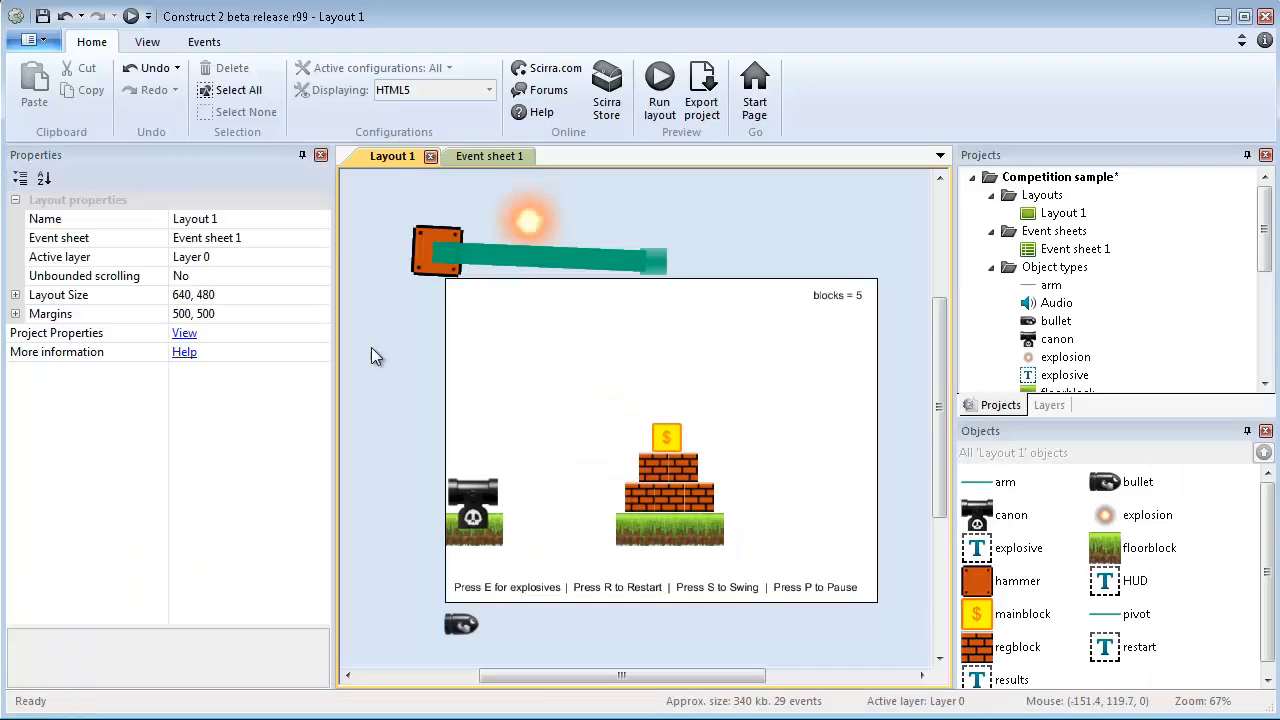
mouse_move(940, 336)
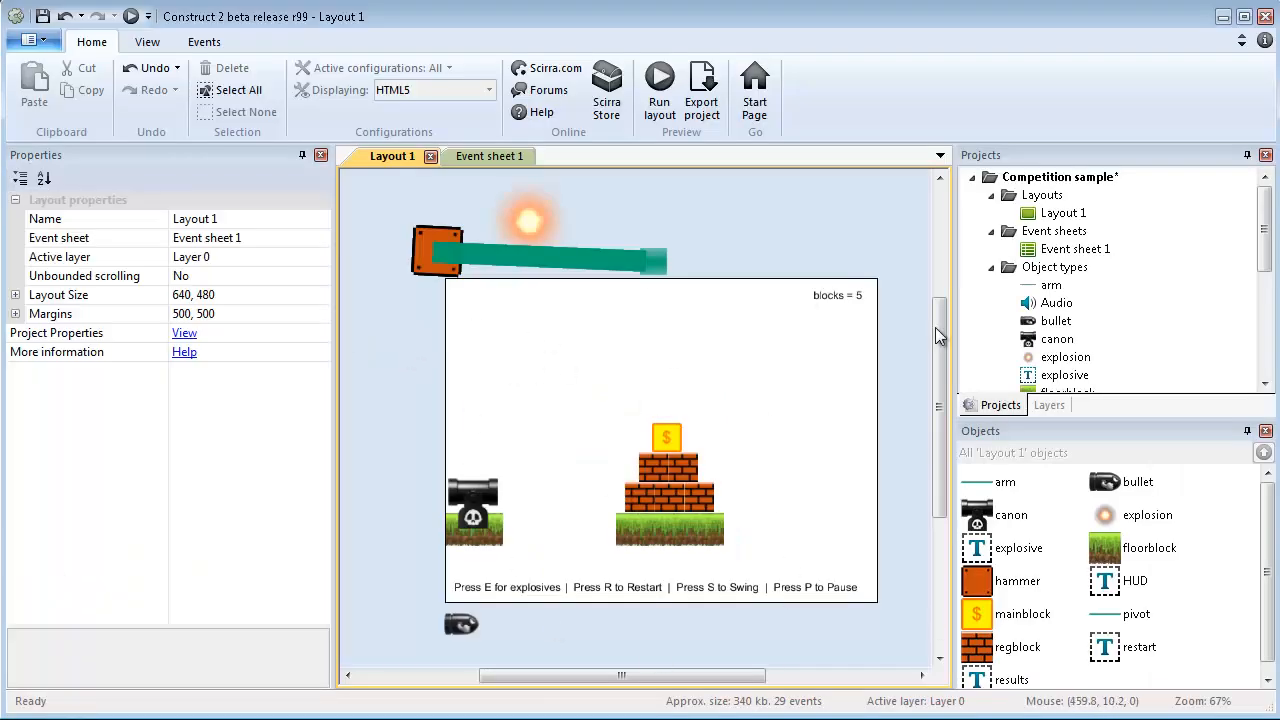
mouse_move(620, 330)
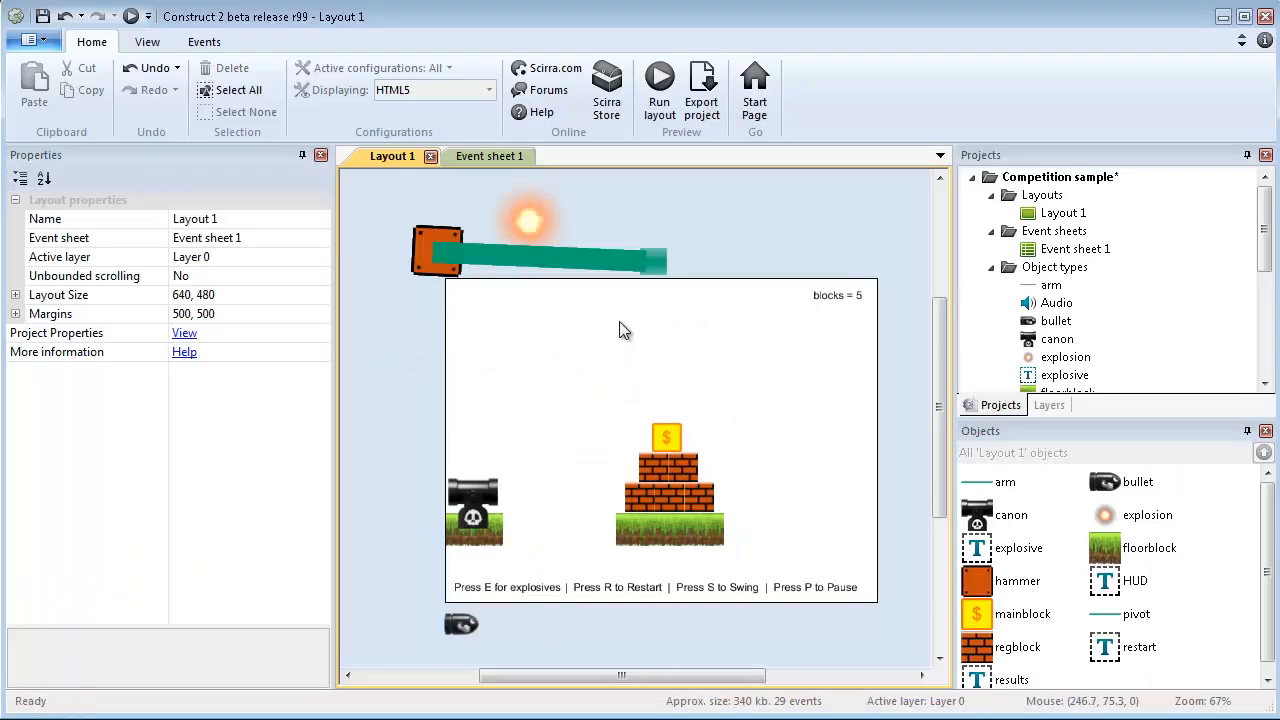
click(540, 258)
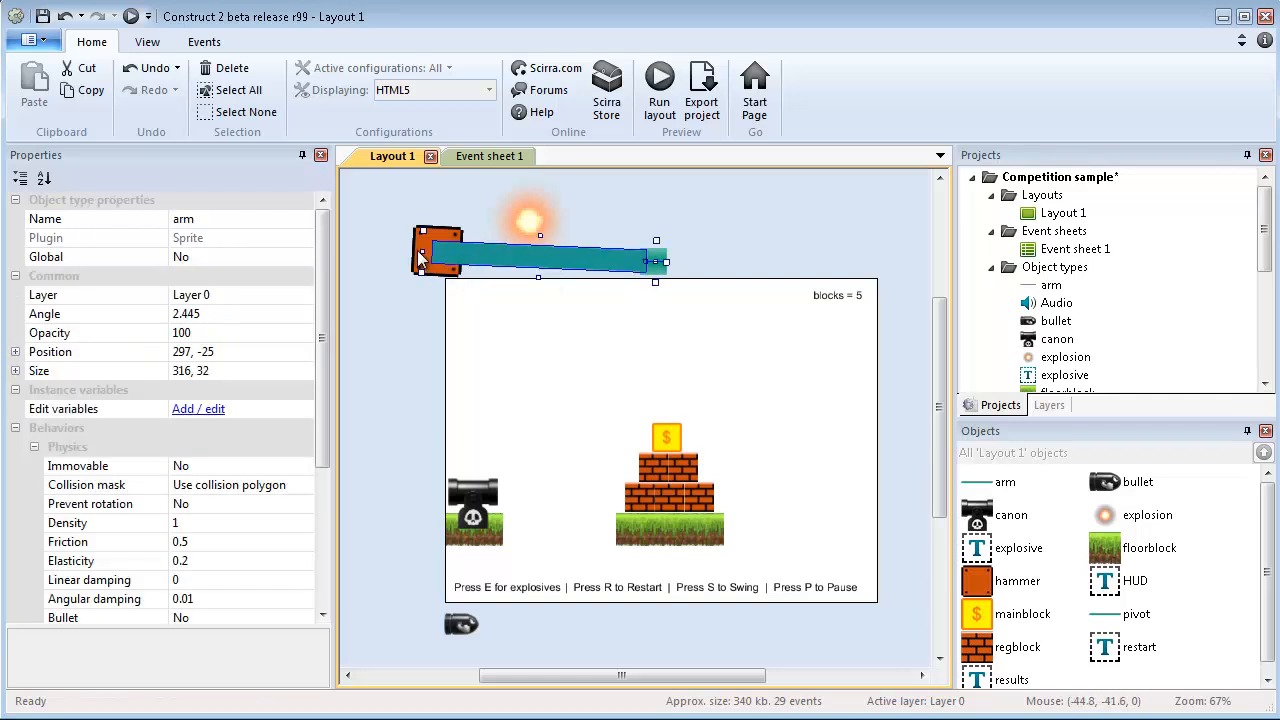
click(656, 260)
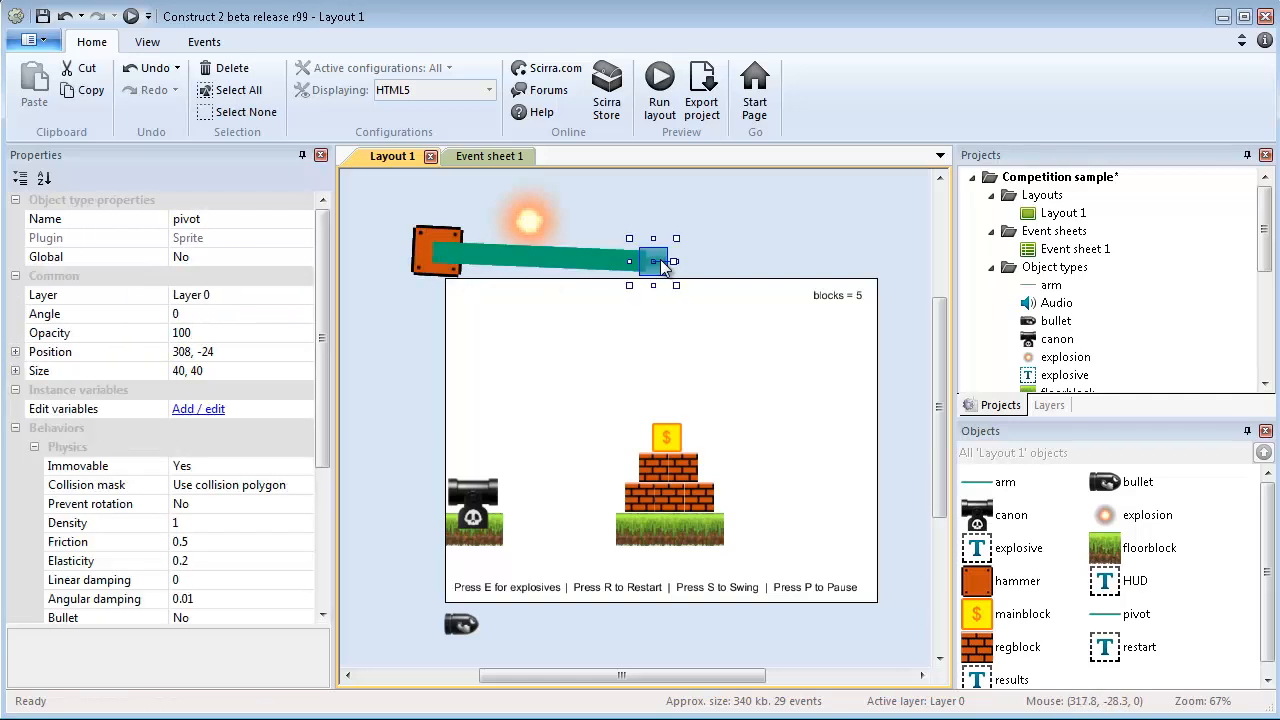
click(540, 256)
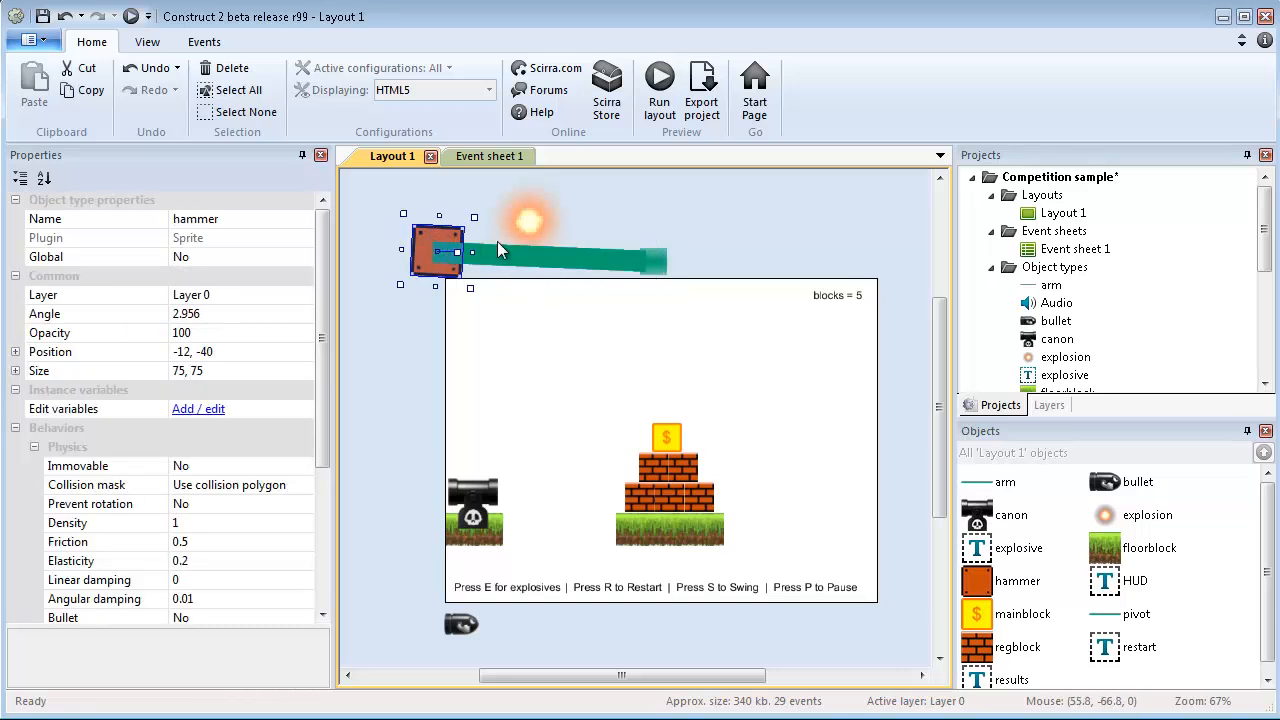
click(528, 220)
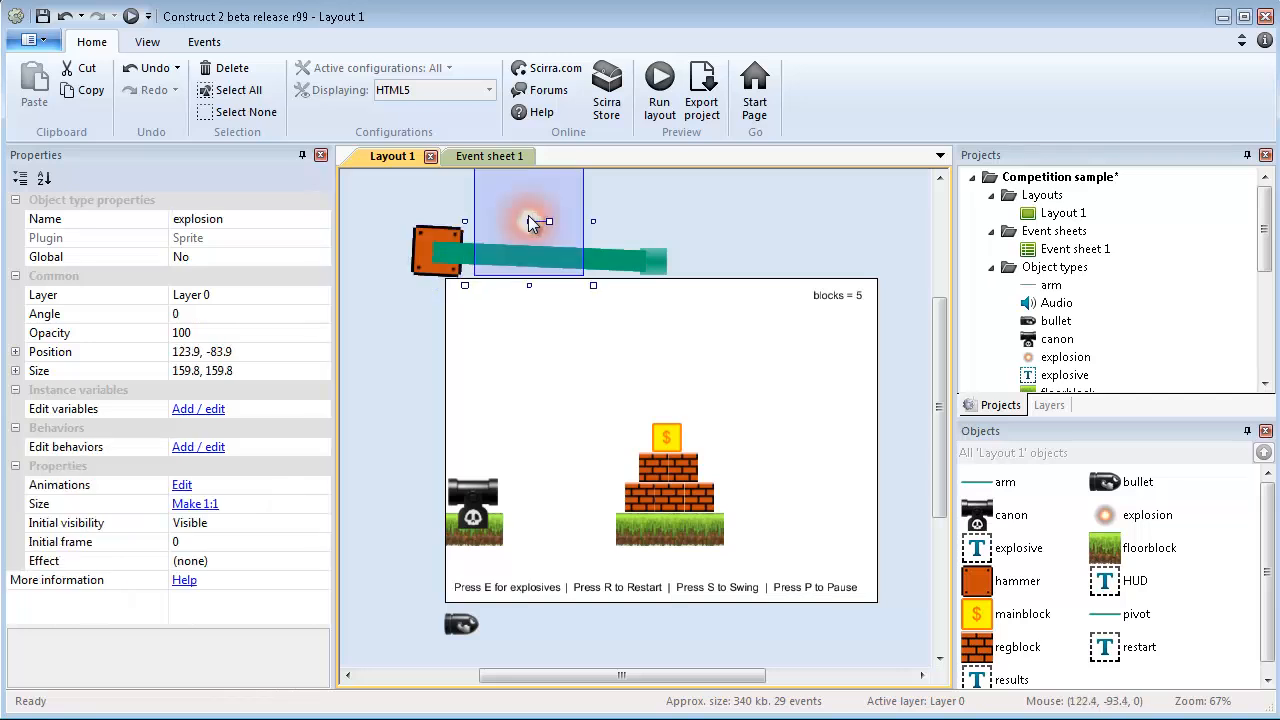
mouse_move(684, 490)
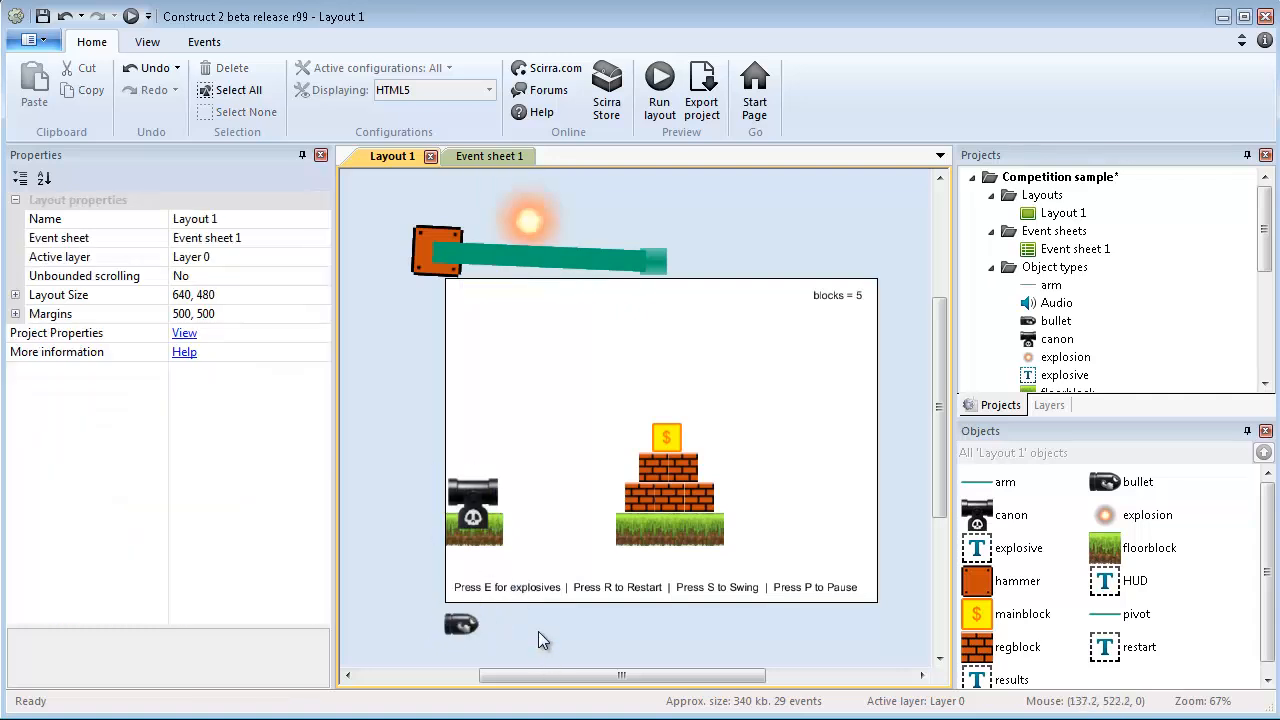
click(476, 156)
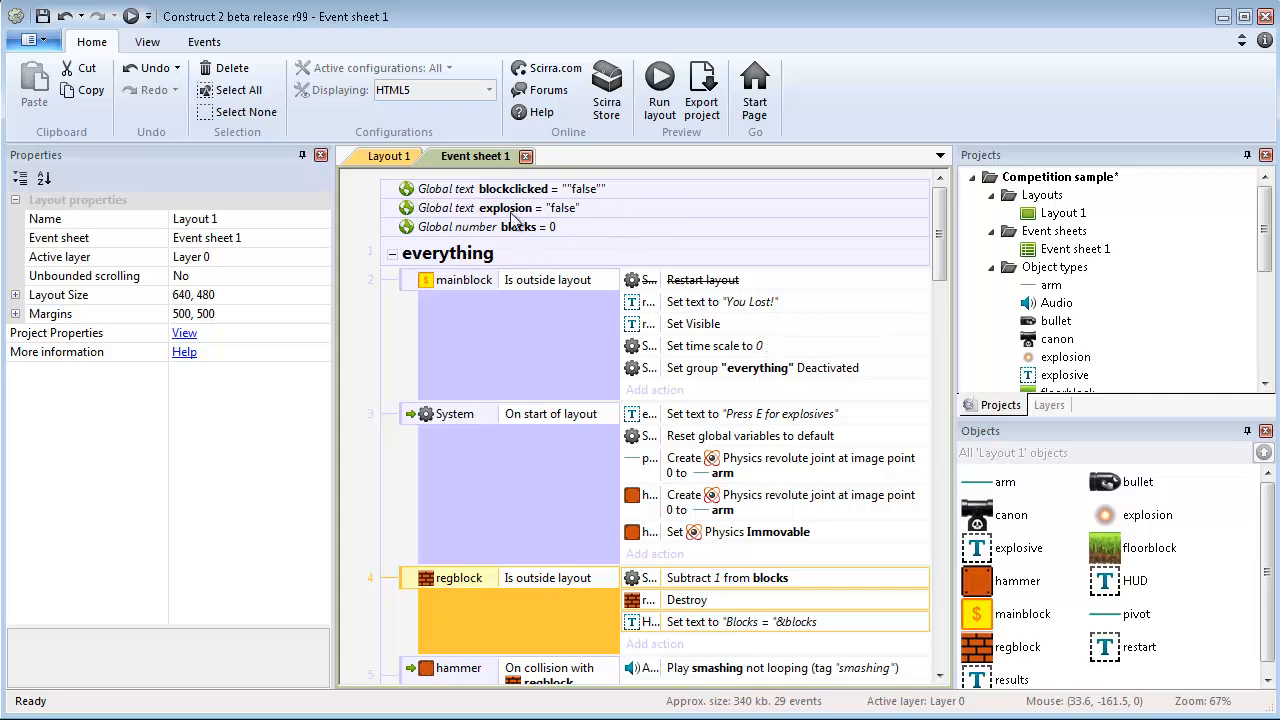
mouse_move(816, 358)
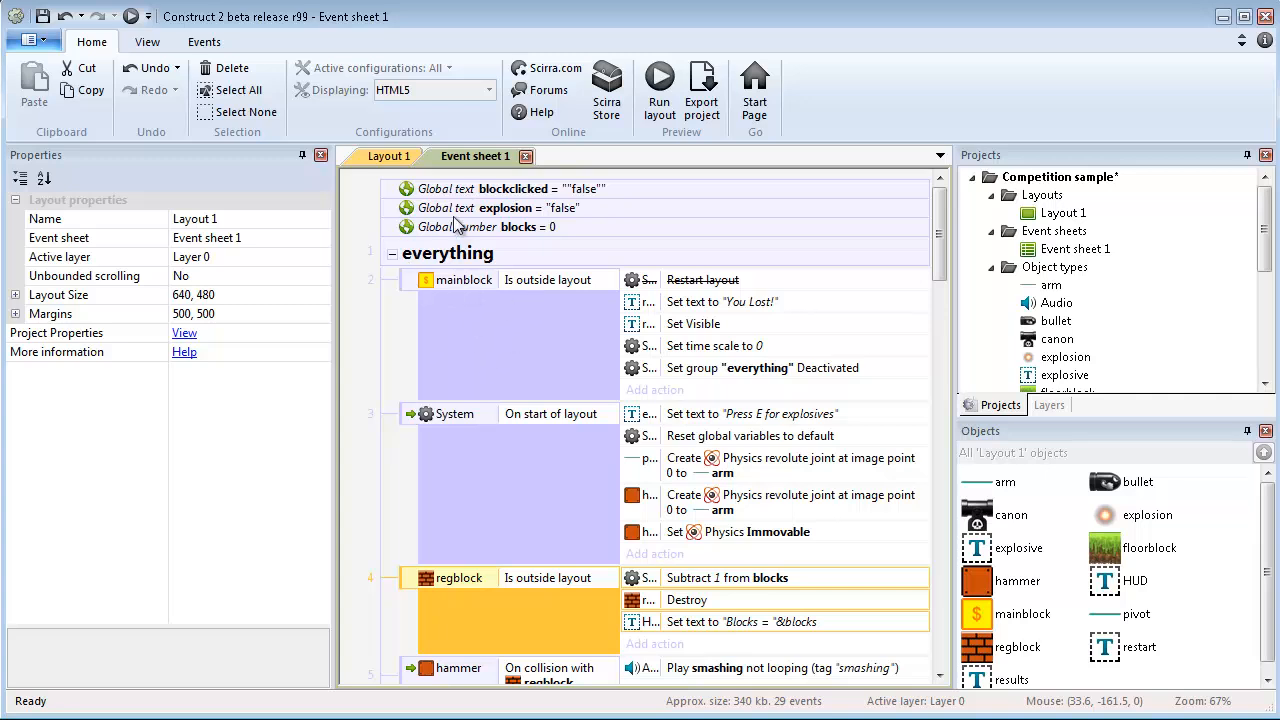
mouse_move(520, 184)
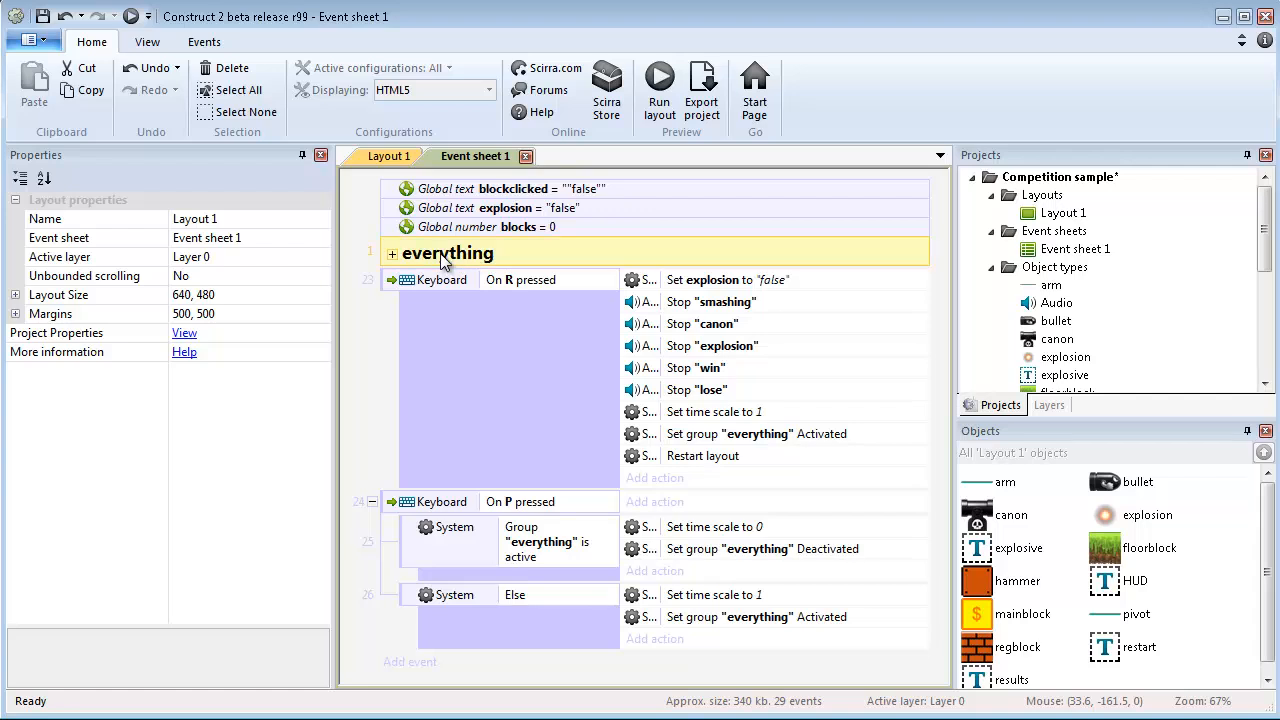
mouse_move(412, 282)
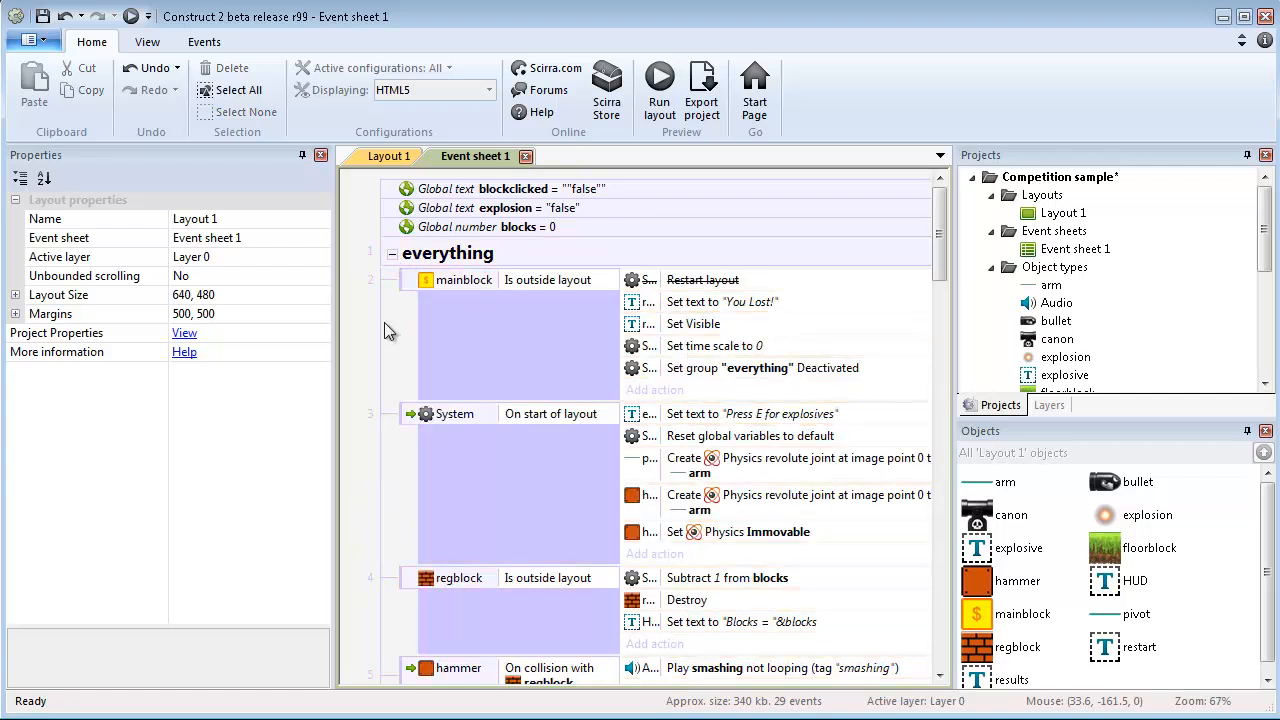
Step: Highlight the On P pressed pause event and its deactivate-everything-group action, then scroll on
scroll(down, 3)
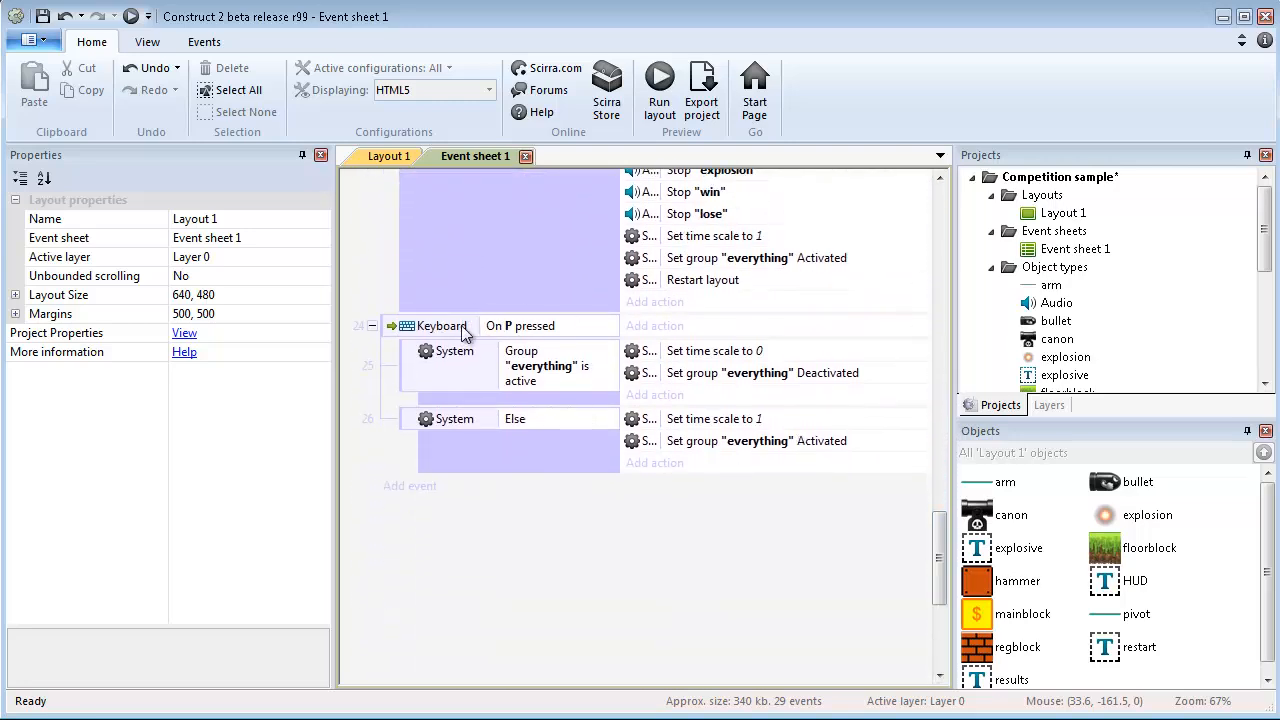
click(440, 324)
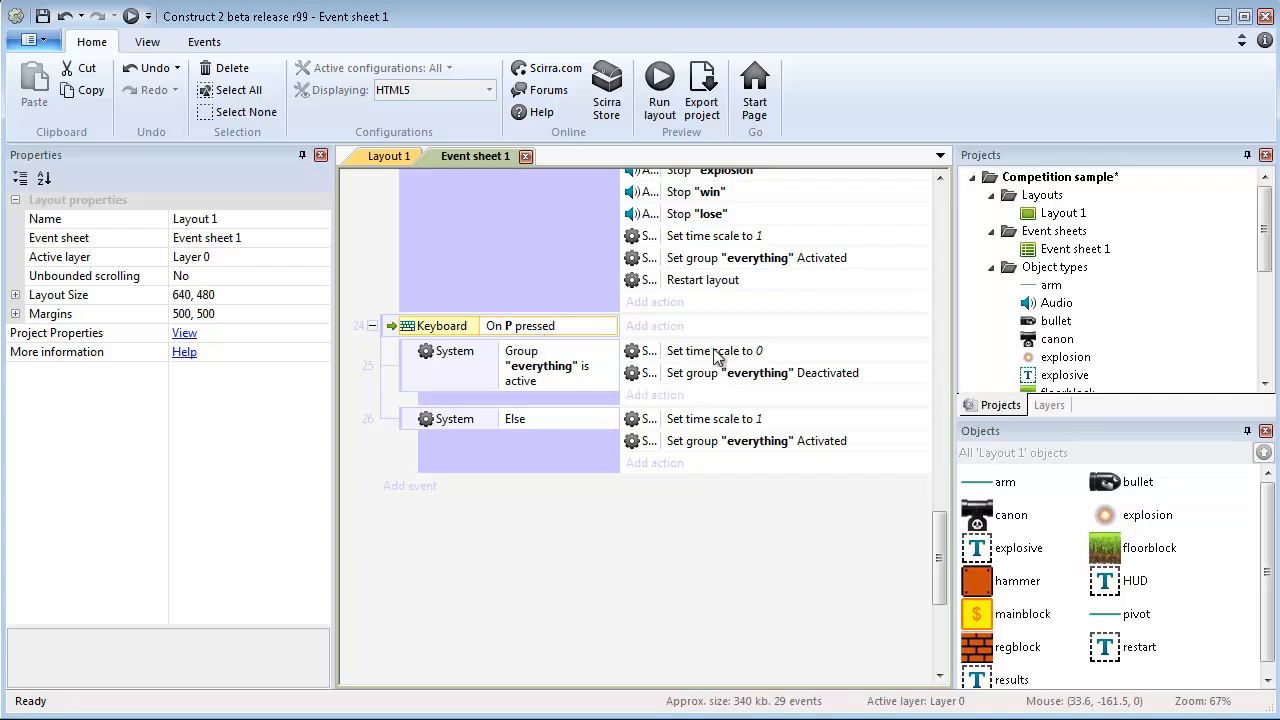
click(712, 350)
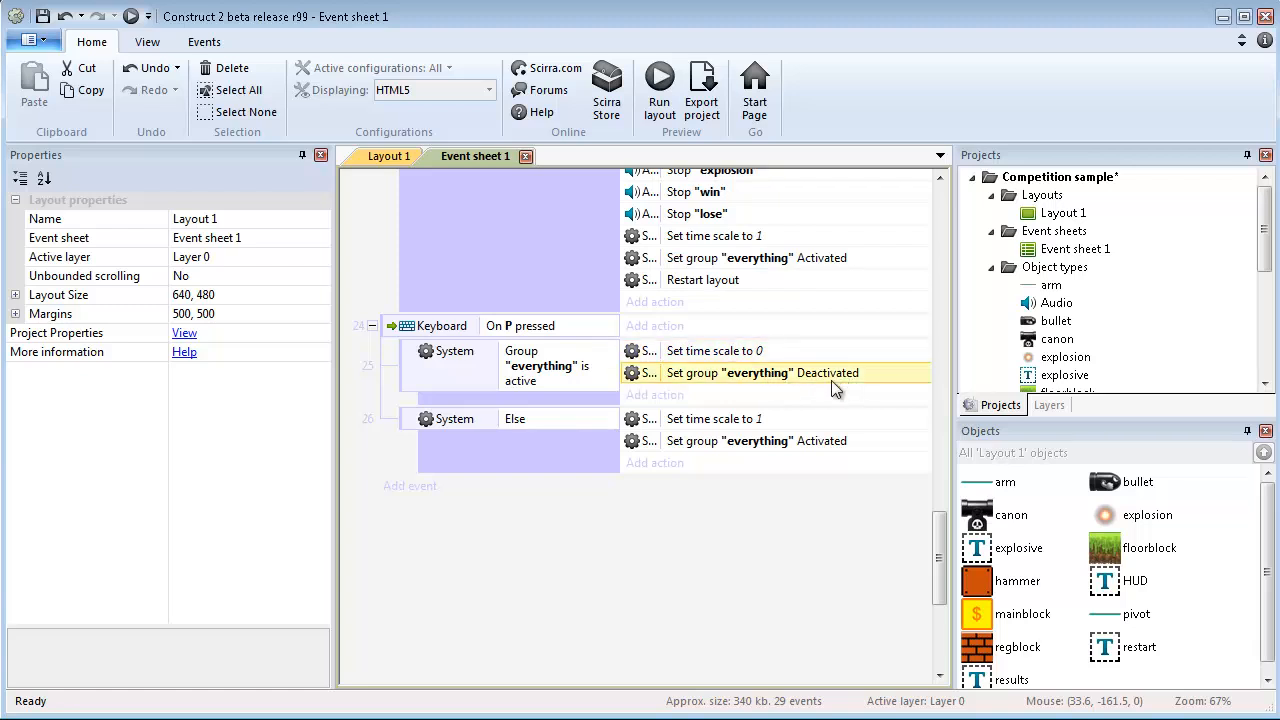
click(724, 548)
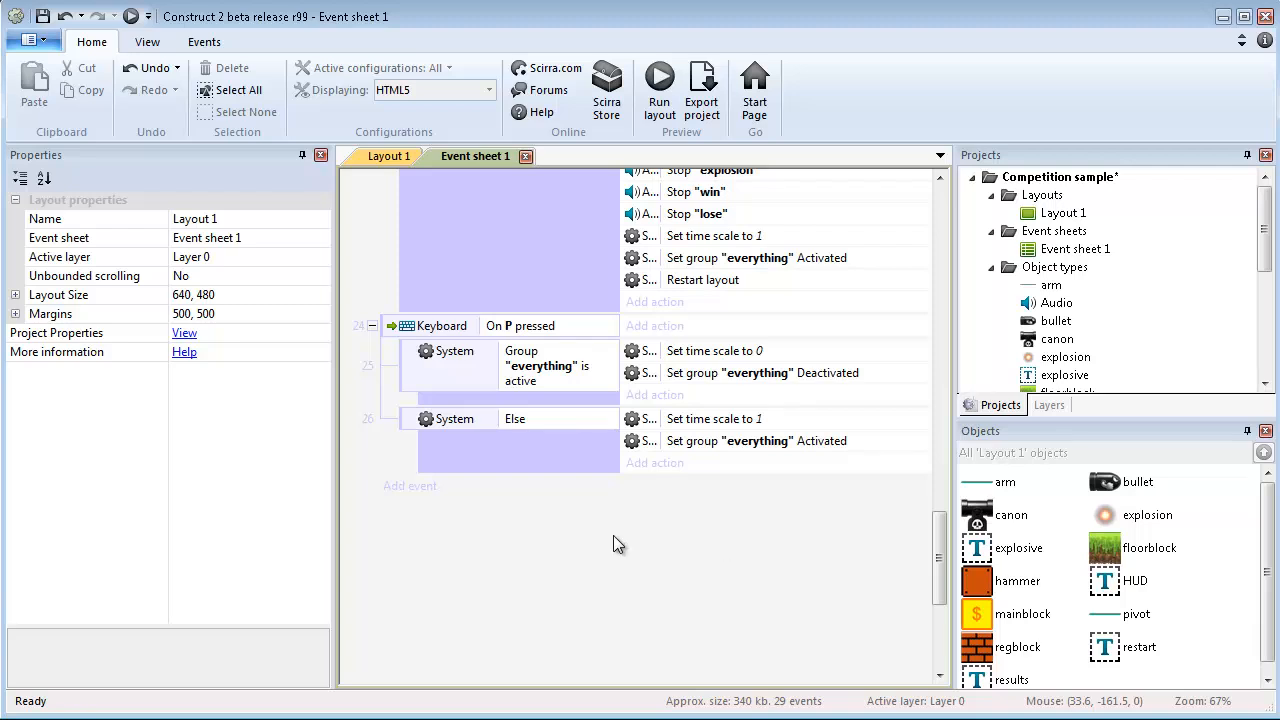
scroll(down, 3)
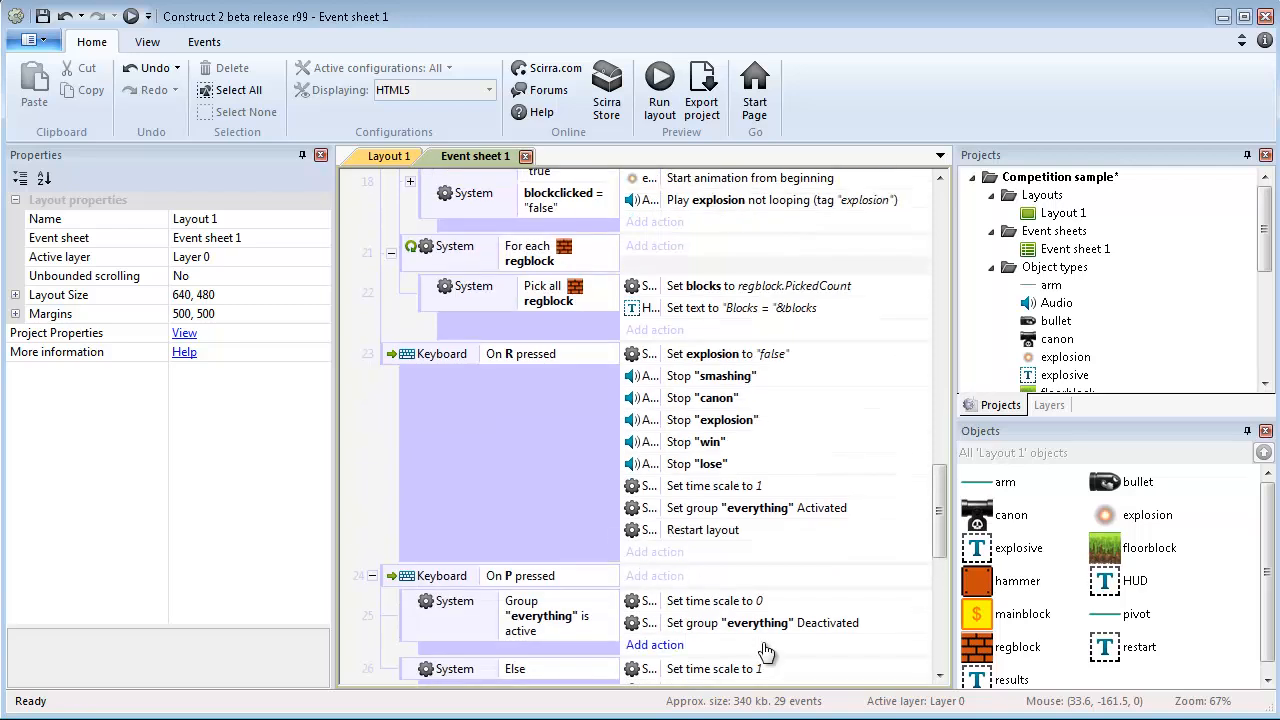
mouse_move(780, 612)
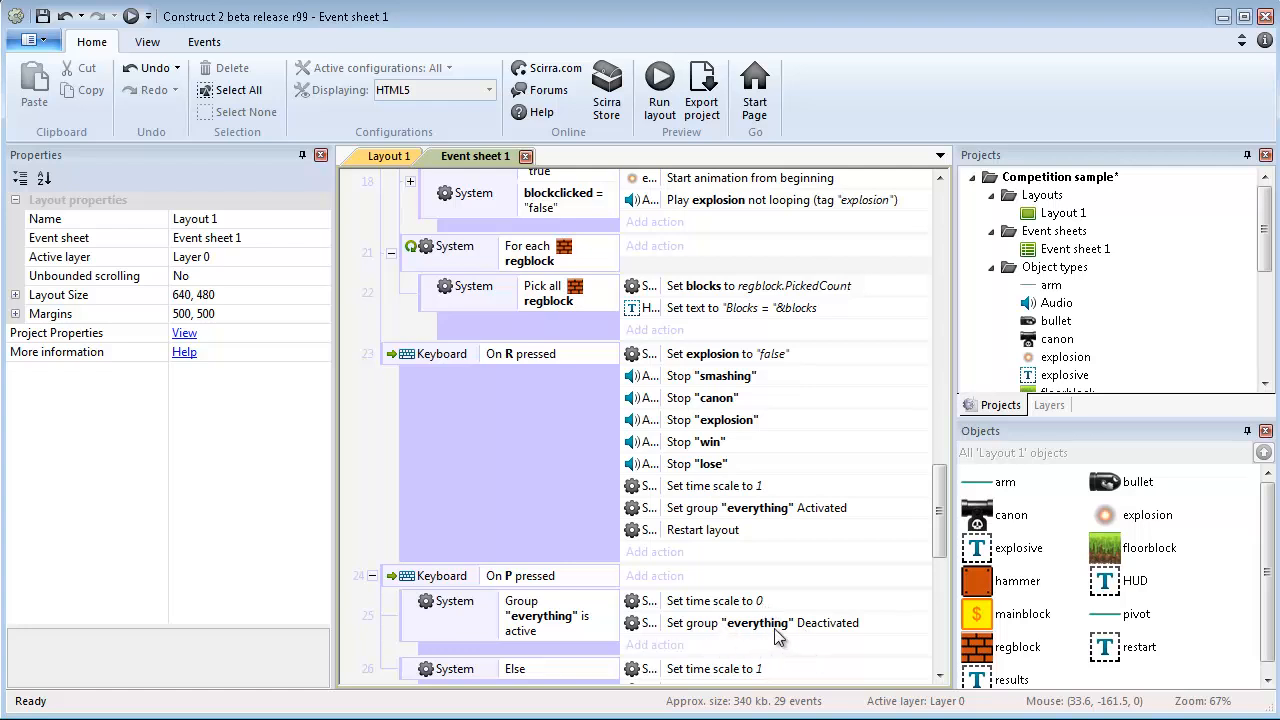
mouse_move(716, 620)
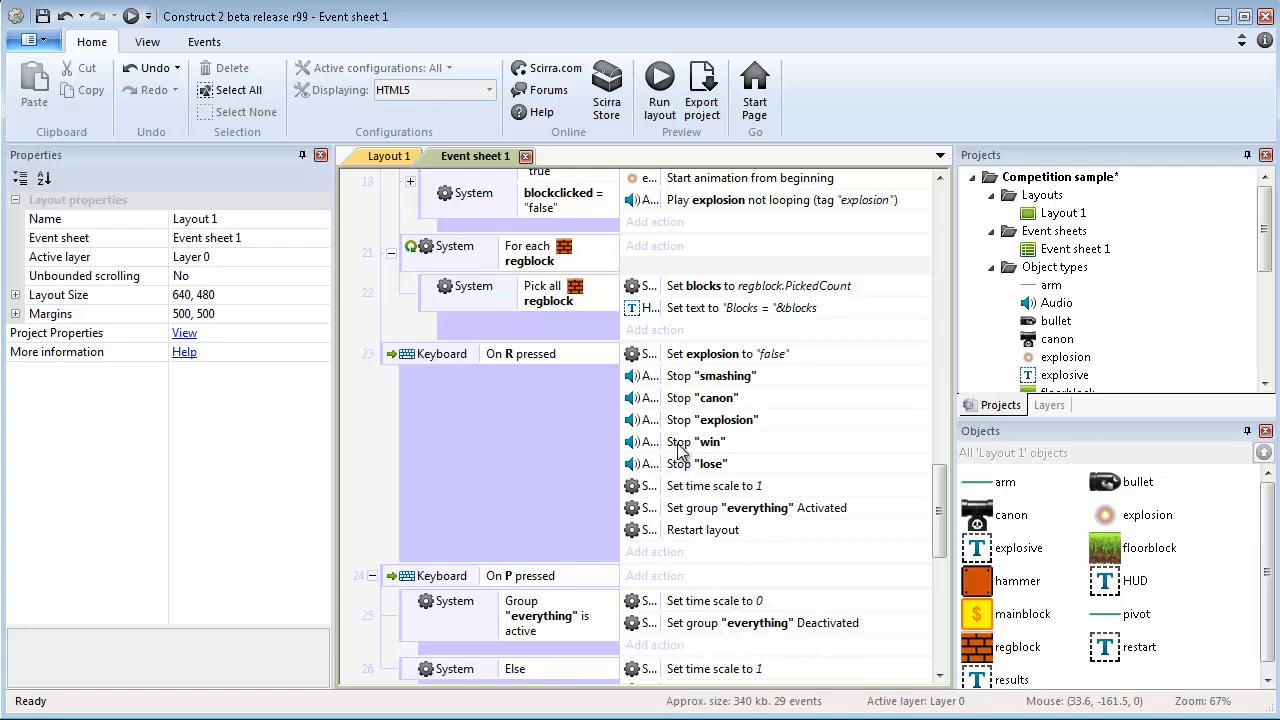
scroll(down, 3)
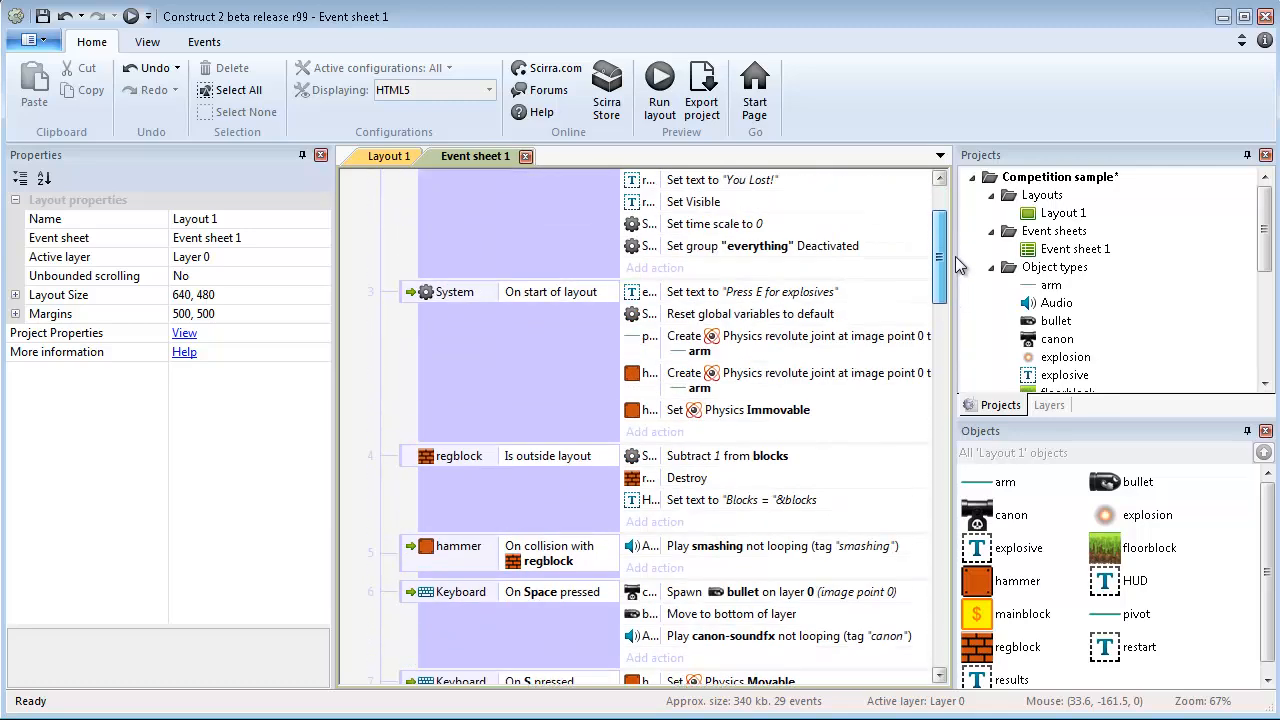
scroll(down, 3)
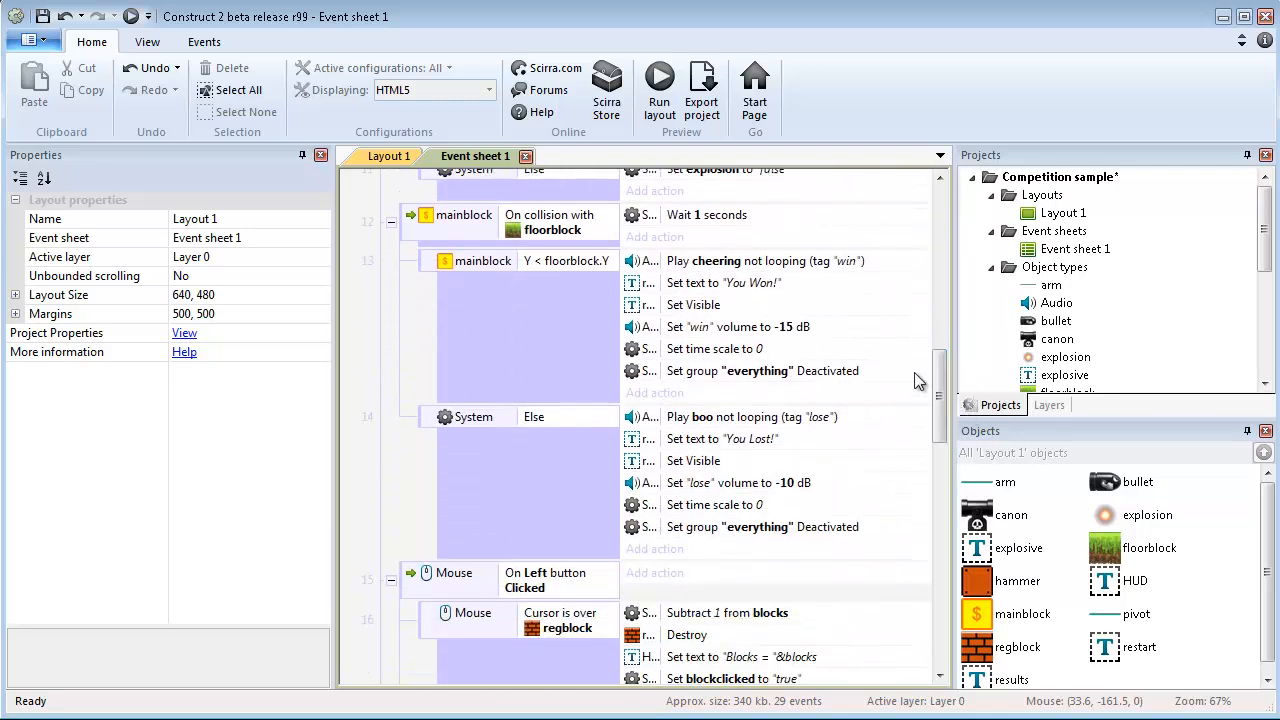
scroll(down, 3)
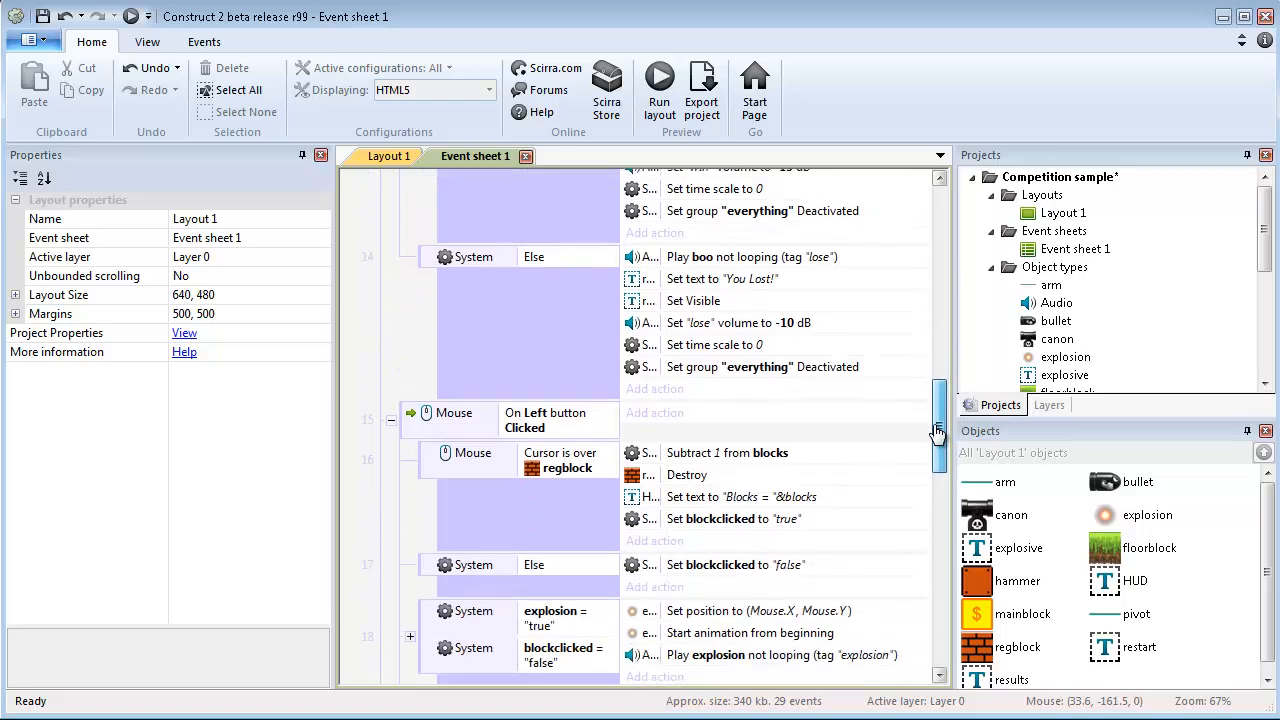
scroll(down, 3)
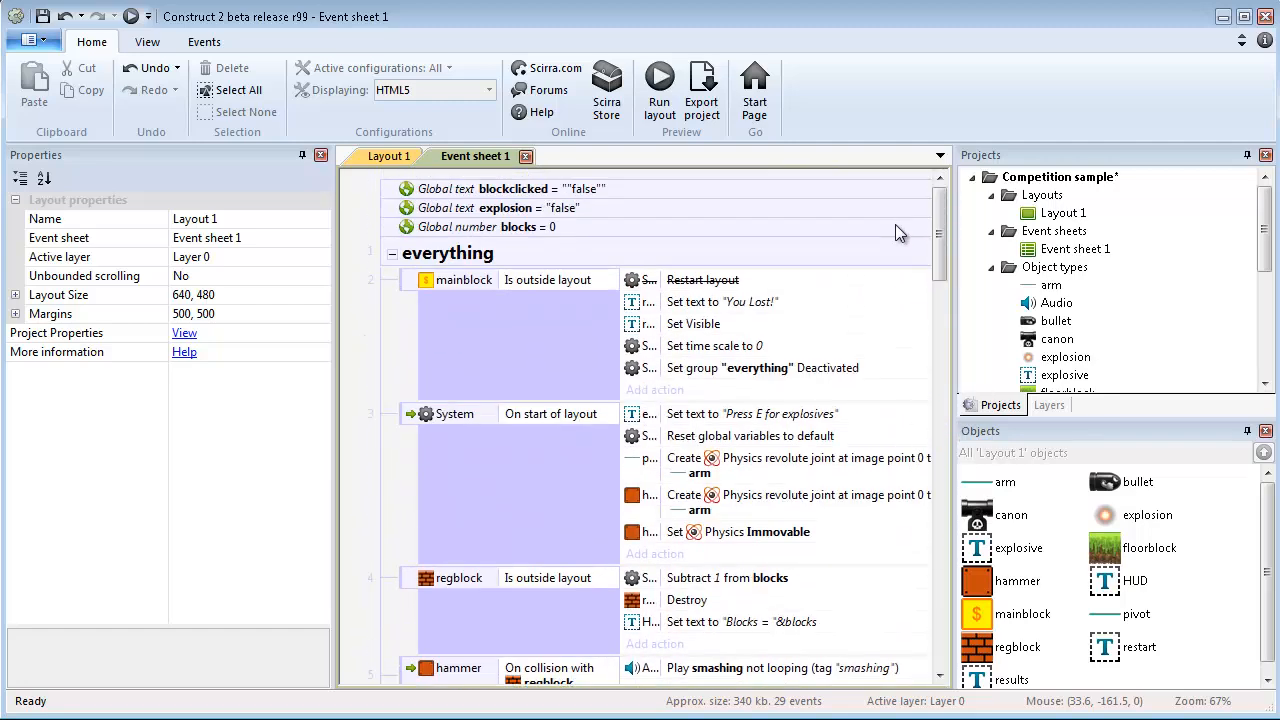
mouse_move(784, 288)
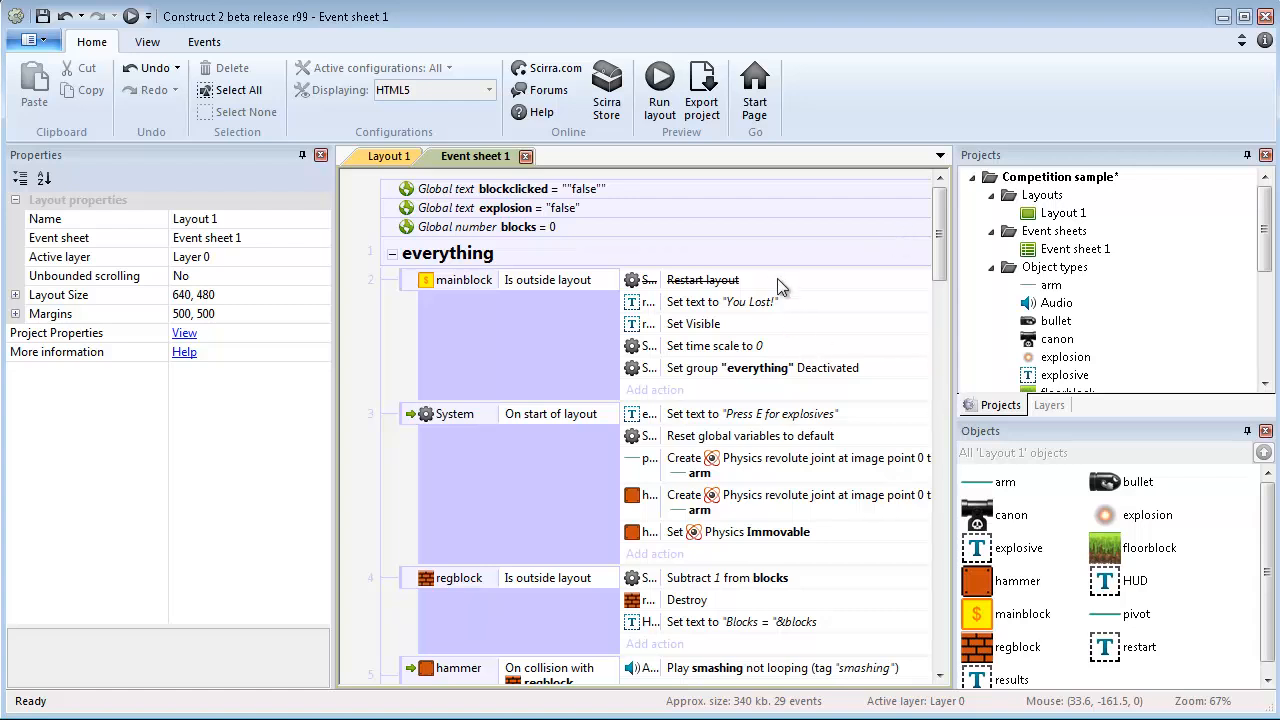
scroll(down, 3)
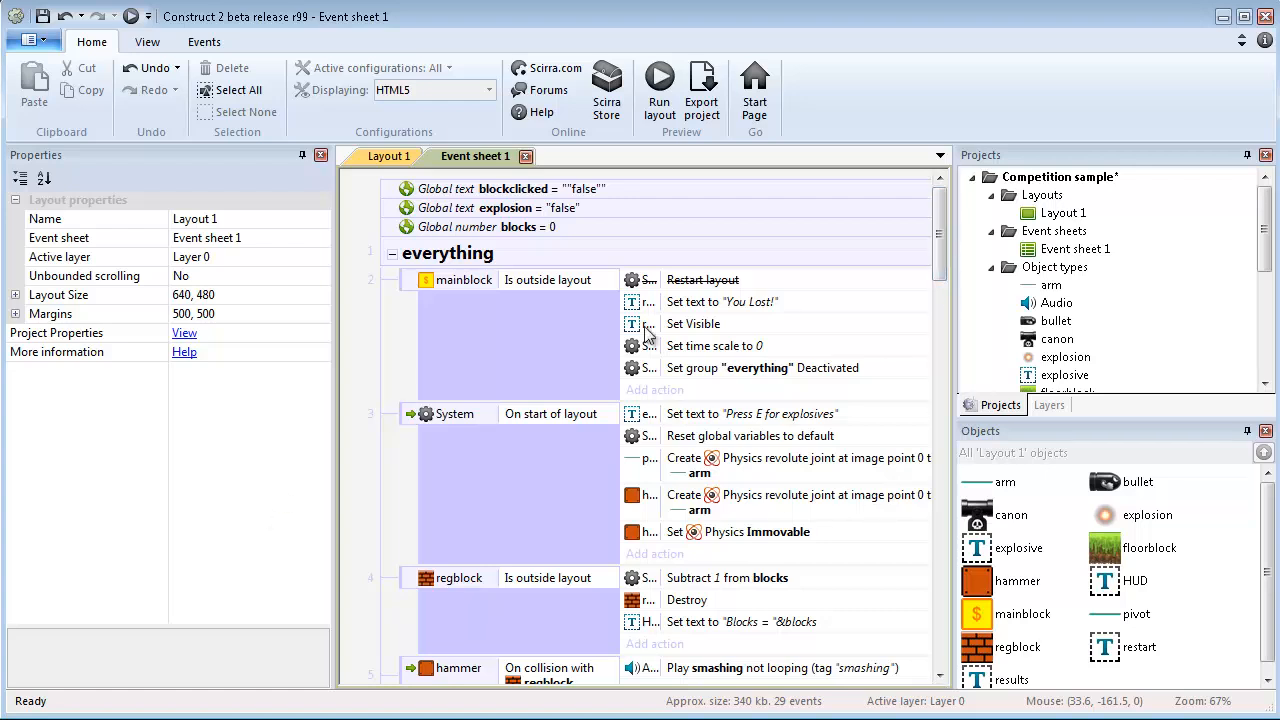
mouse_move(716, 450)
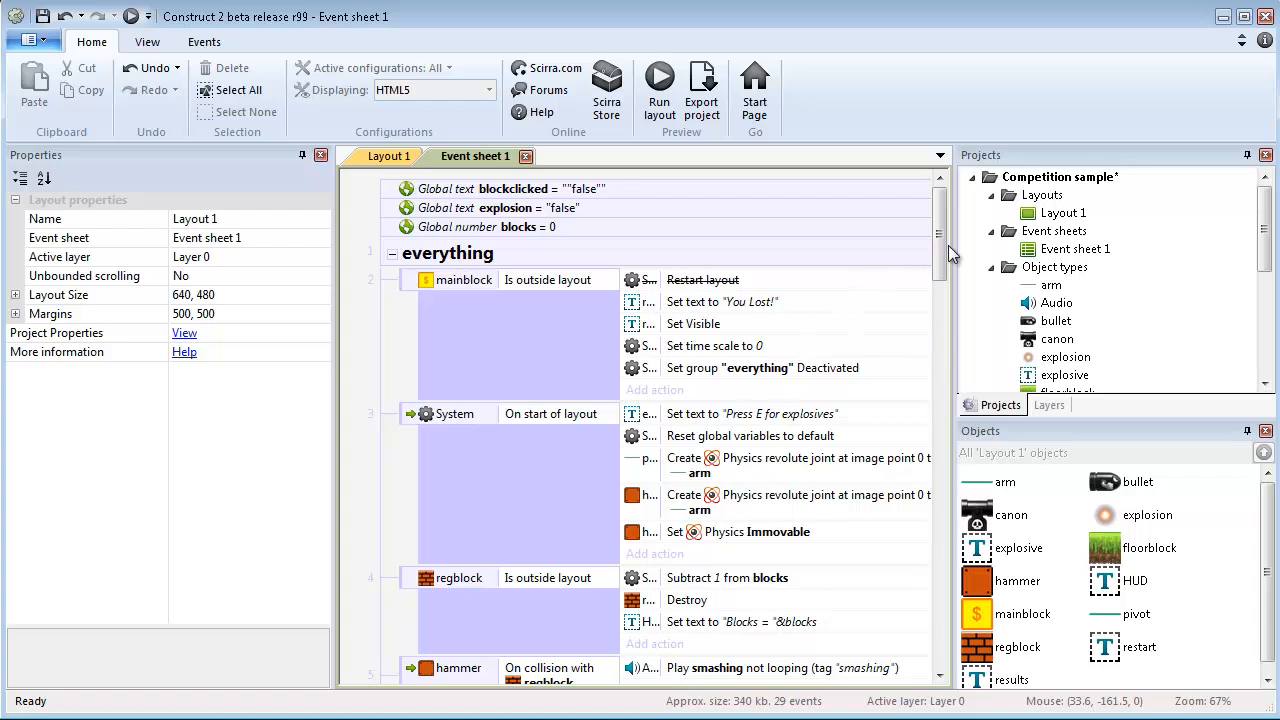
scroll(down, 3)
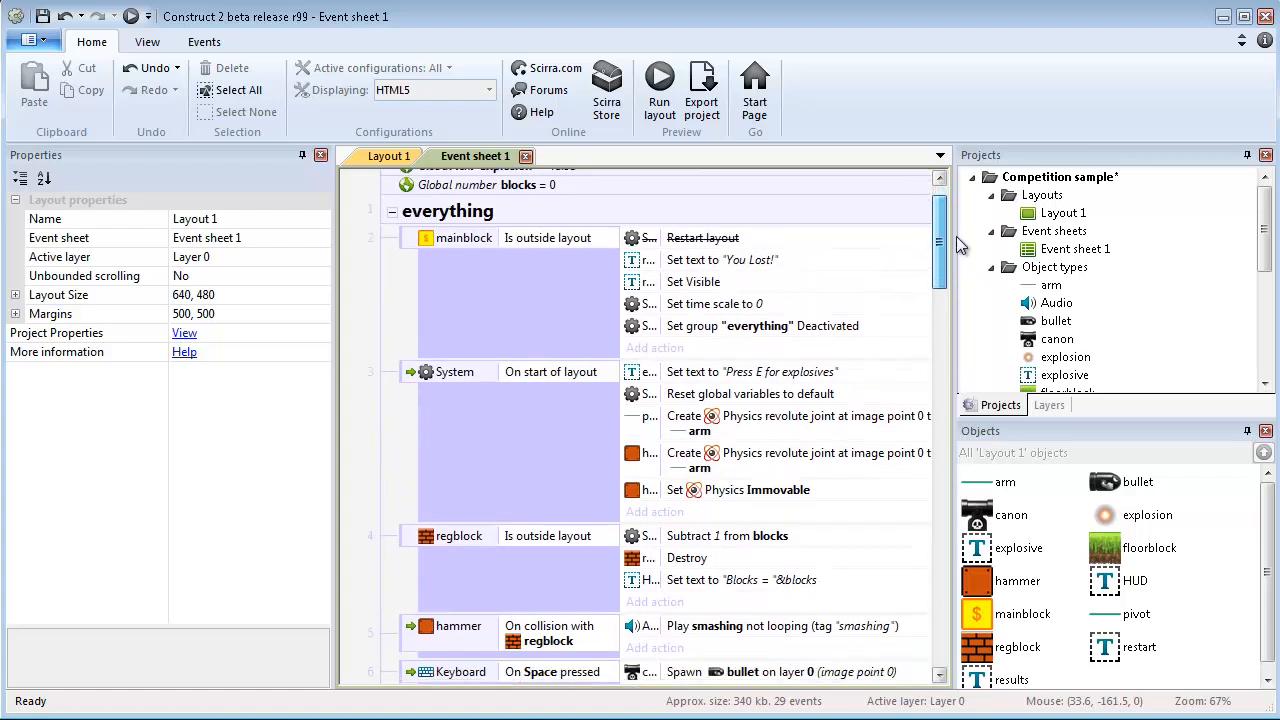
scroll(down, 3)
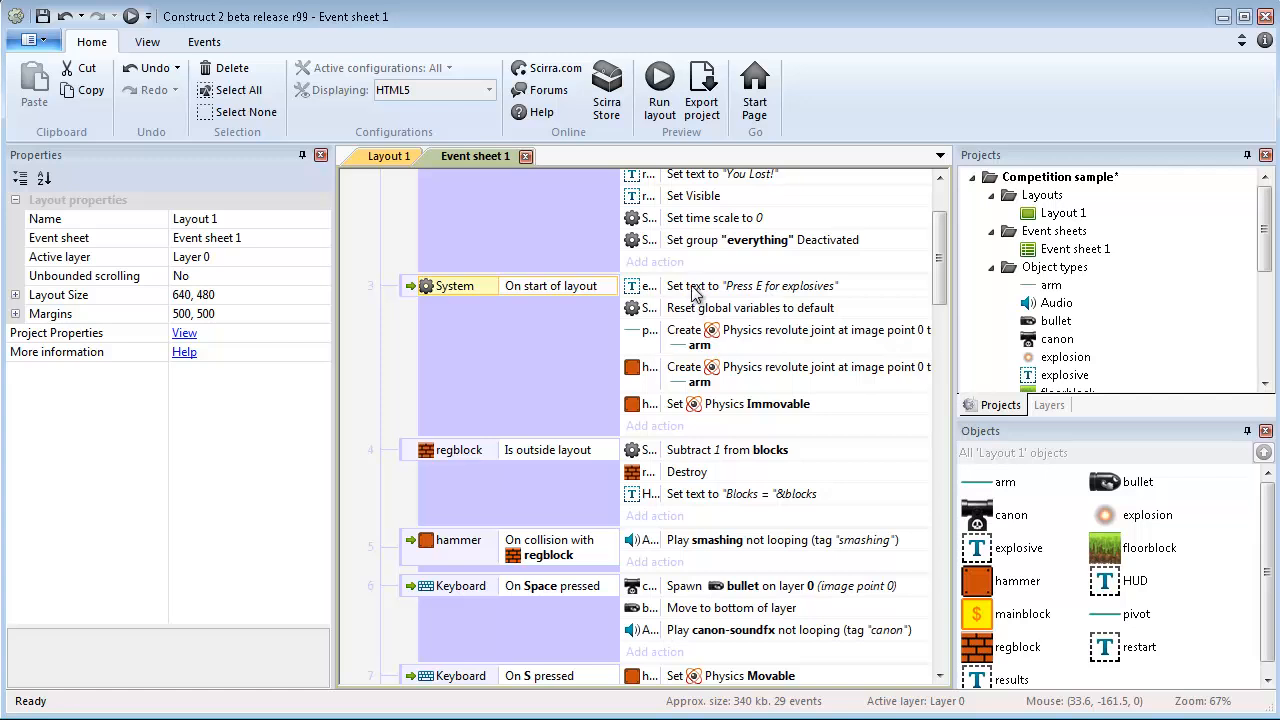
click(760, 286)
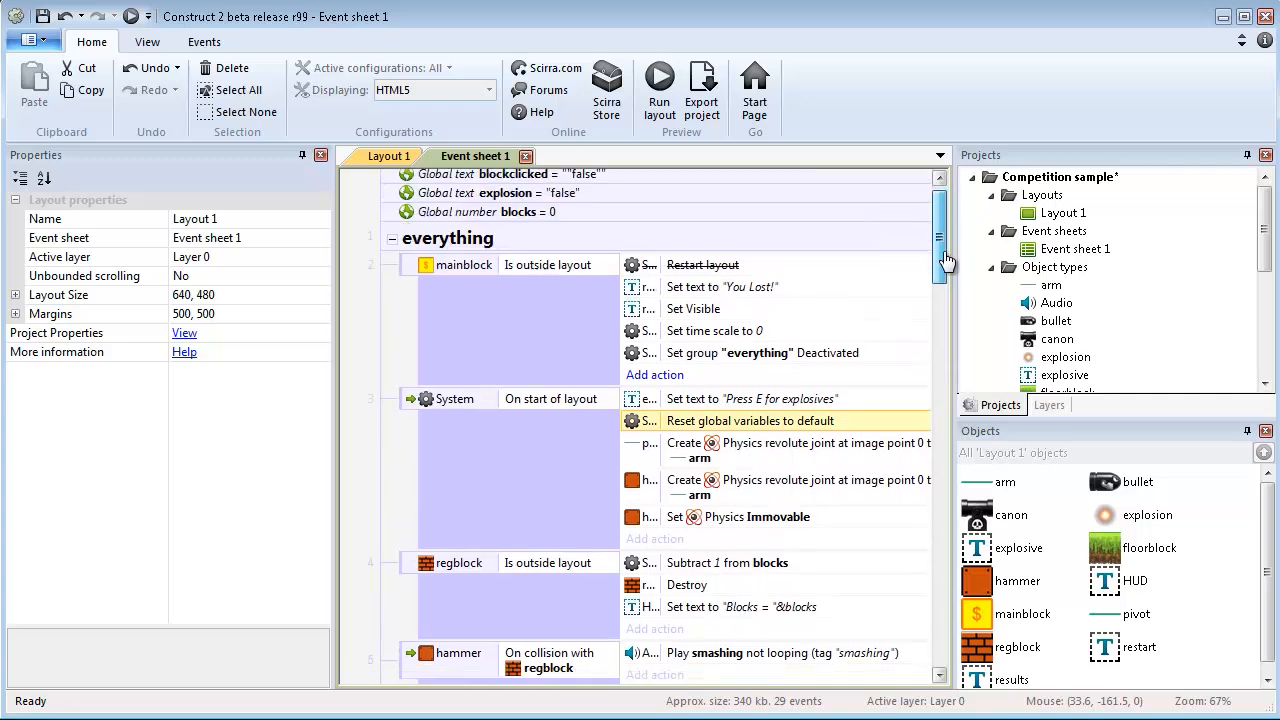
scroll(down, 3)
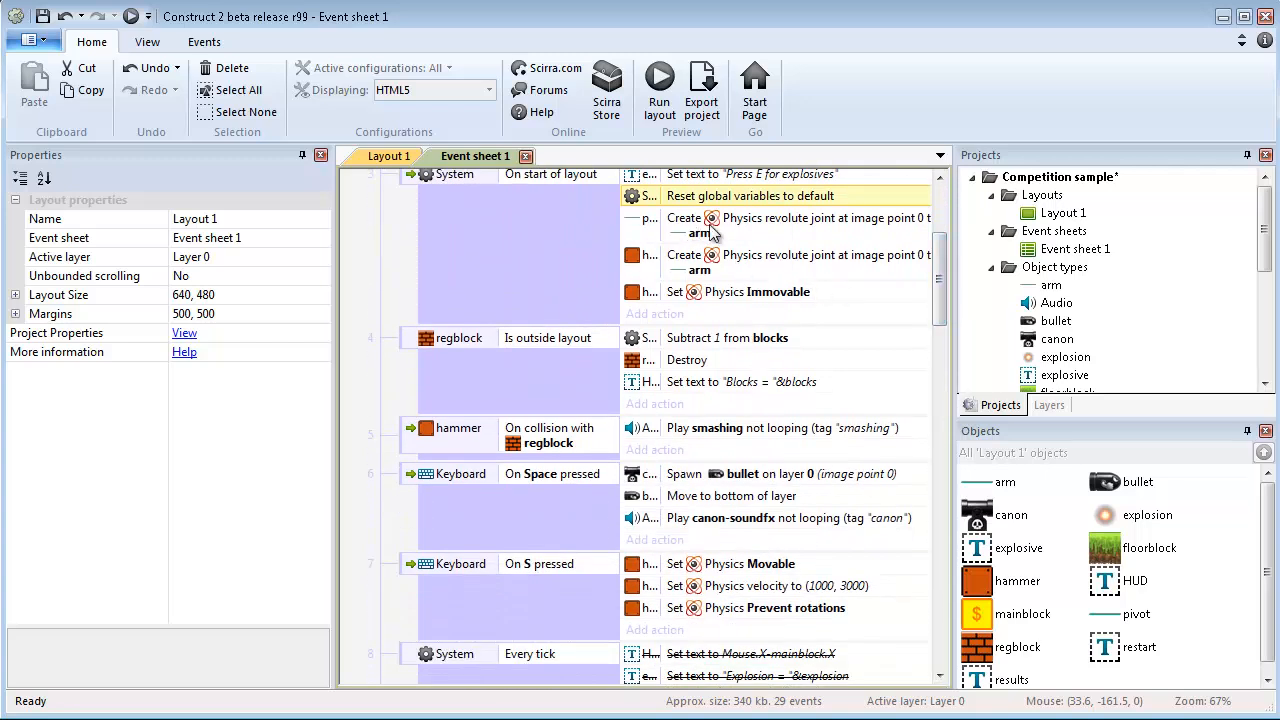
click(654, 312)
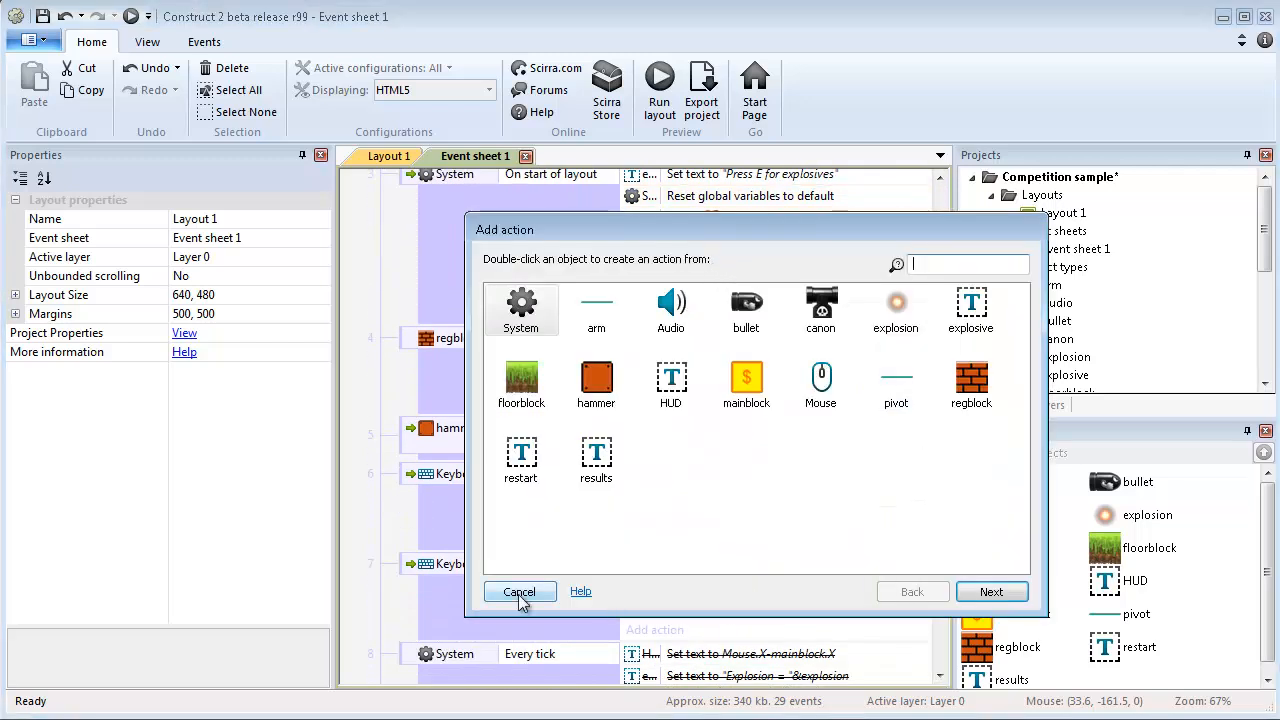
click(520, 592)
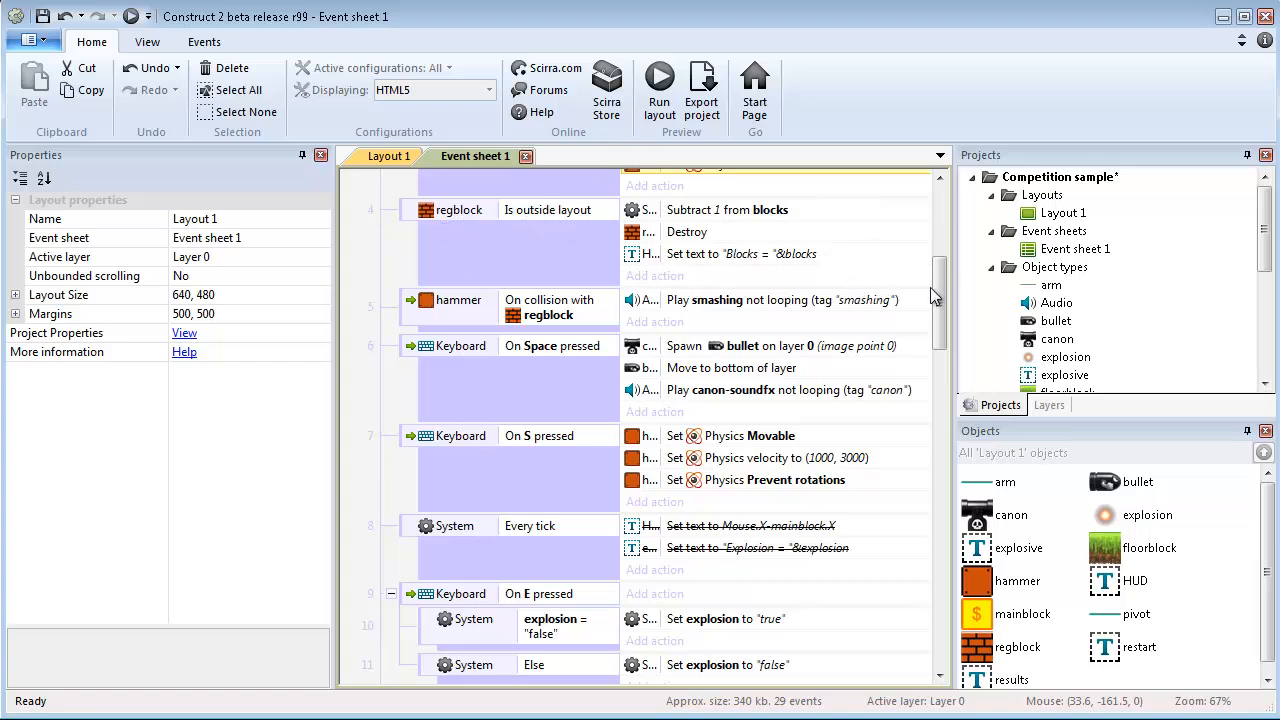
mouse_move(672, 224)
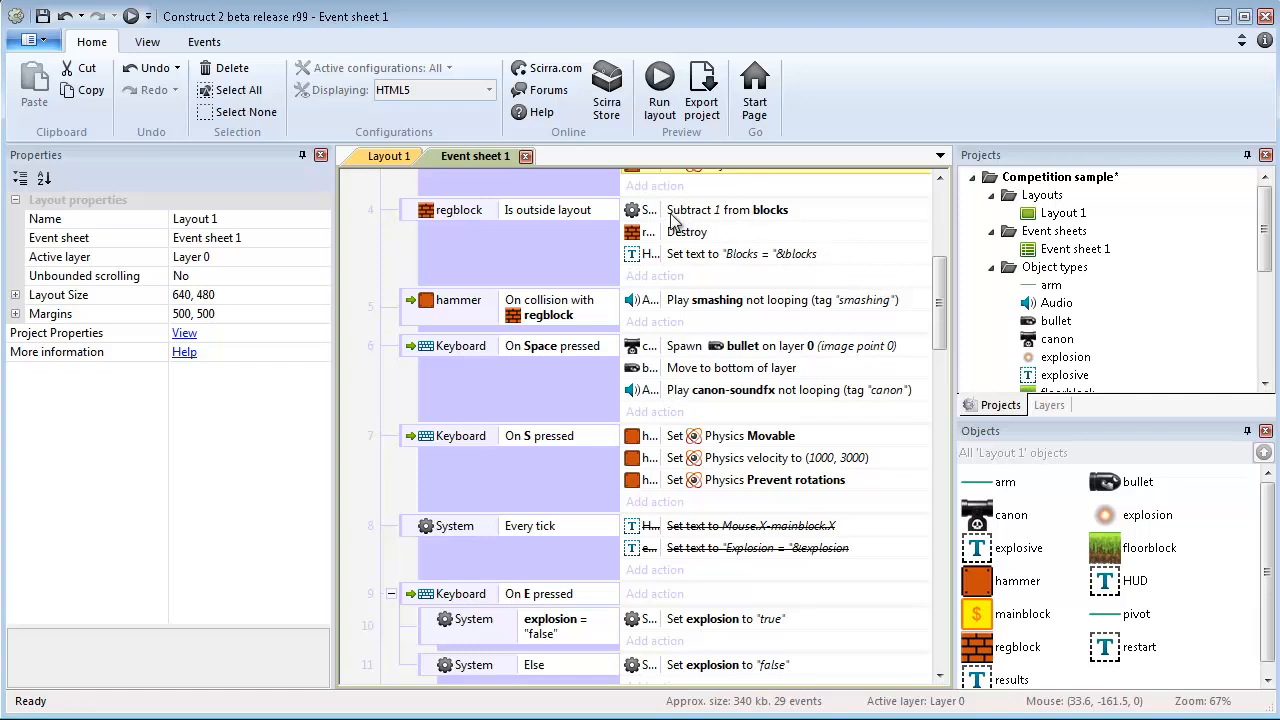
mouse_move(872, 244)
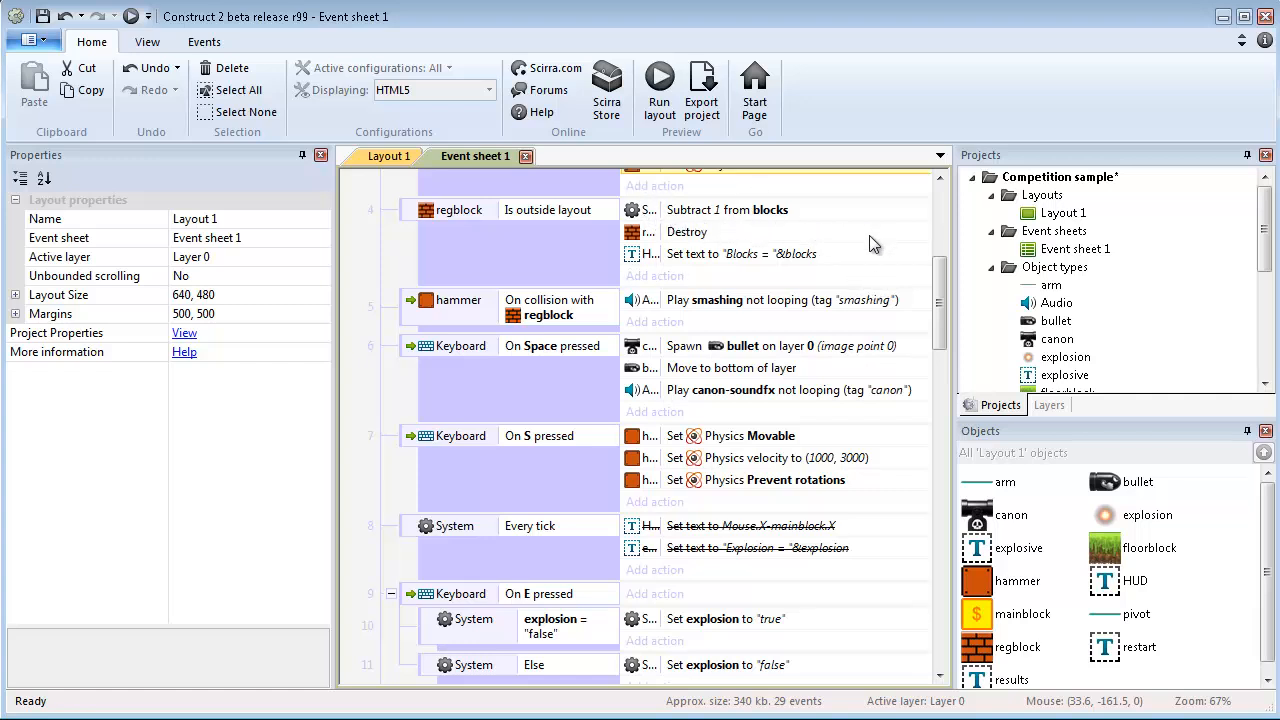
mouse_move(764, 236)
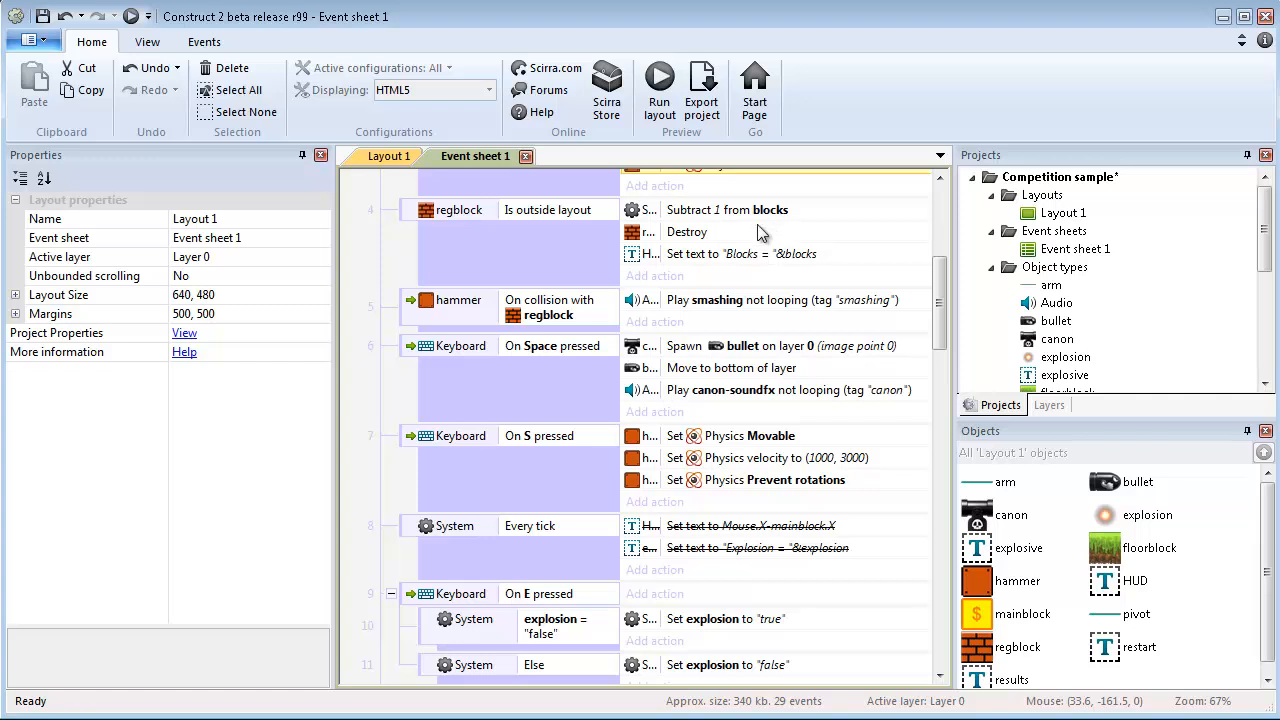
mouse_move(710, 218)
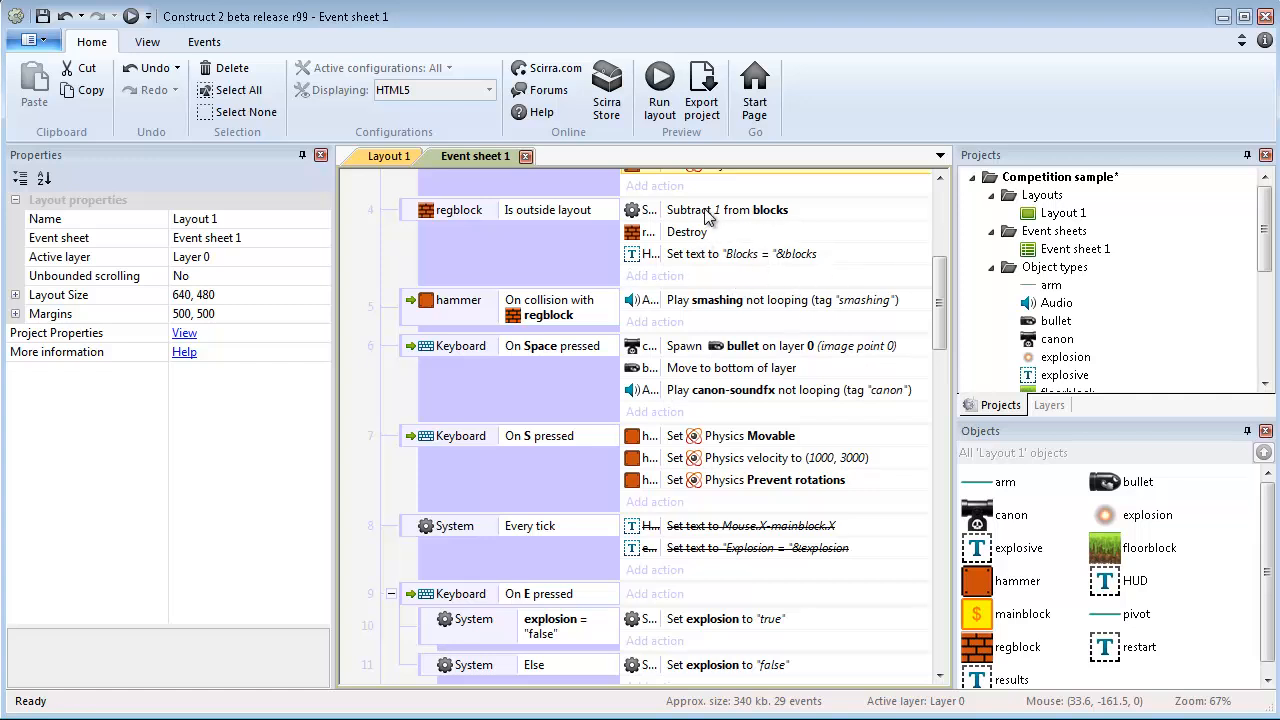
click(660, 84)
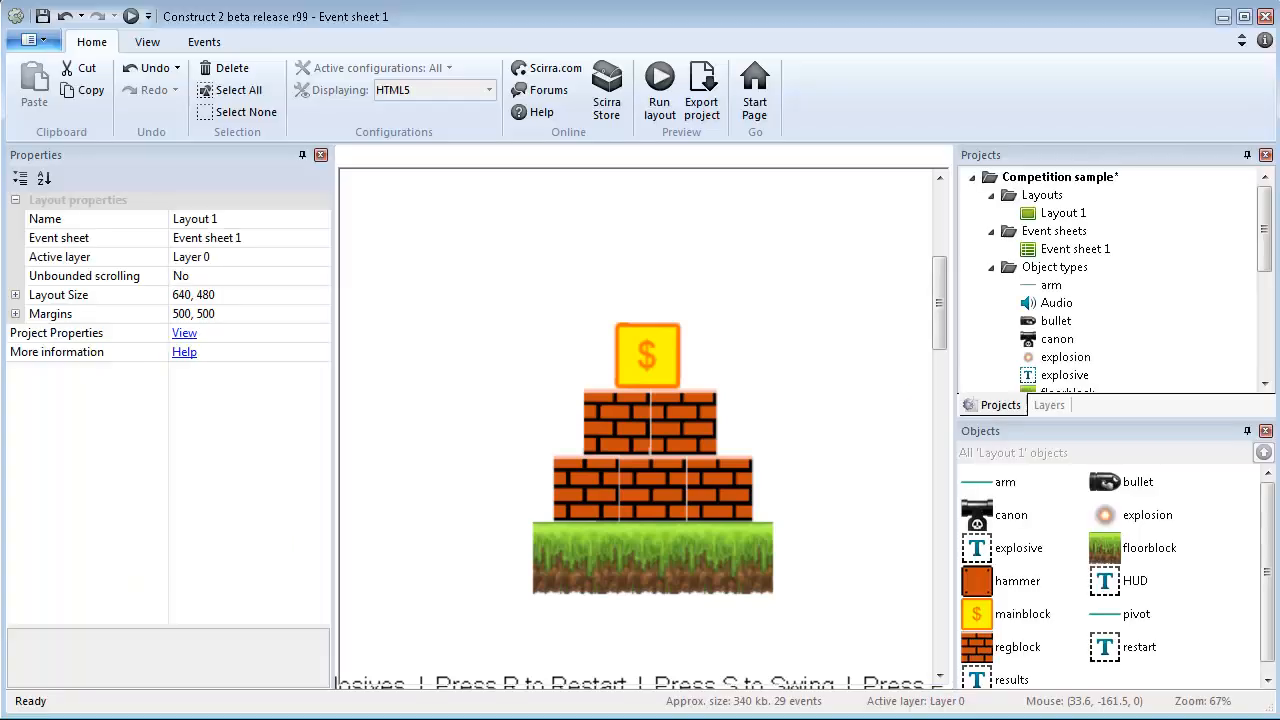
Step: Scroll the event sheet to the mainblock–floorblock collision event, then switch to Layout 1
click(476, 156)
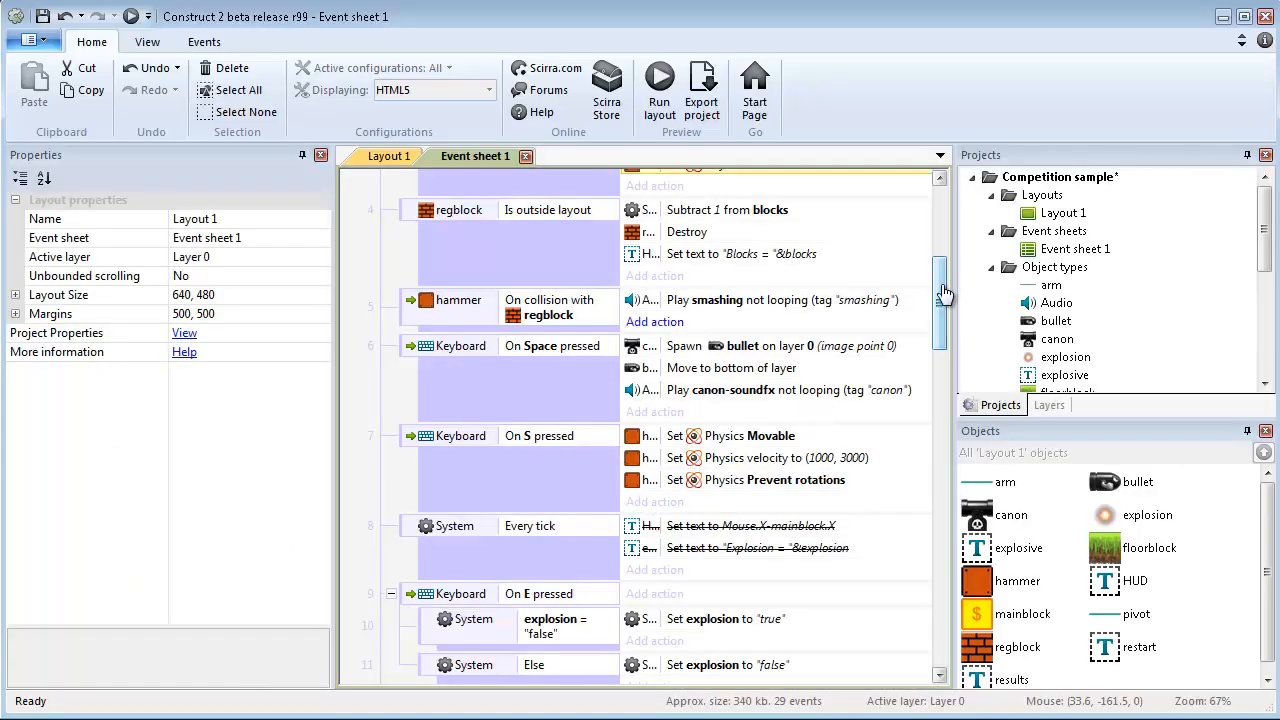
scroll(down, 3)
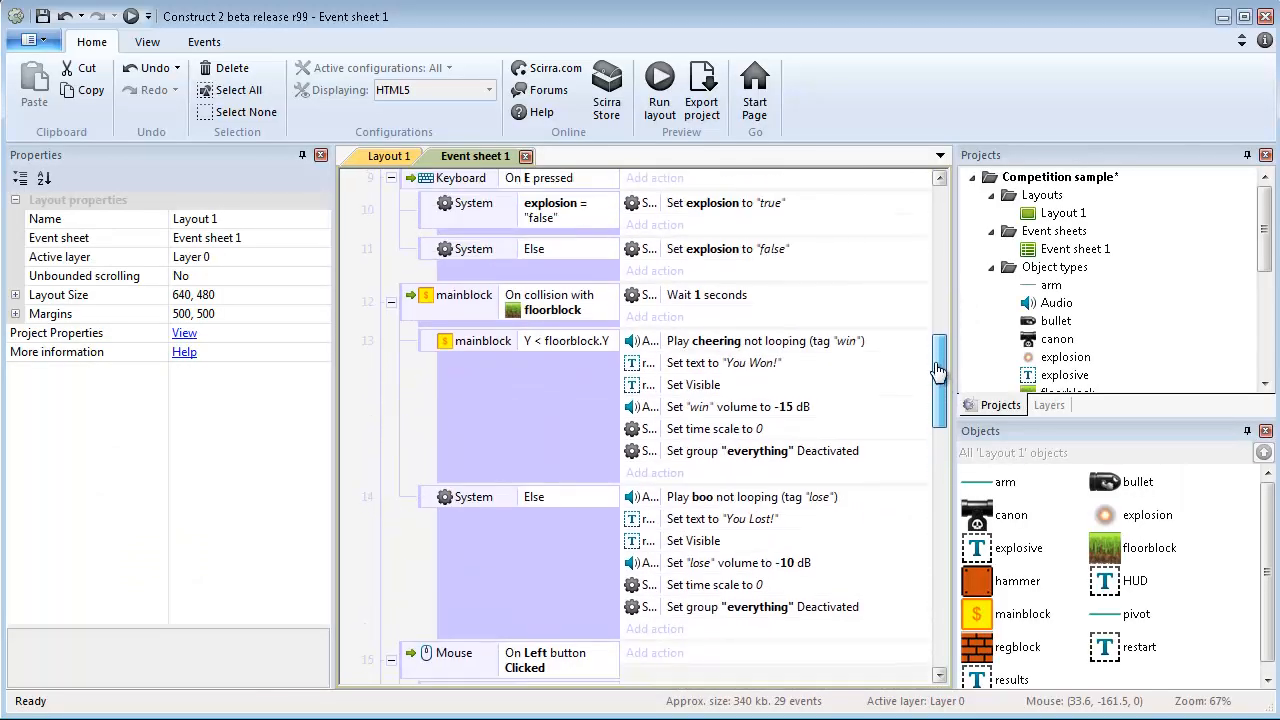
scroll(down, 3)
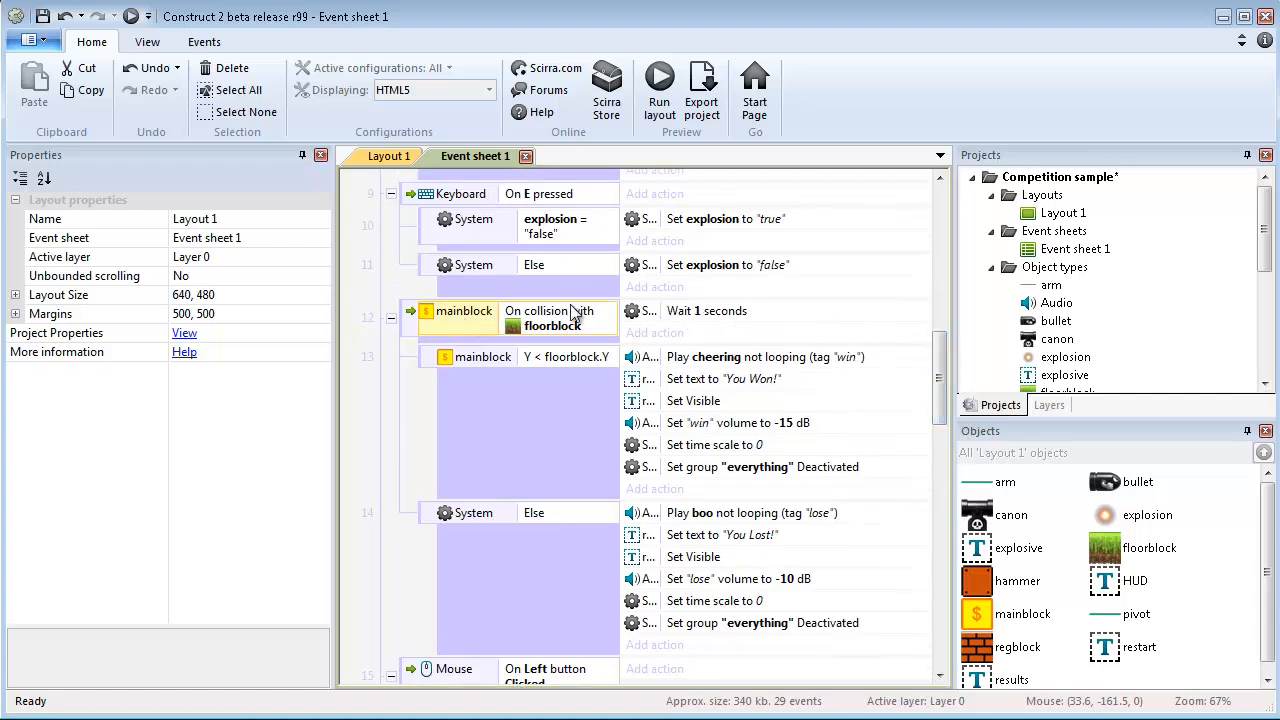
click(392, 156)
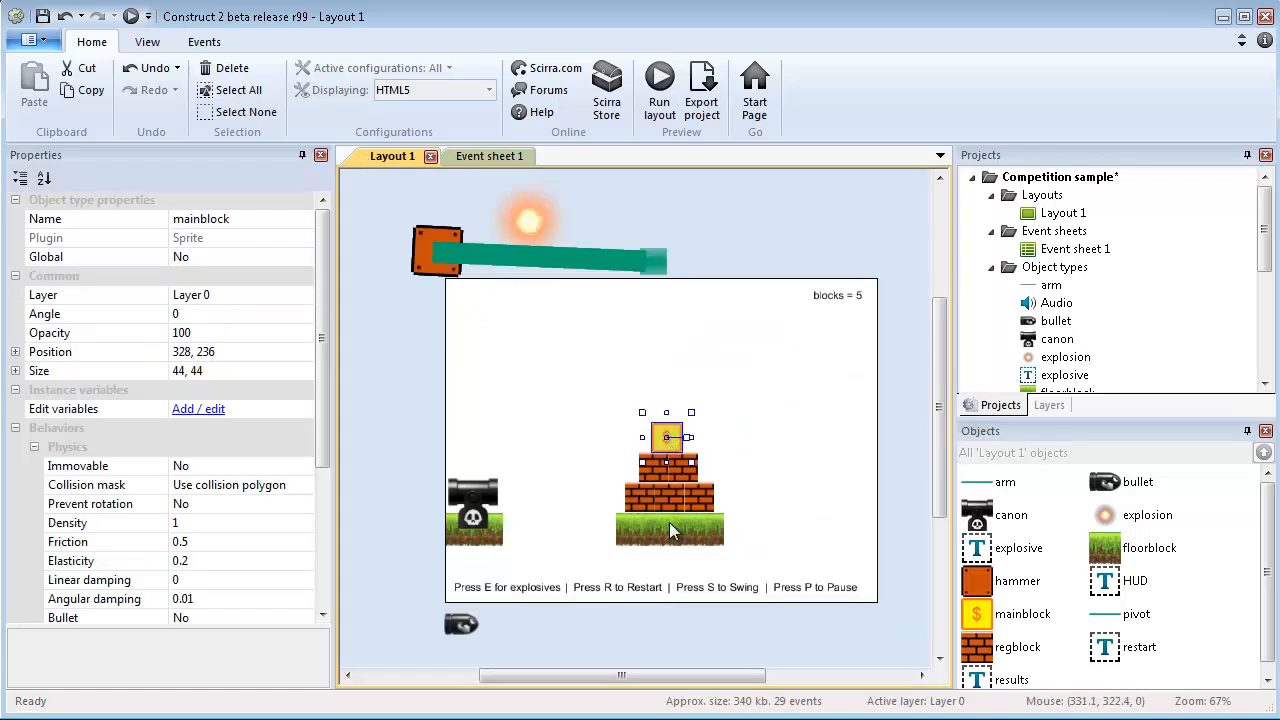
Step: Select the floor block, test the game until You Lost!, then go back to Event sheet 1
click(668, 528)
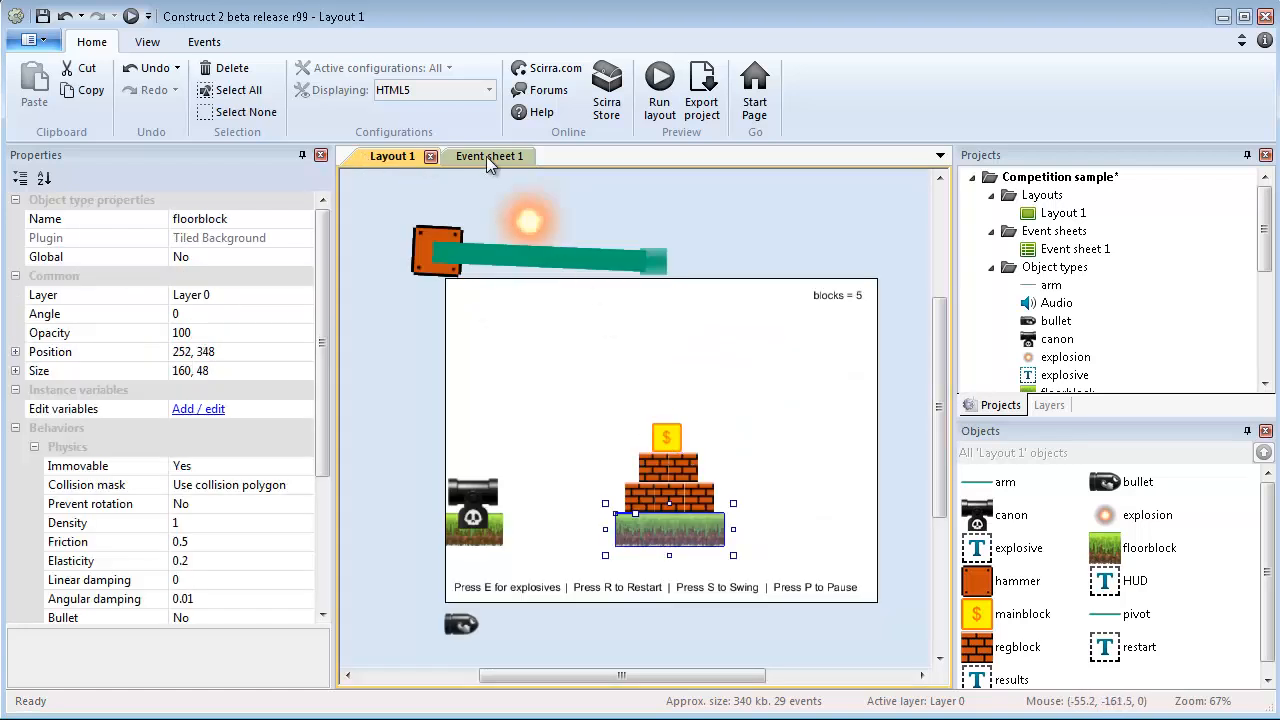
click(488, 156)
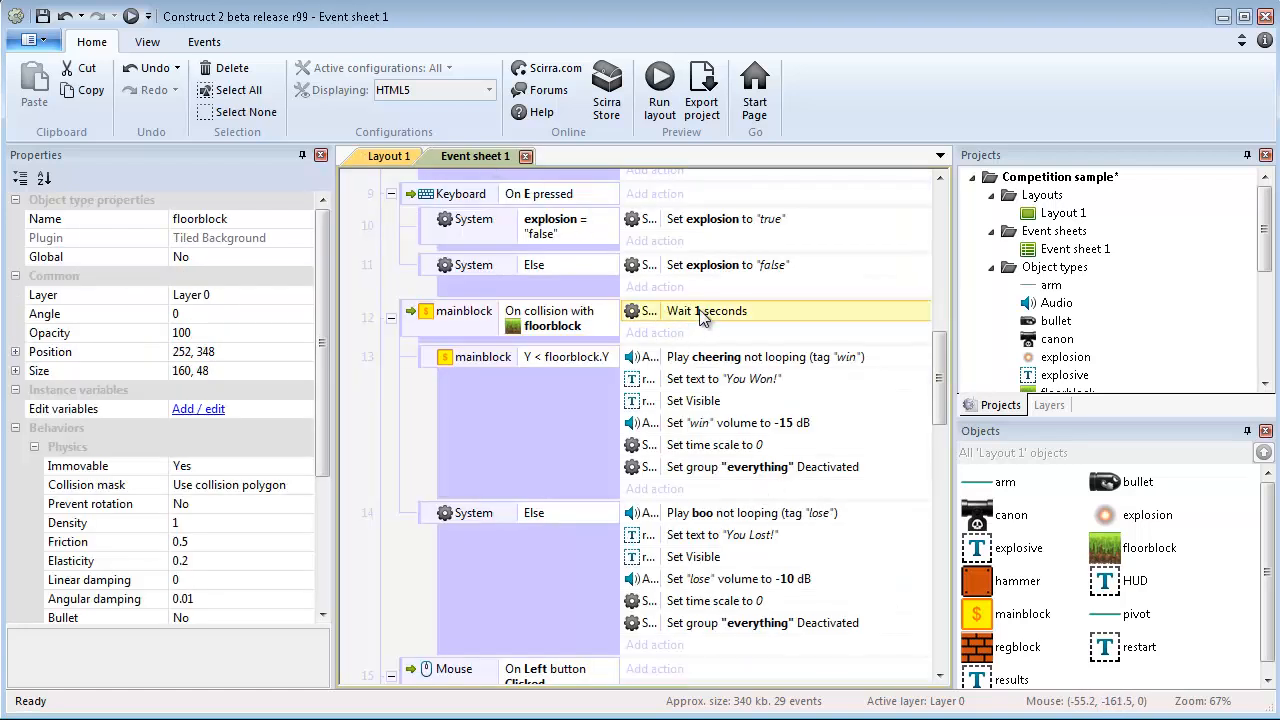
click(392, 156)
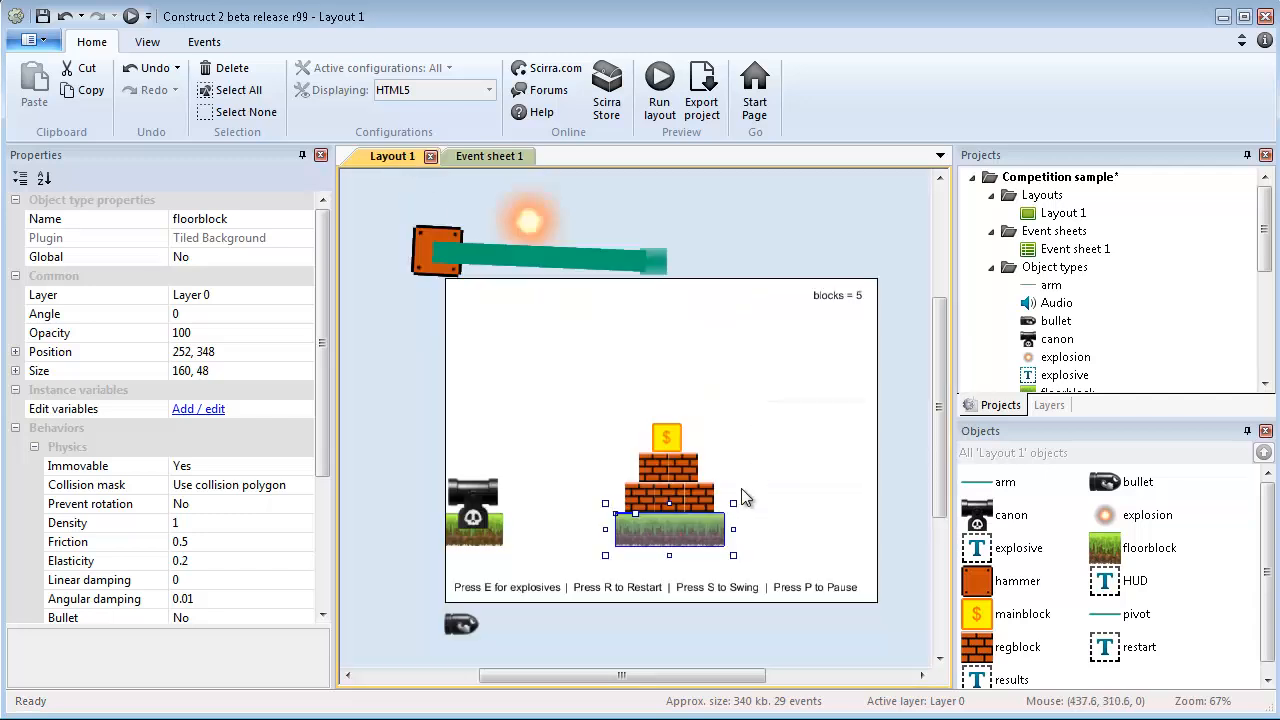
mouse_move(530, 580)
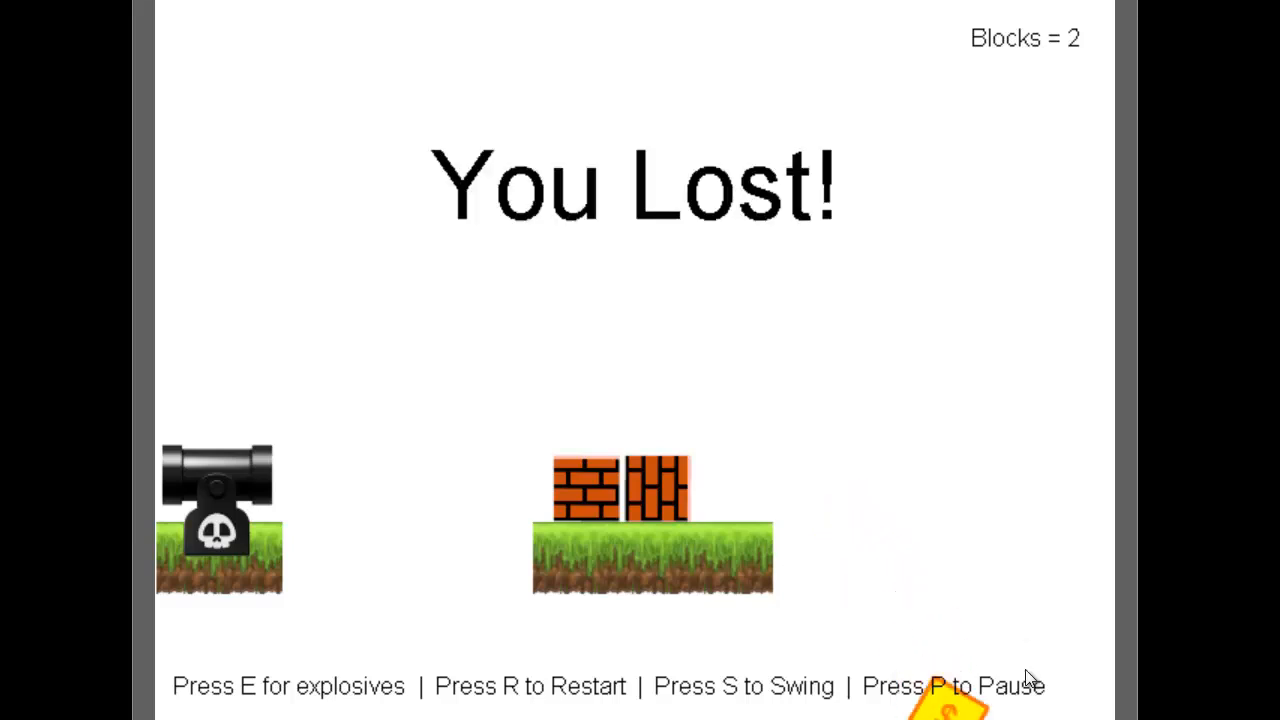
key(r)
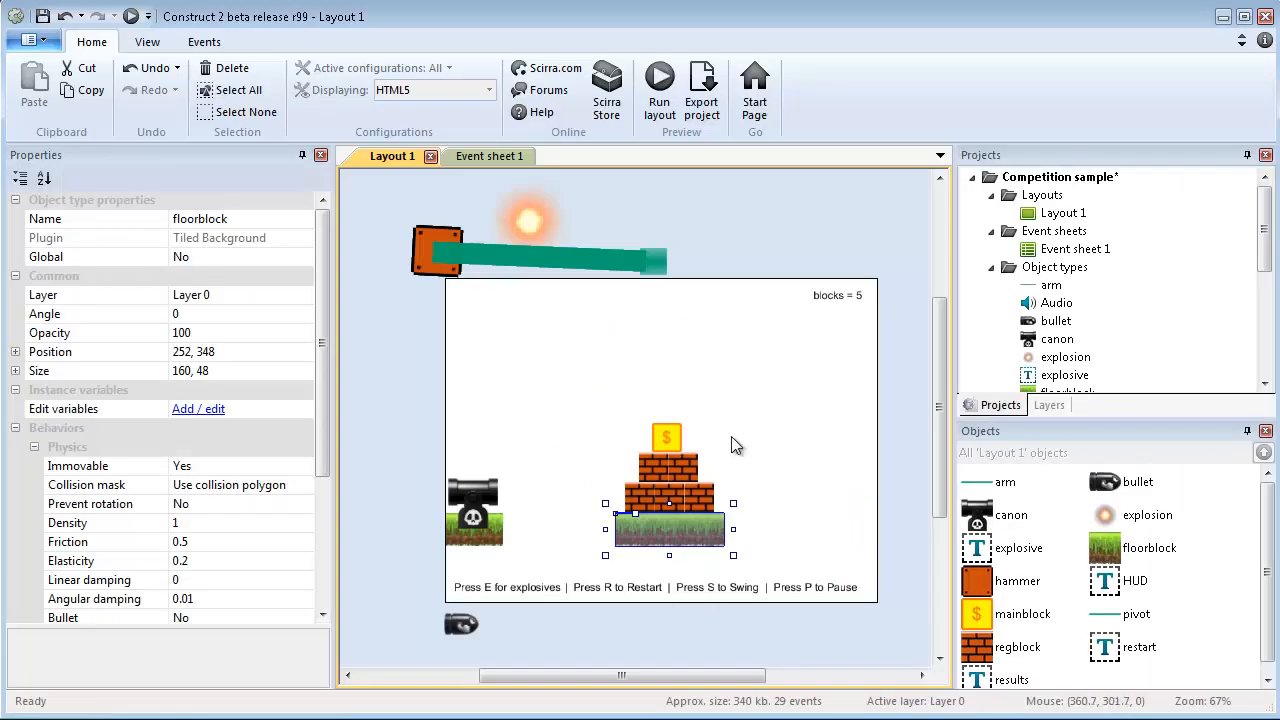
mouse_move(488, 156)
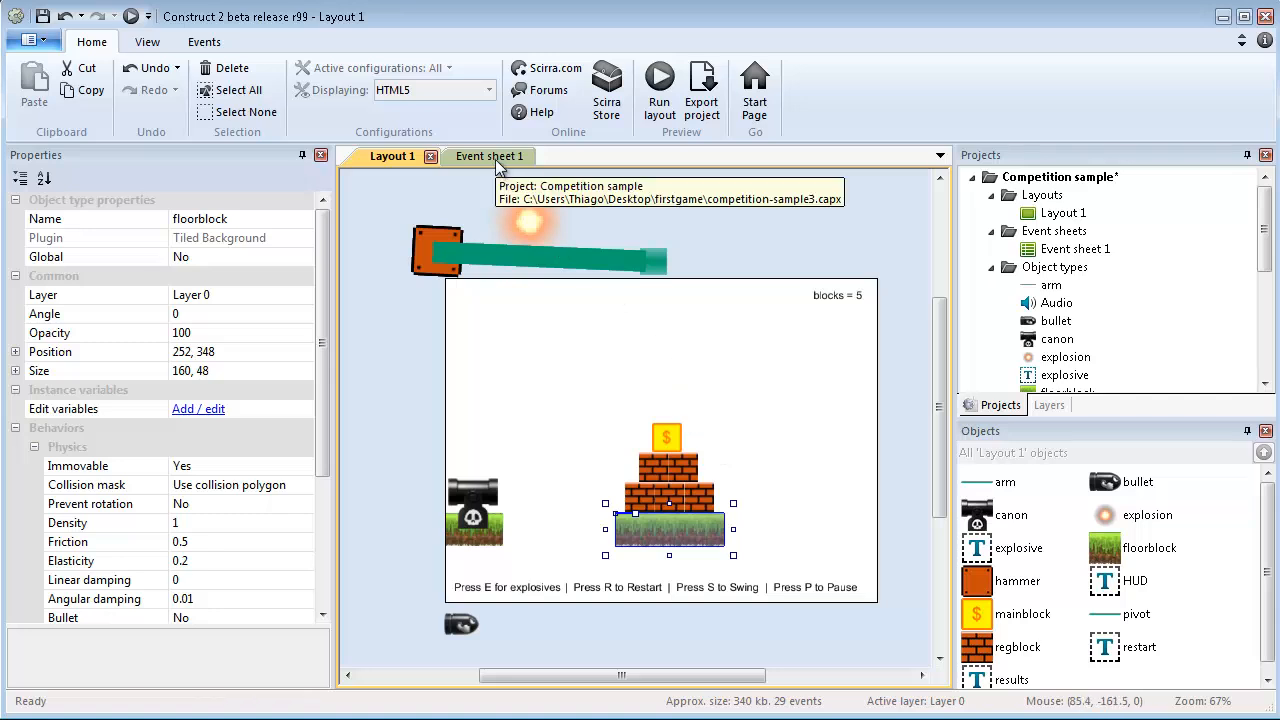
click(476, 156)
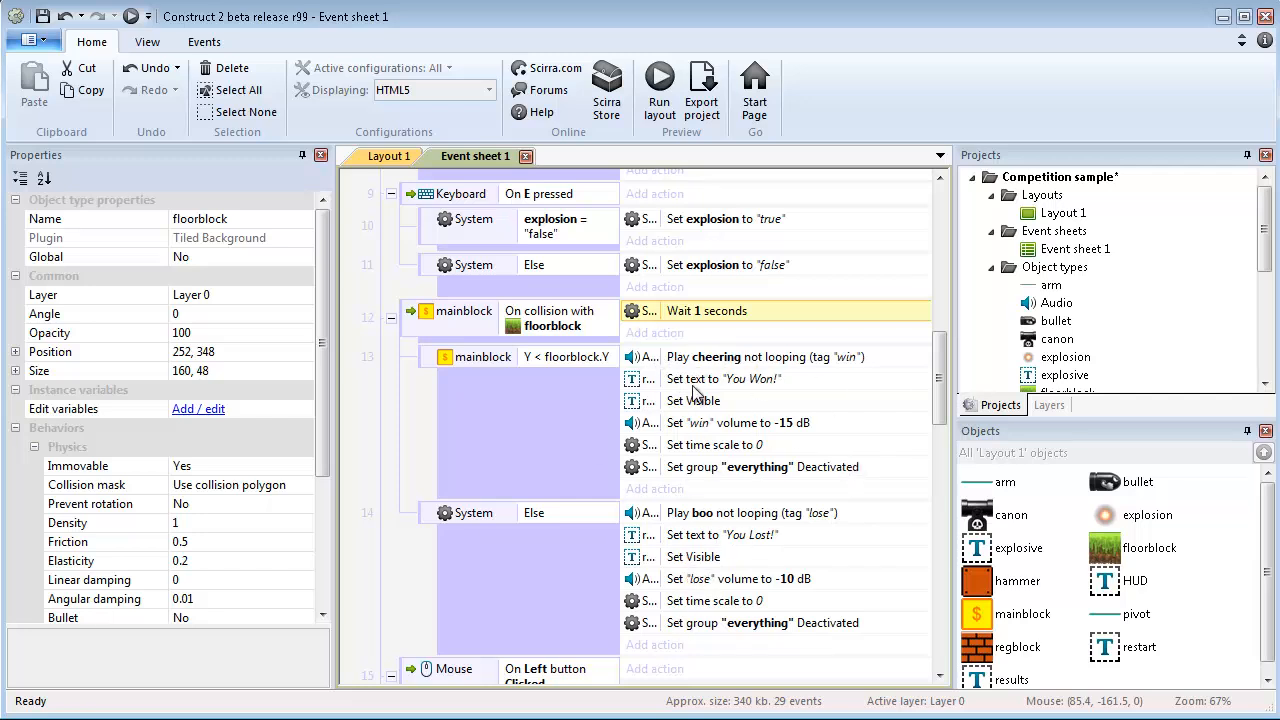
mouse_move(744, 468)
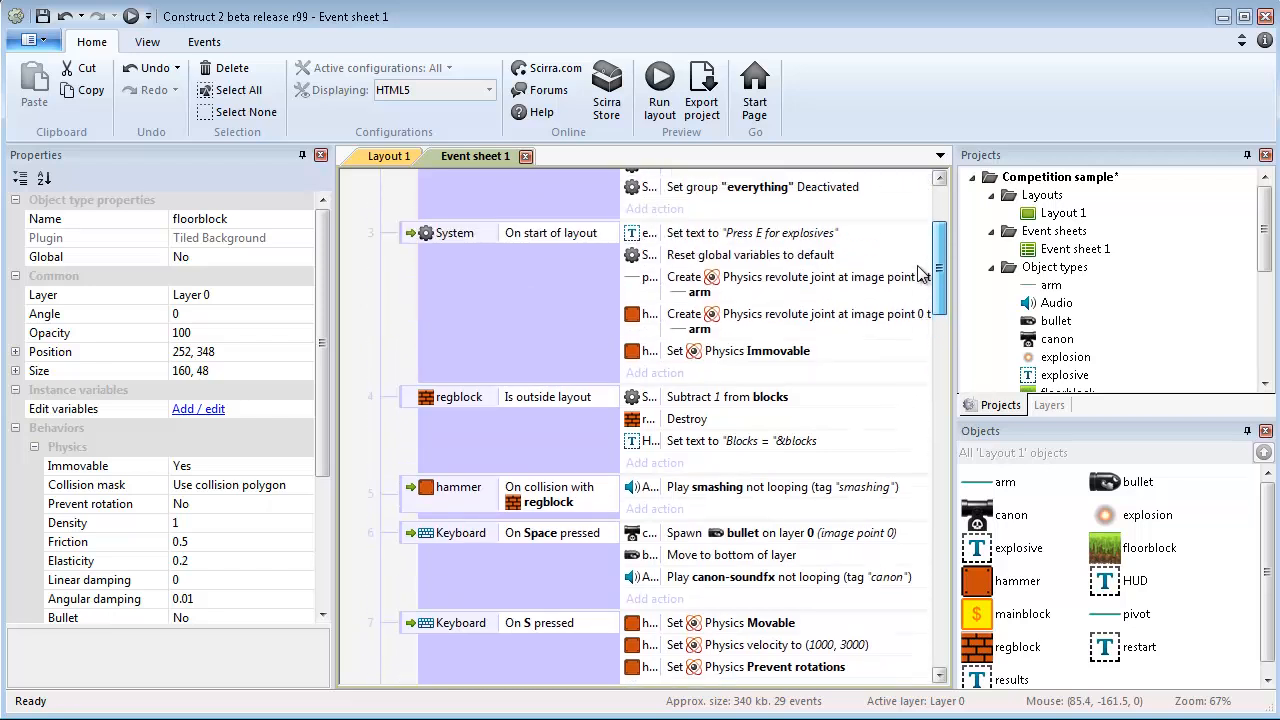
Step: Examine the canon sprite's image and Origin point, then close the image editor
scroll(down, 3)
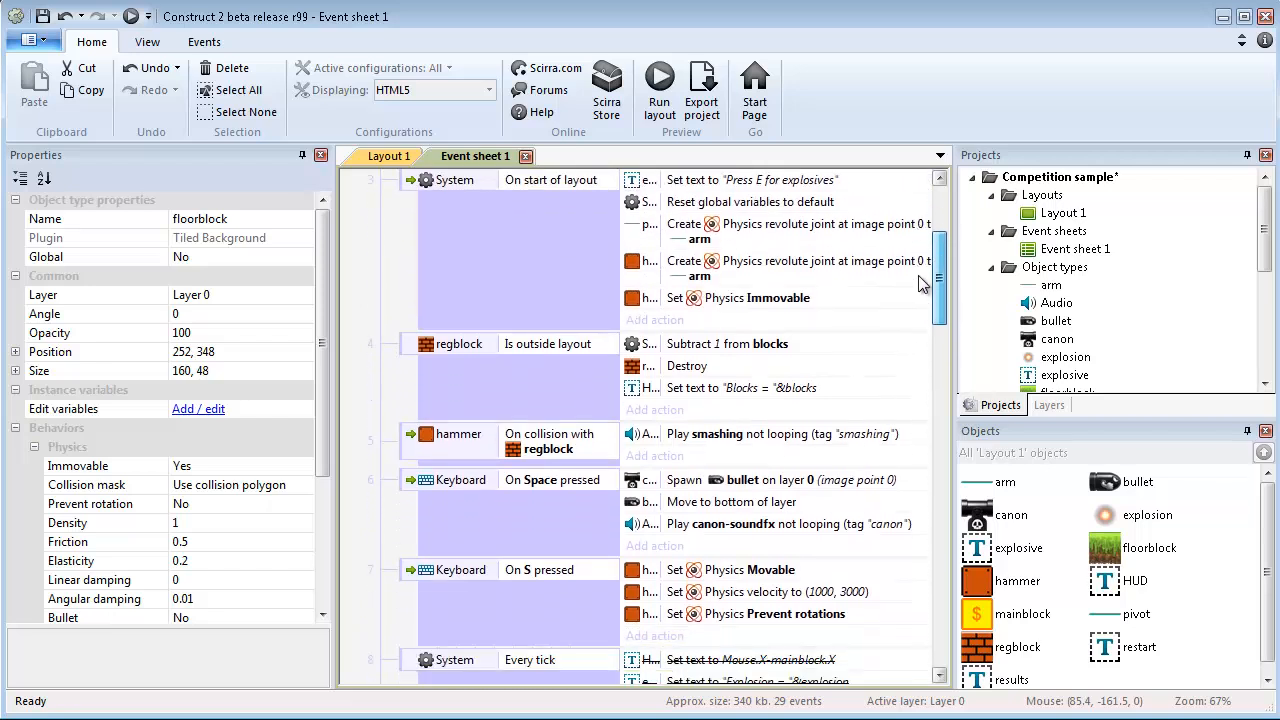
scroll(down, 3)
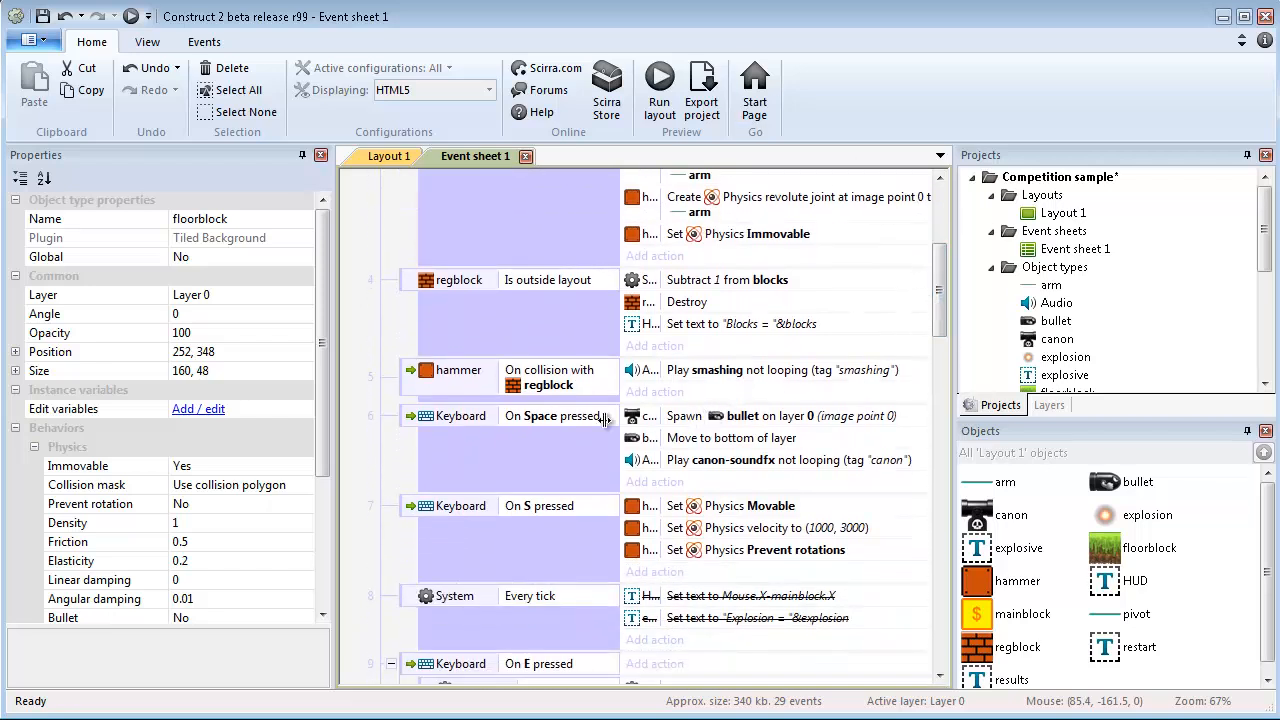
mouse_move(556, 428)
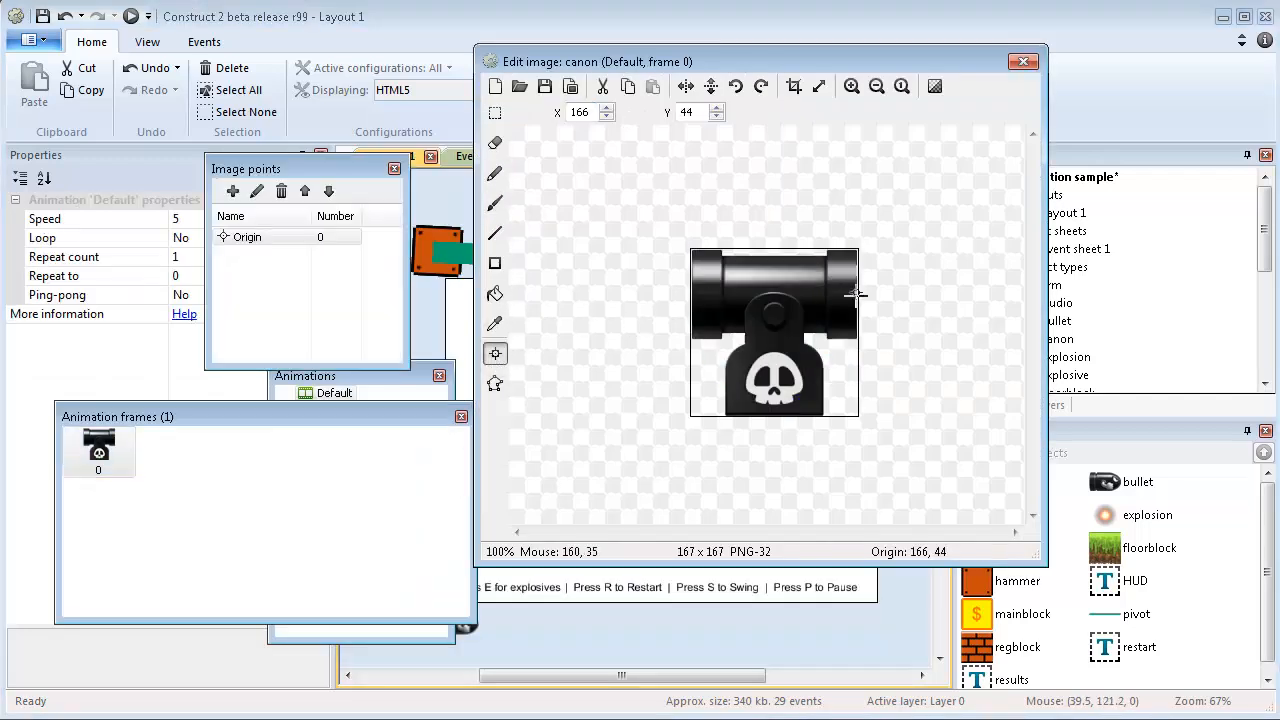
click(248, 236)
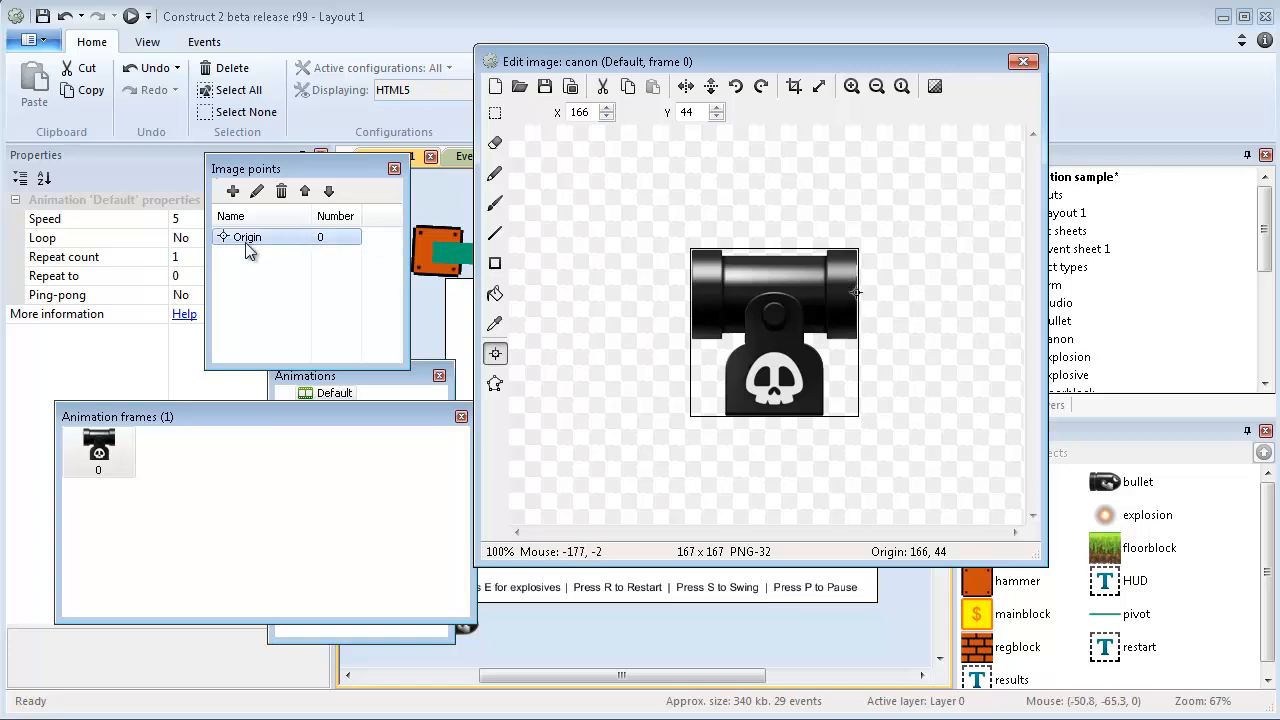
click(1022, 60)
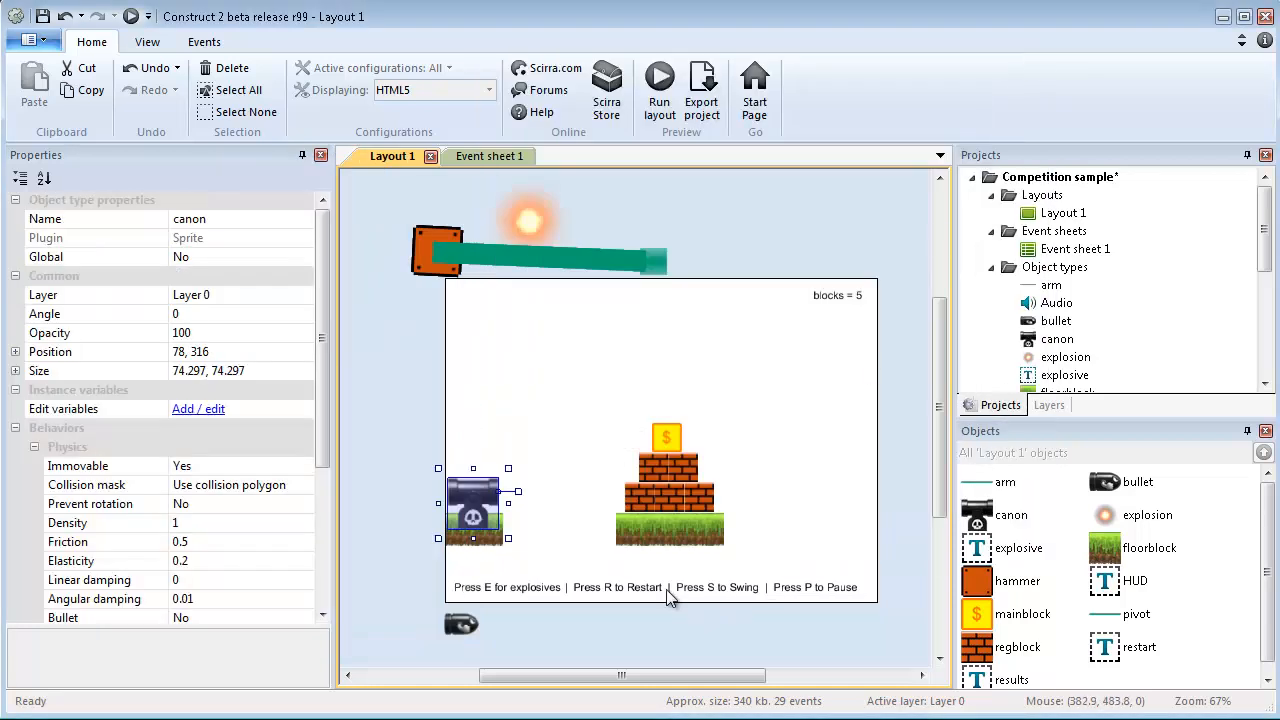
mouse_move(592, 292)
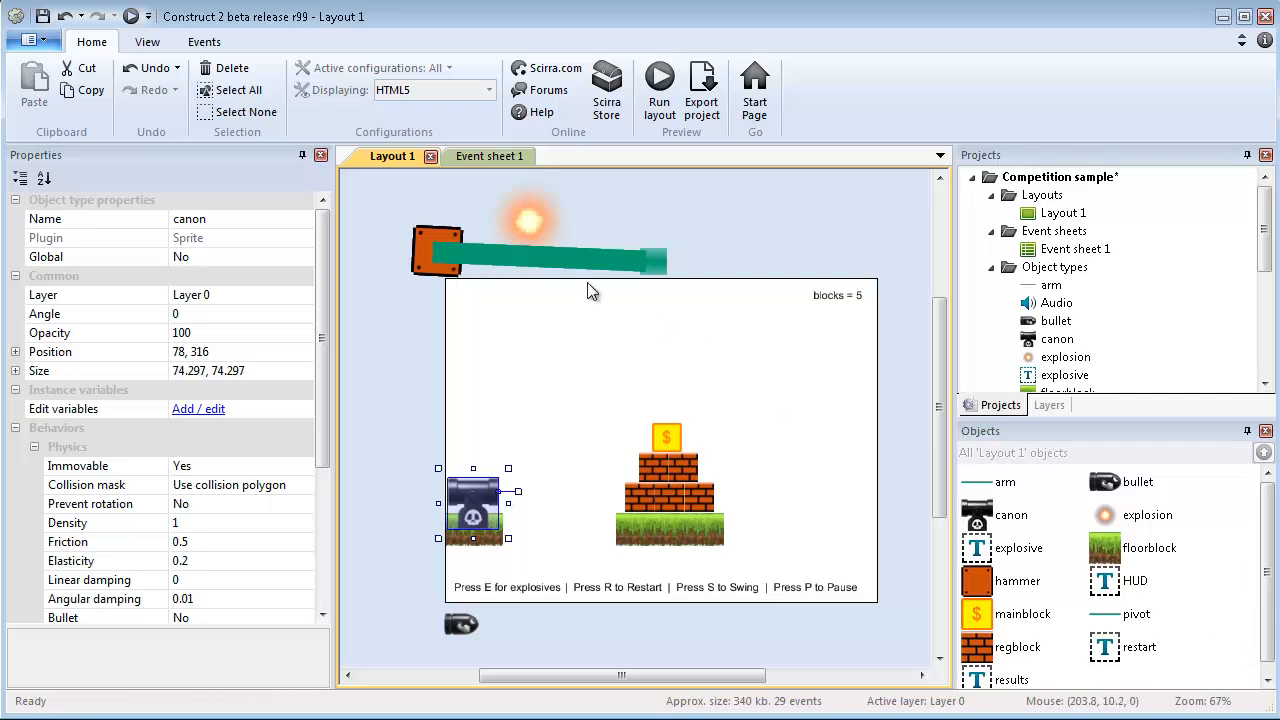
click(460, 624)
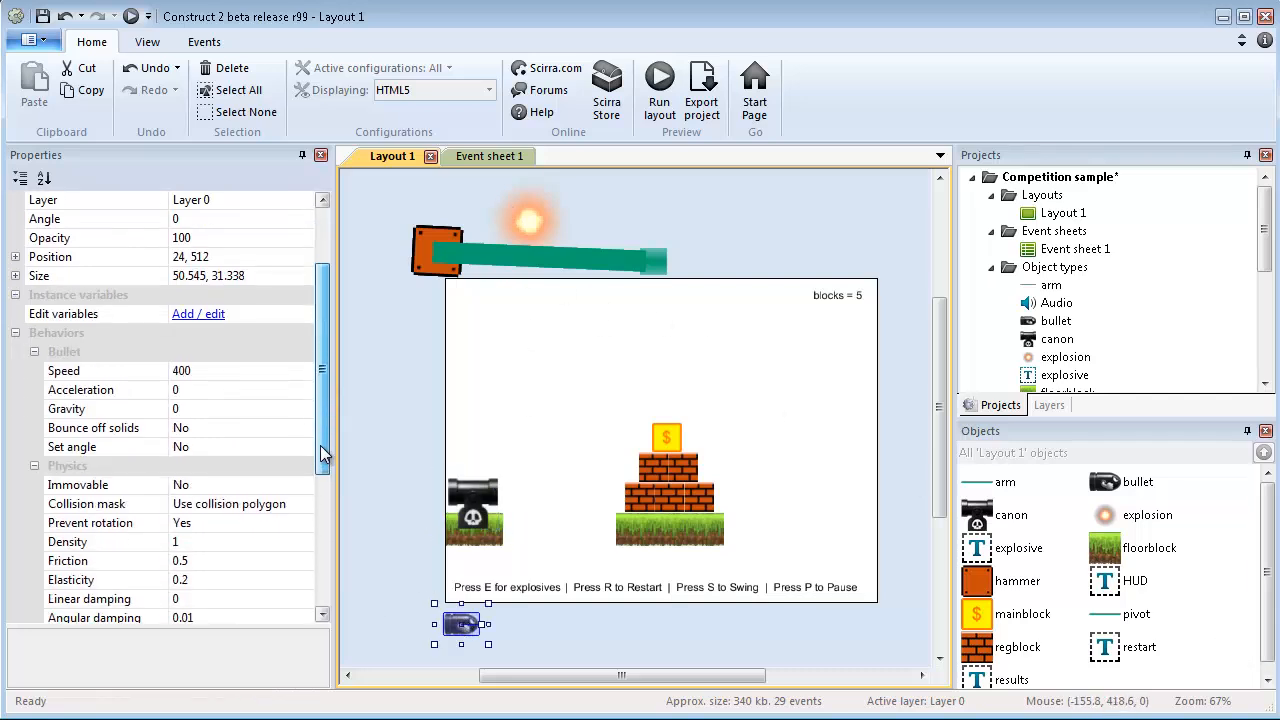
scroll(down, 3)
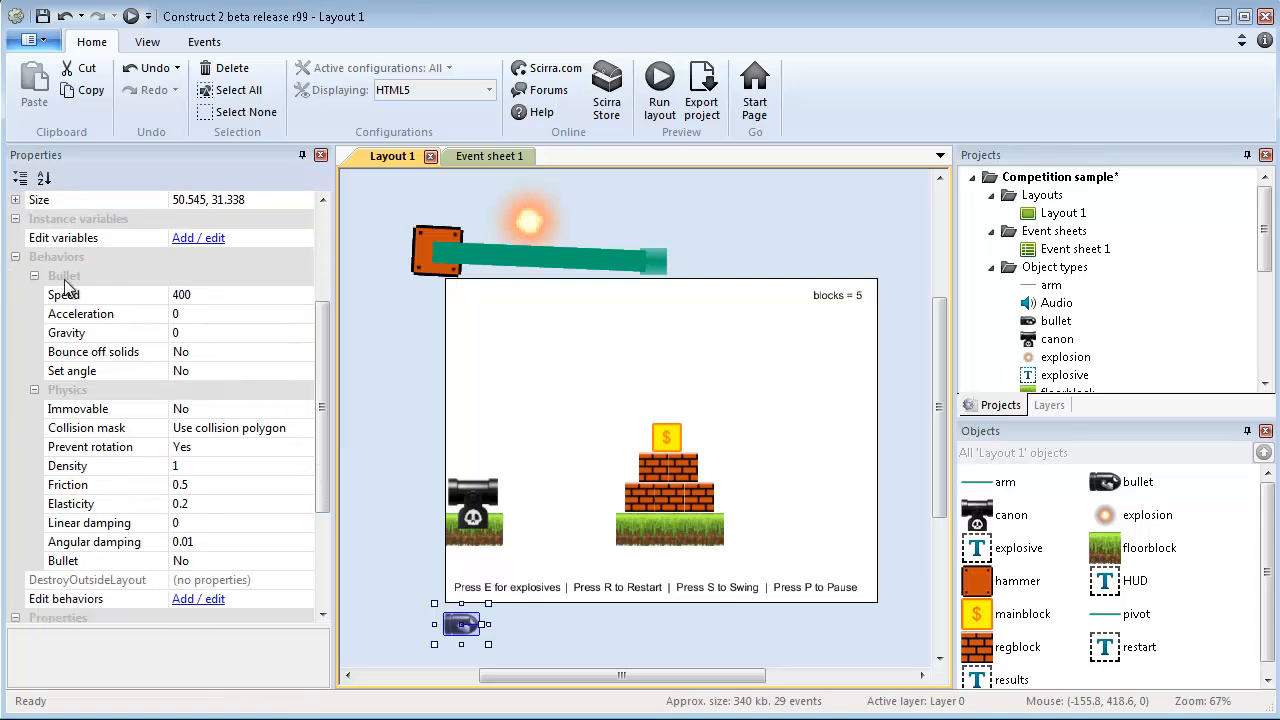
mouse_move(226, 404)
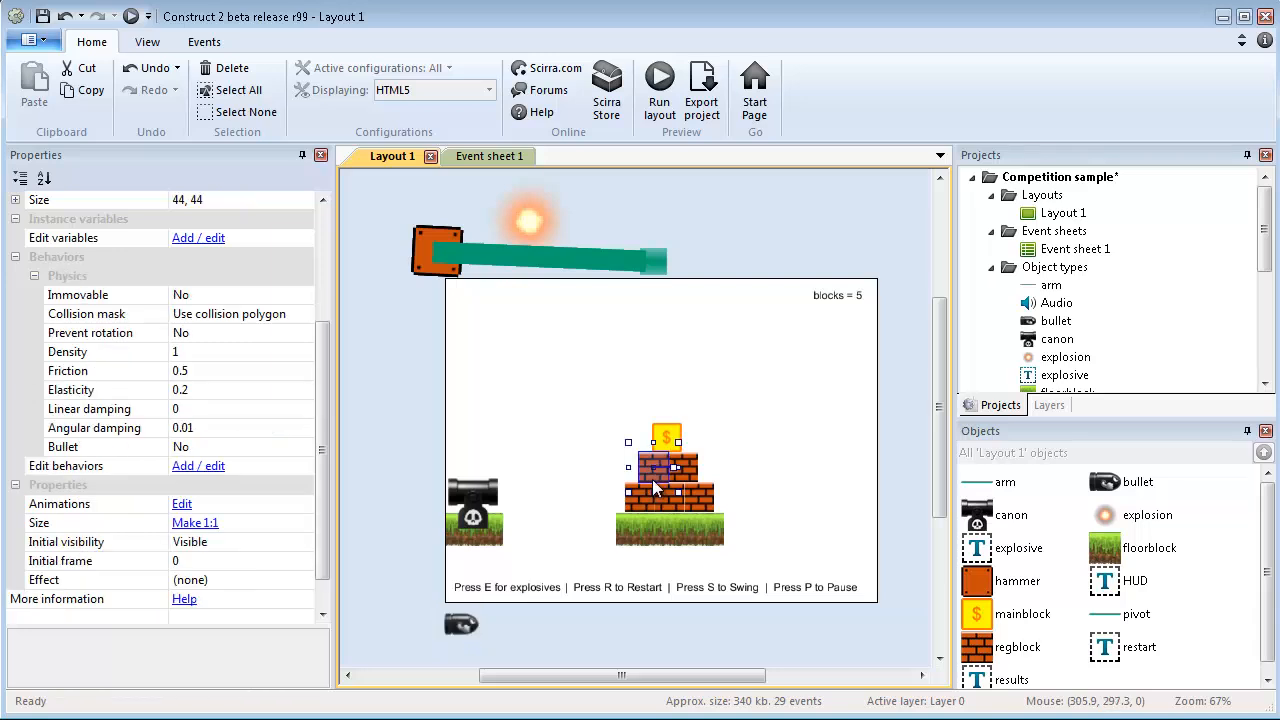
click(540, 260)
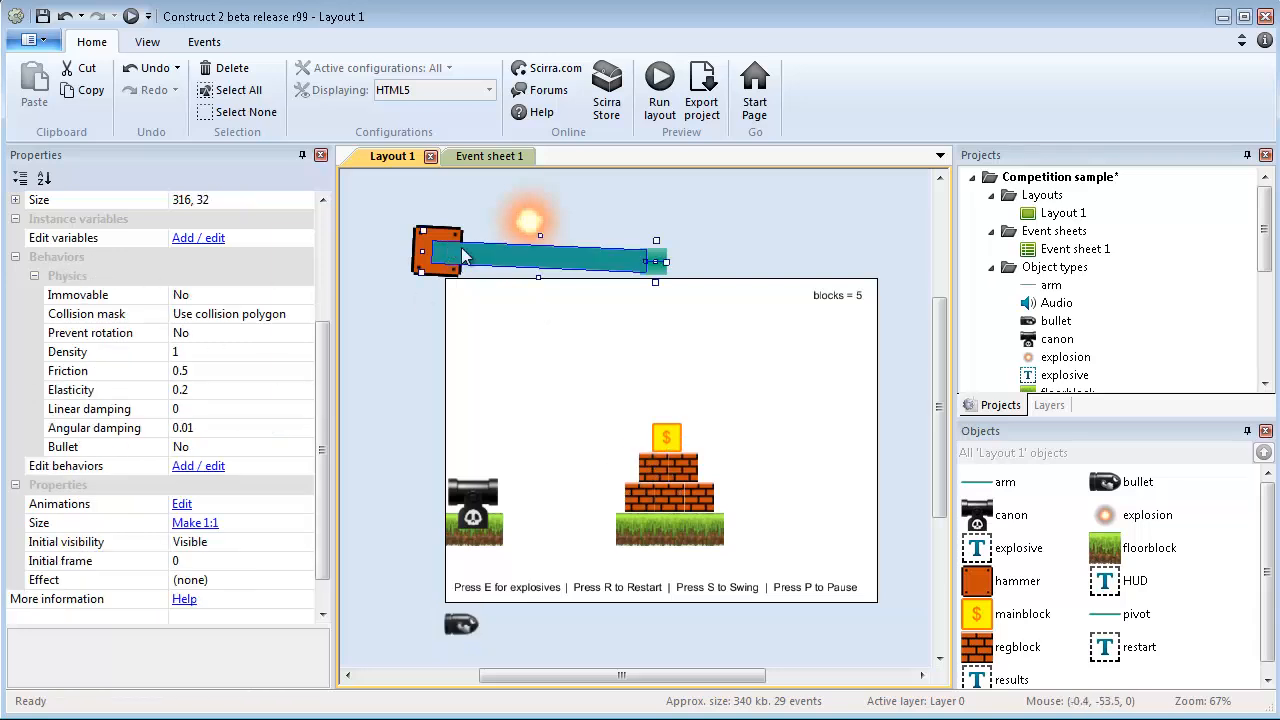
click(528, 220)
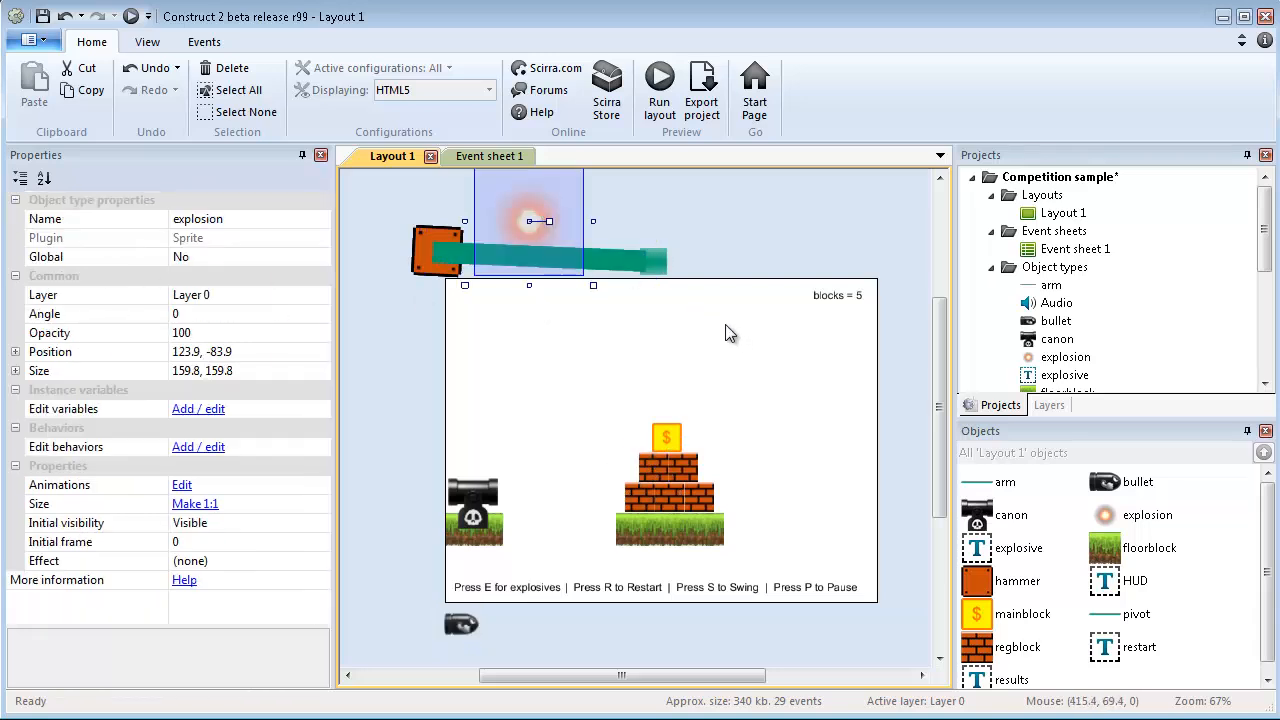
mouse_move(540, 244)
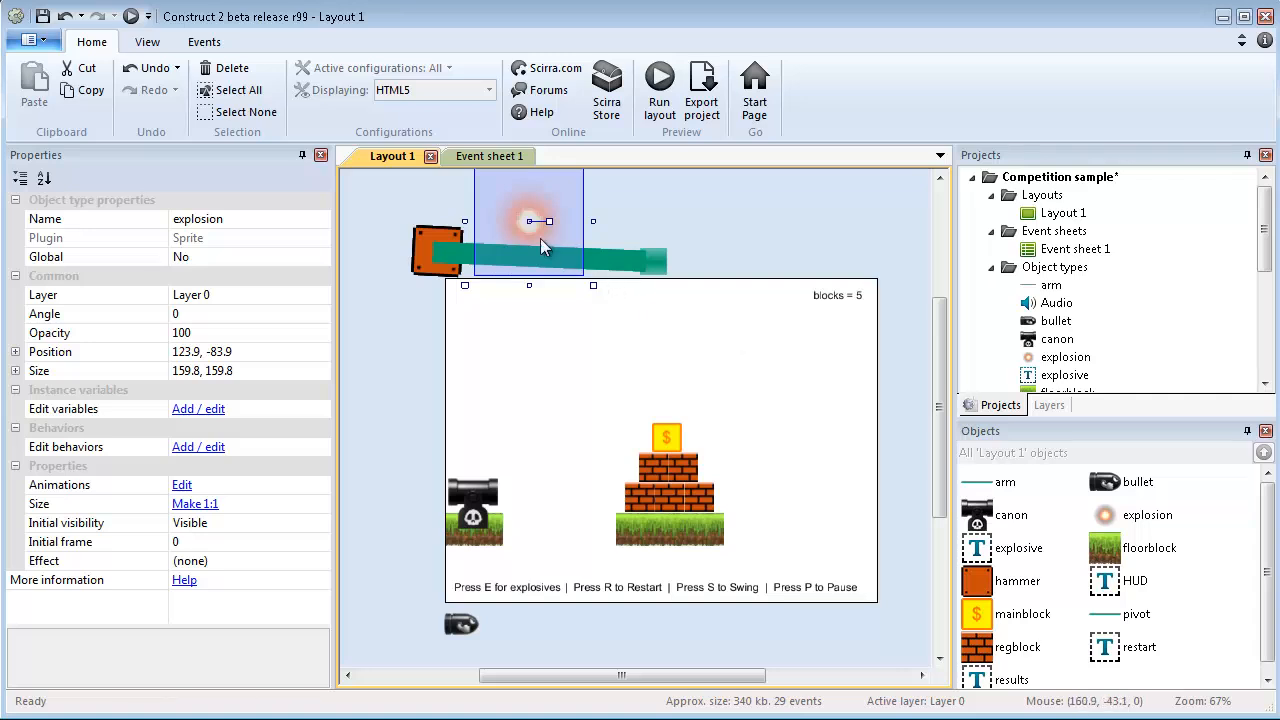
click(474, 156)
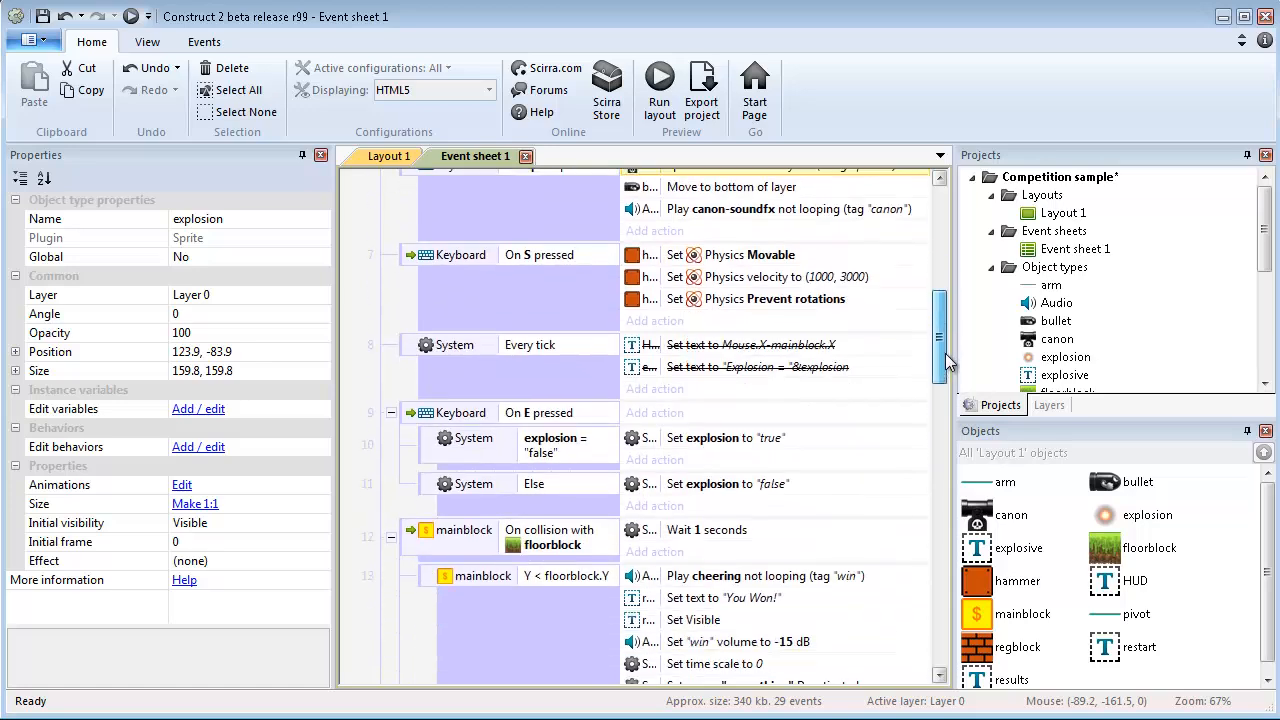
scroll(down, 3)
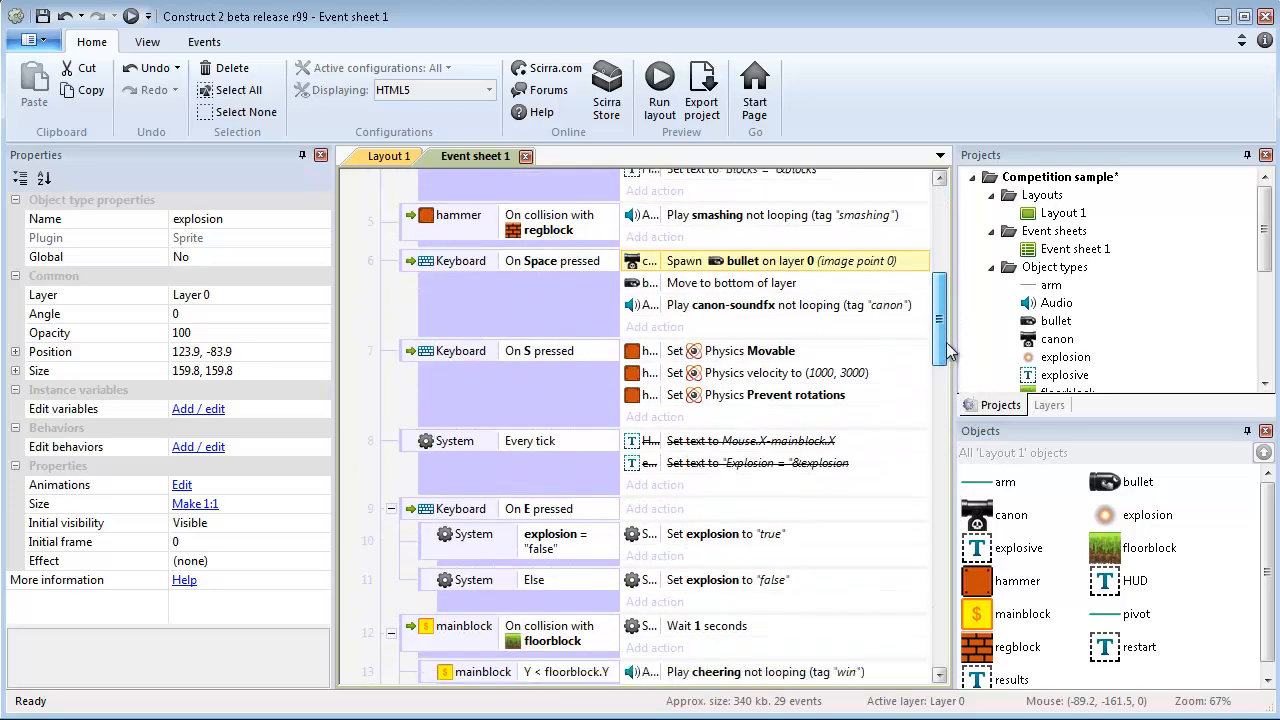
scroll(down, 3)
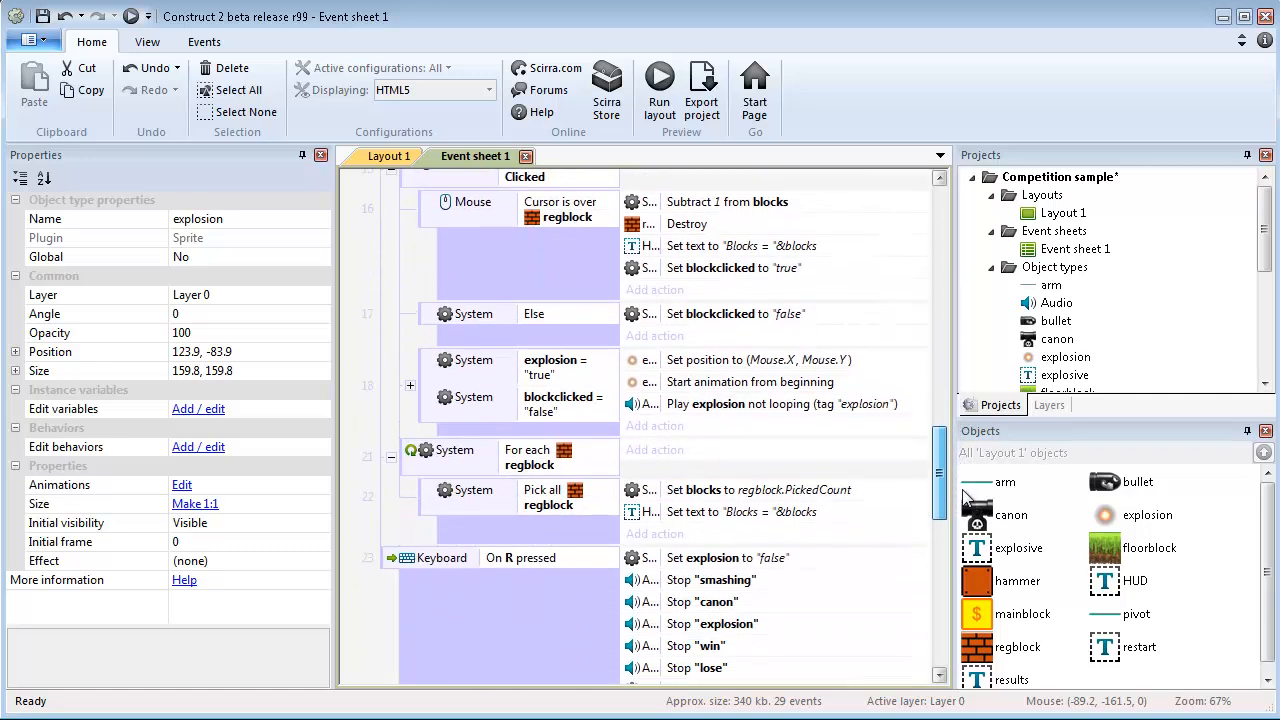
scroll(down, 3)
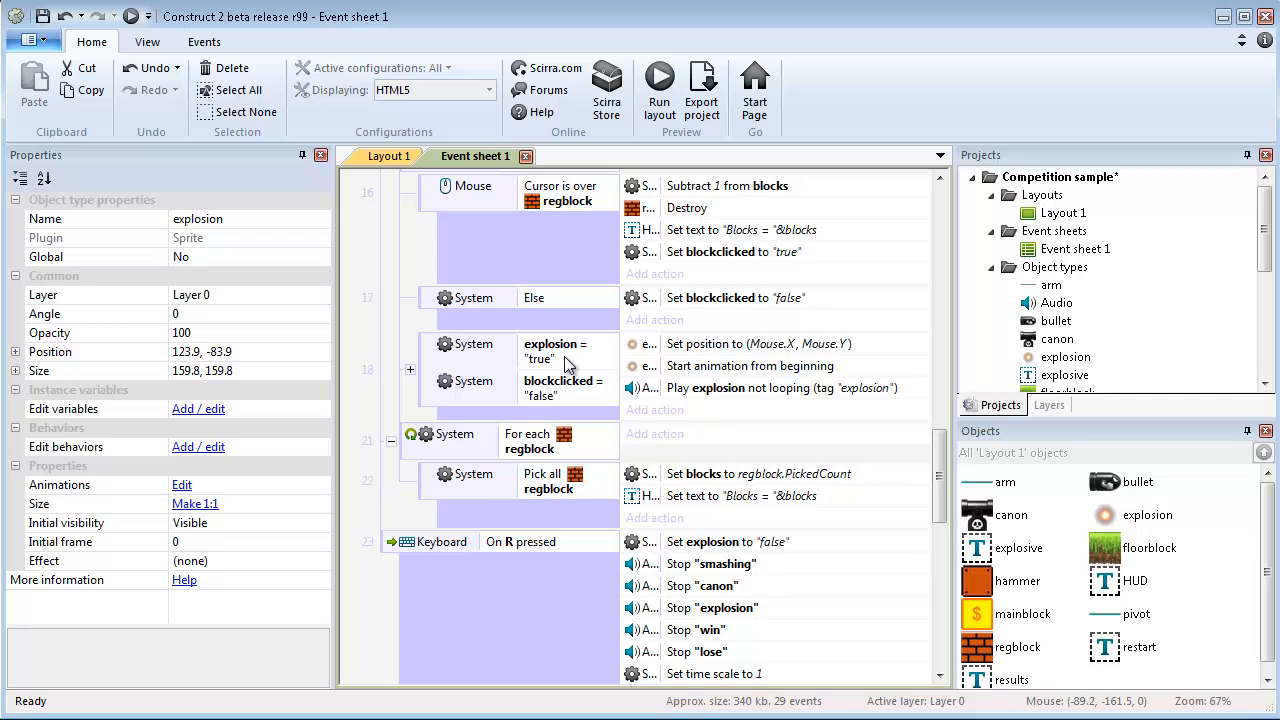
mouse_move(688, 352)
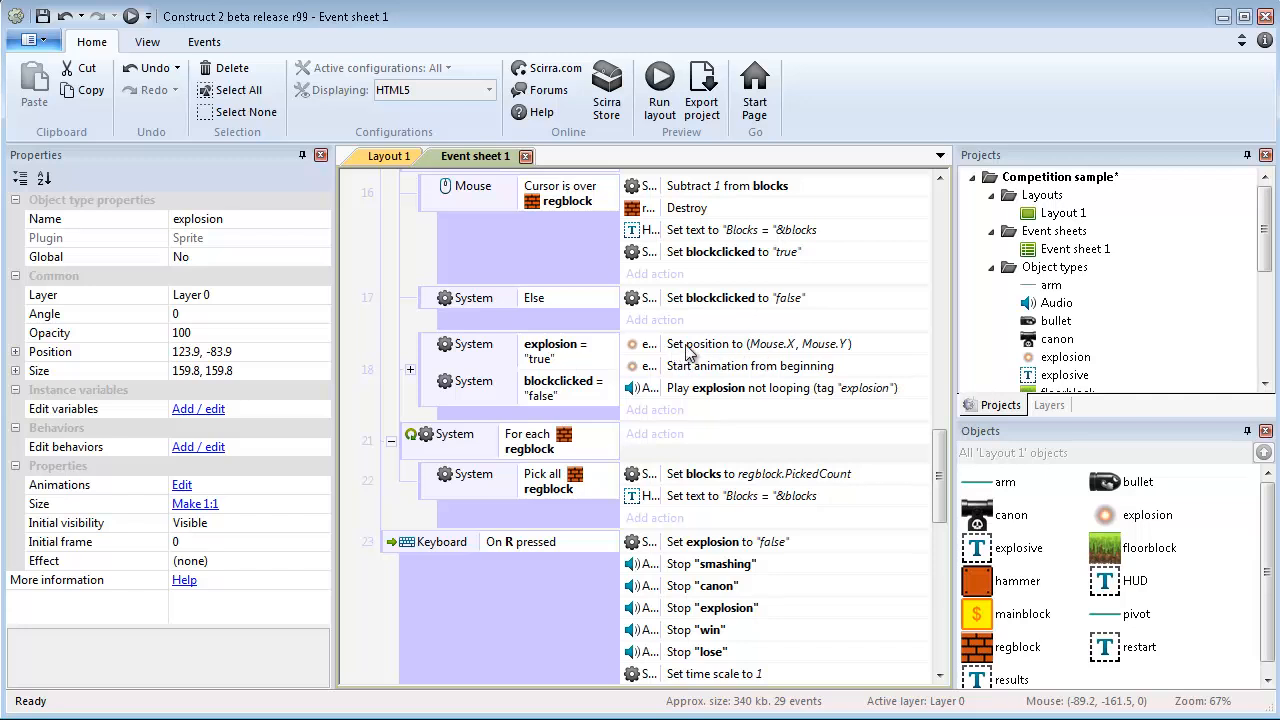
mouse_move(784, 364)
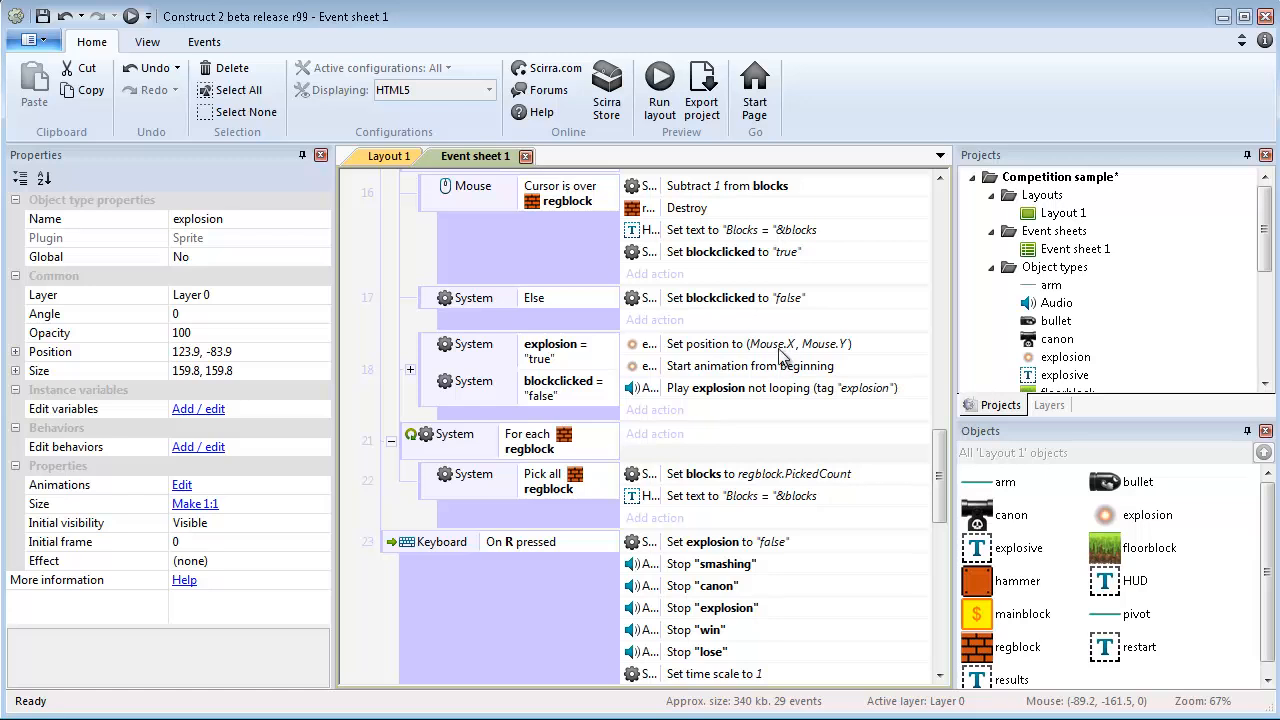
mouse_move(858, 388)
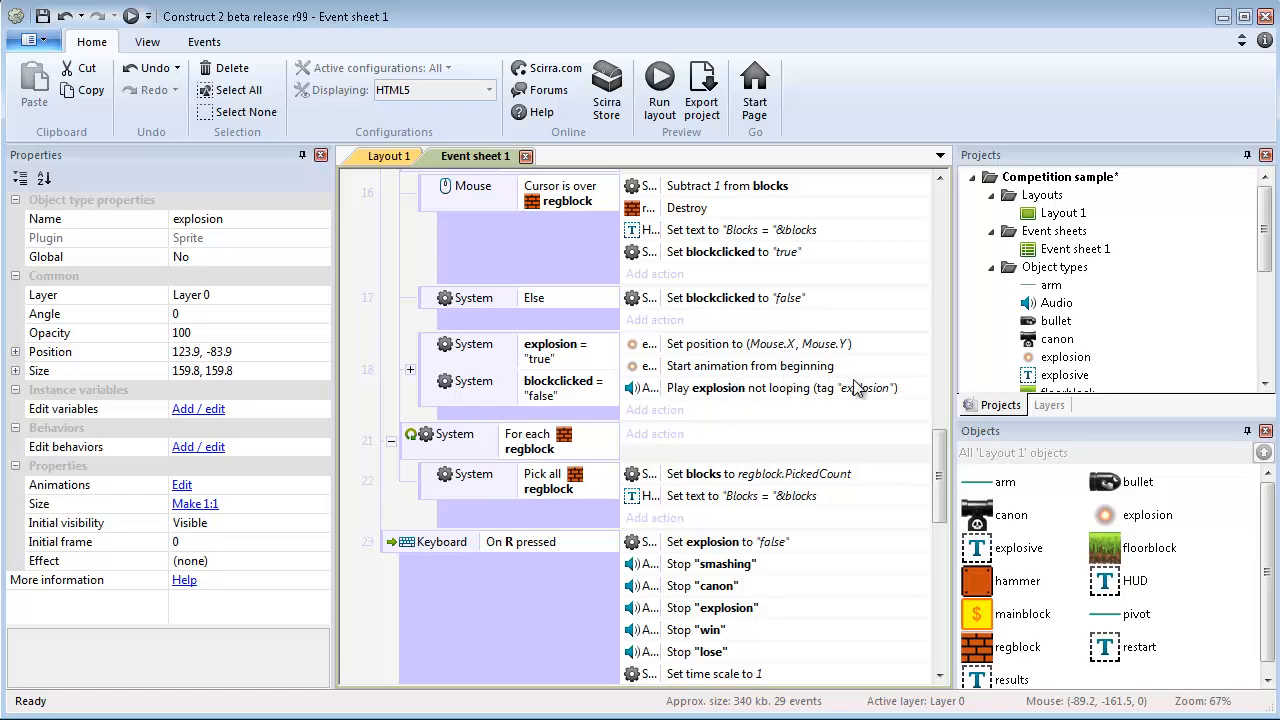
mouse_move(716, 392)
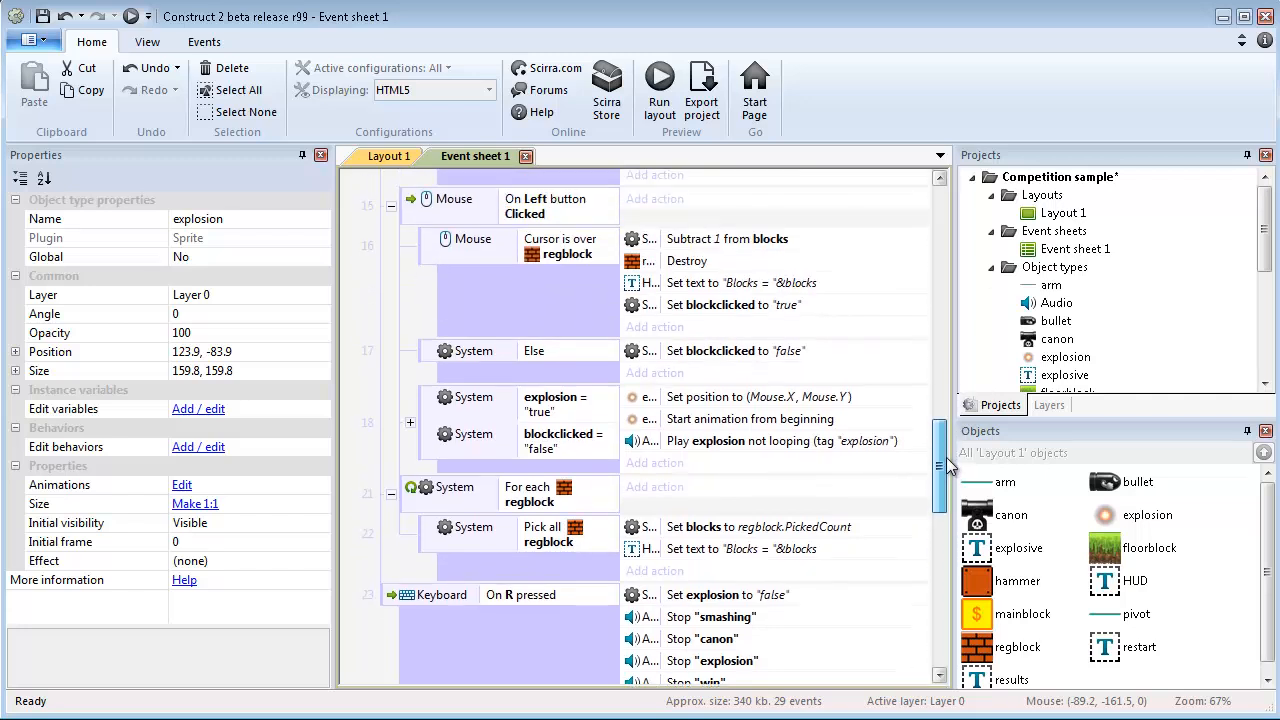
scroll(up, 3)
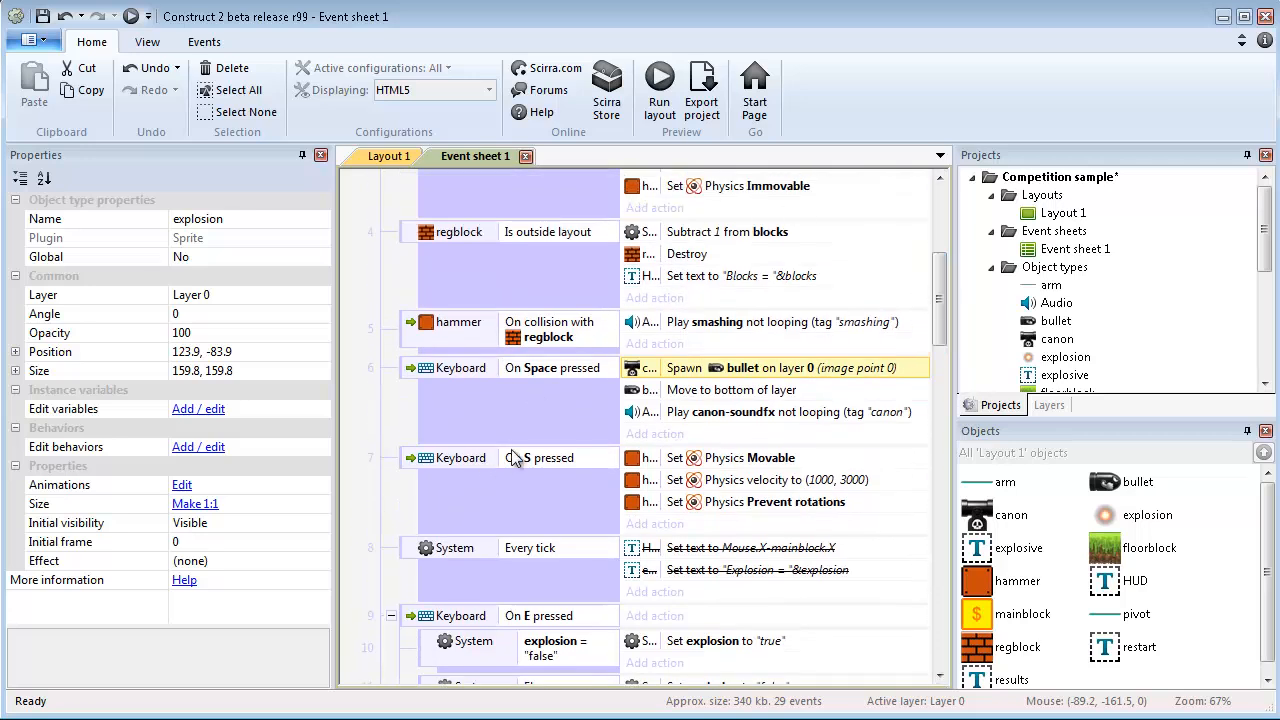
mouse_move(750, 470)
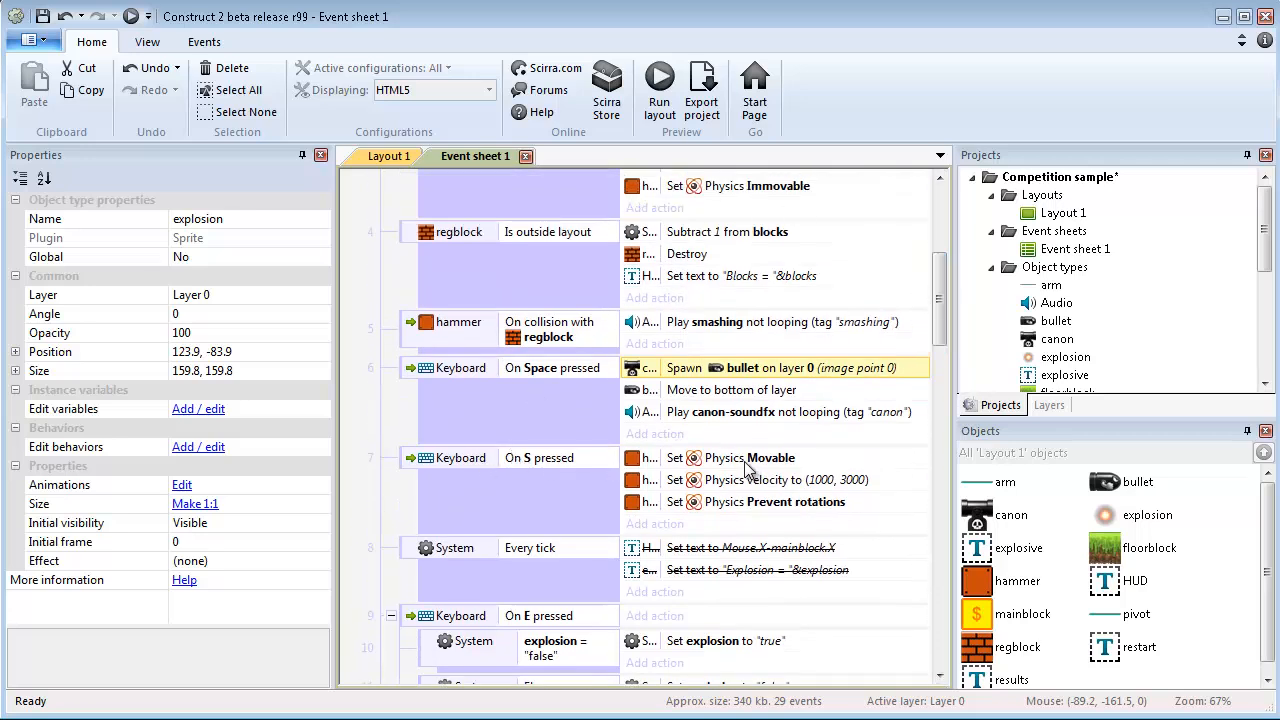
Step: Select the hammer object on Layout 1 and return to the event sheet
click(392, 156)
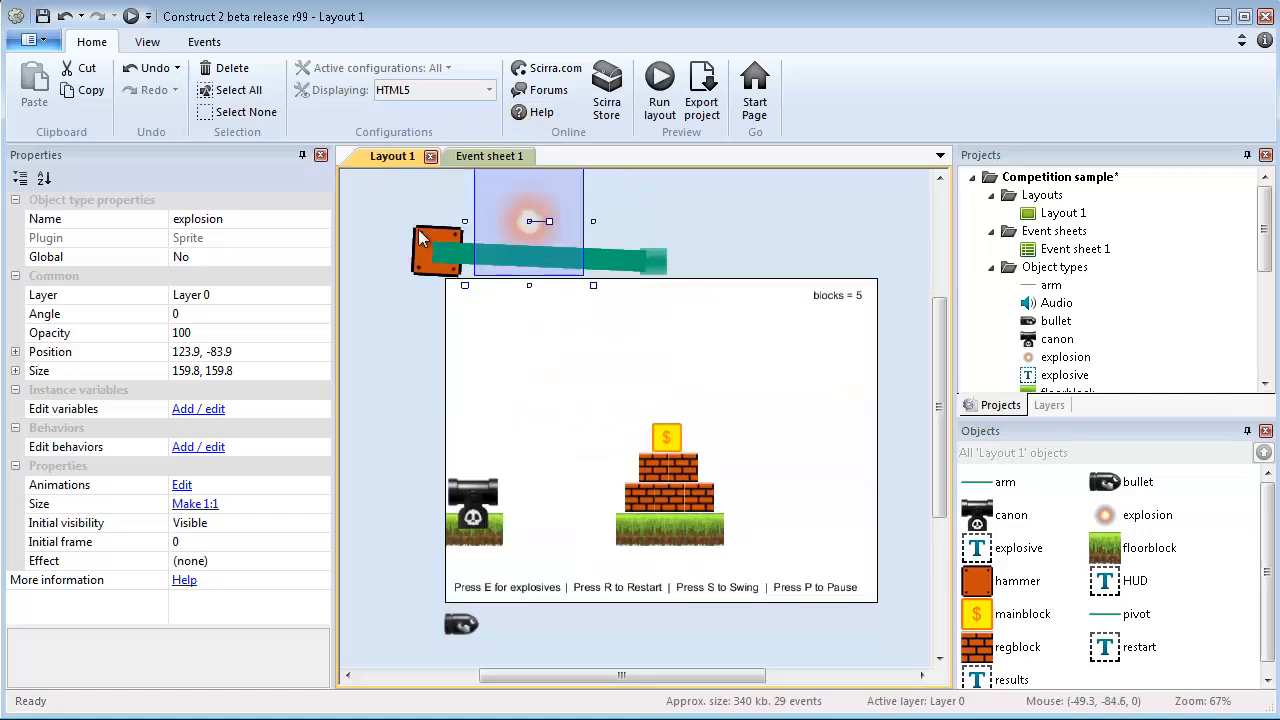
click(438, 250)
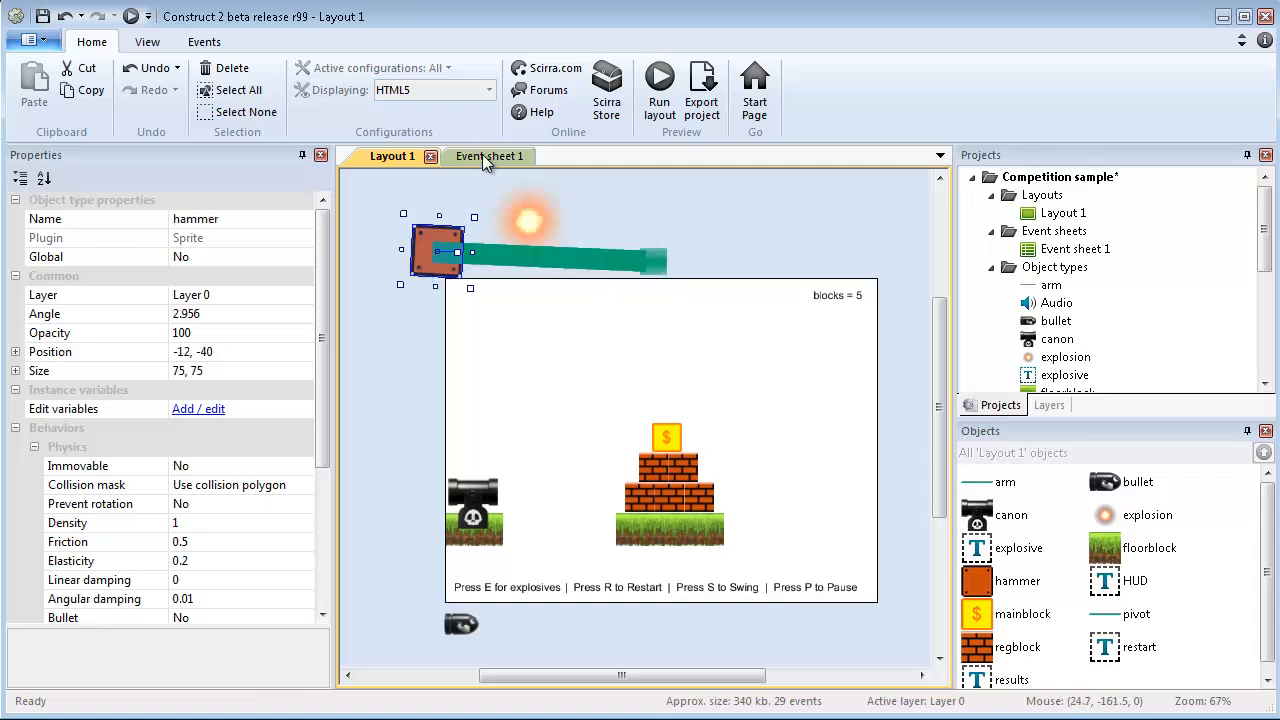
click(476, 156)
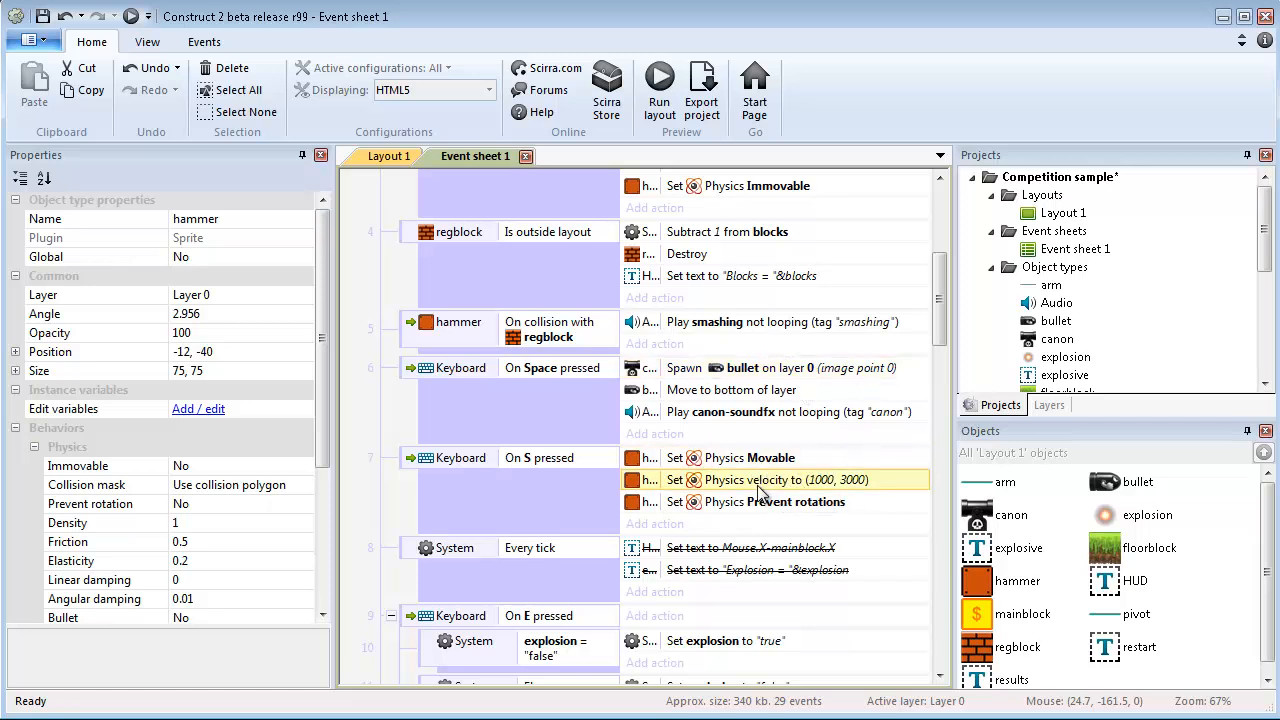
Step: Inspect the hammer's Set velocity (1000, 3000) and Prevent rotation actions, cancelling without changes
double_click(788, 480)
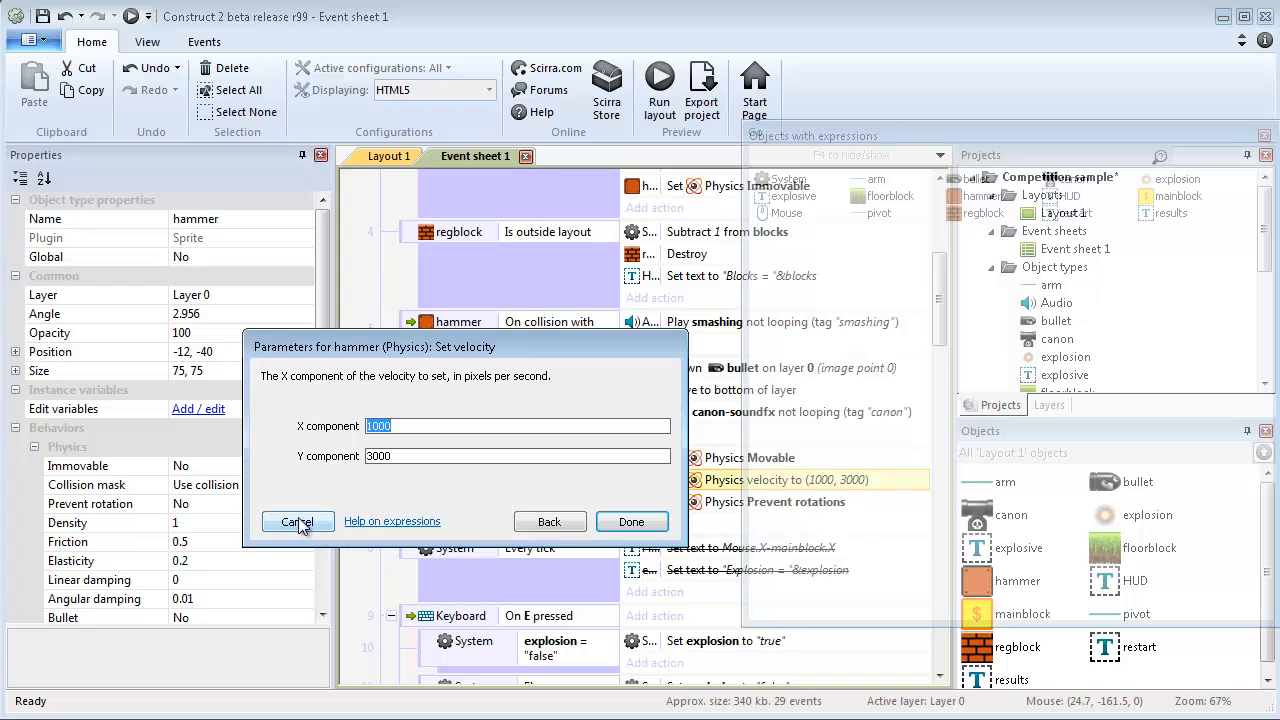
click(298, 520)
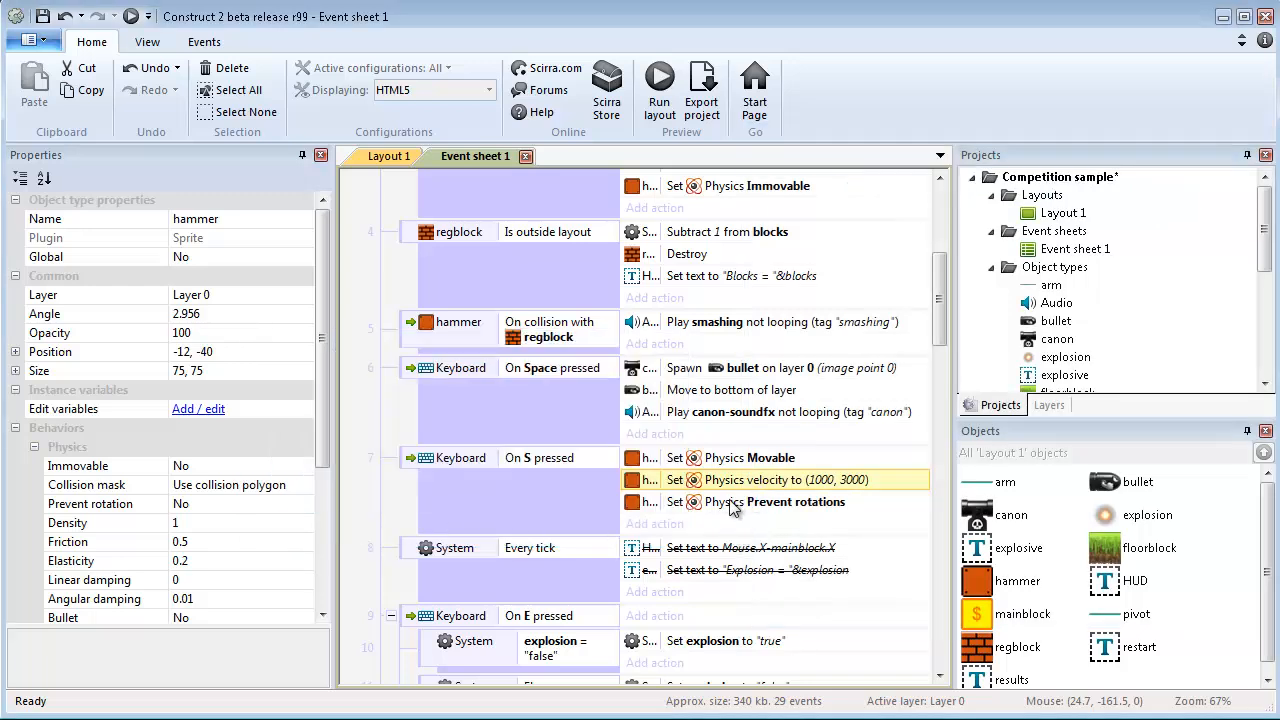
mouse_move(722, 512)
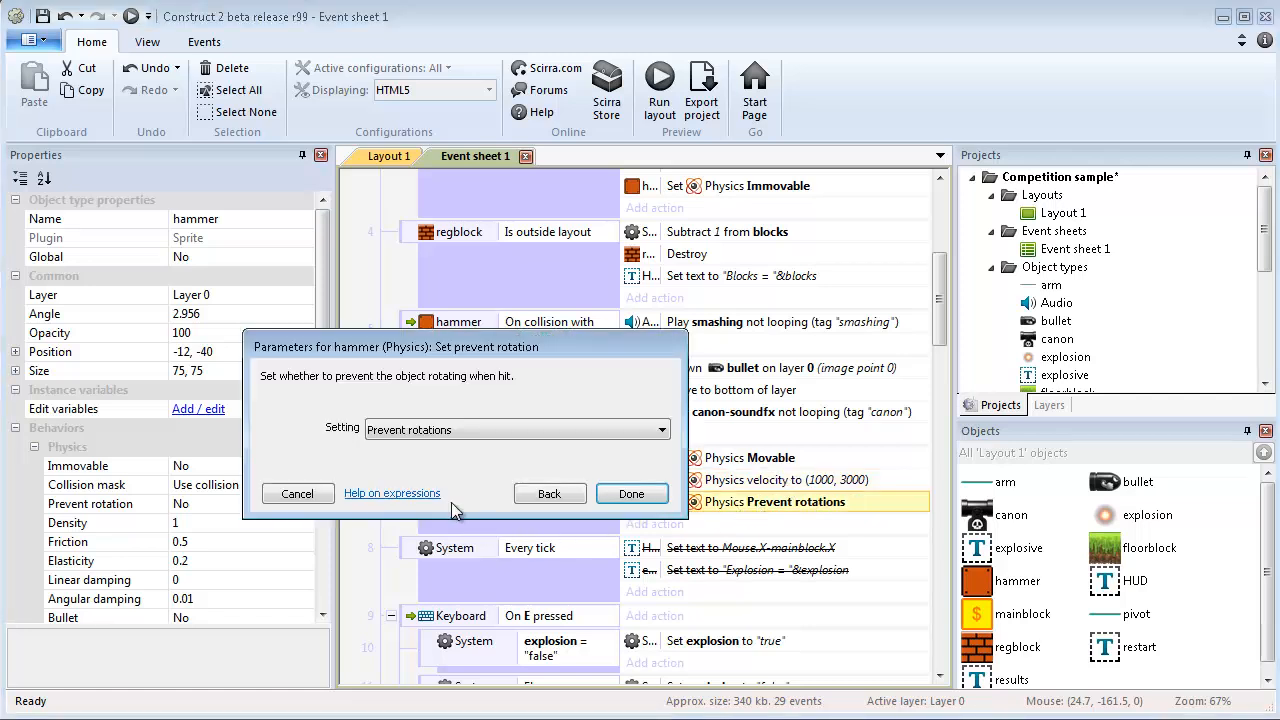
click(632, 492)
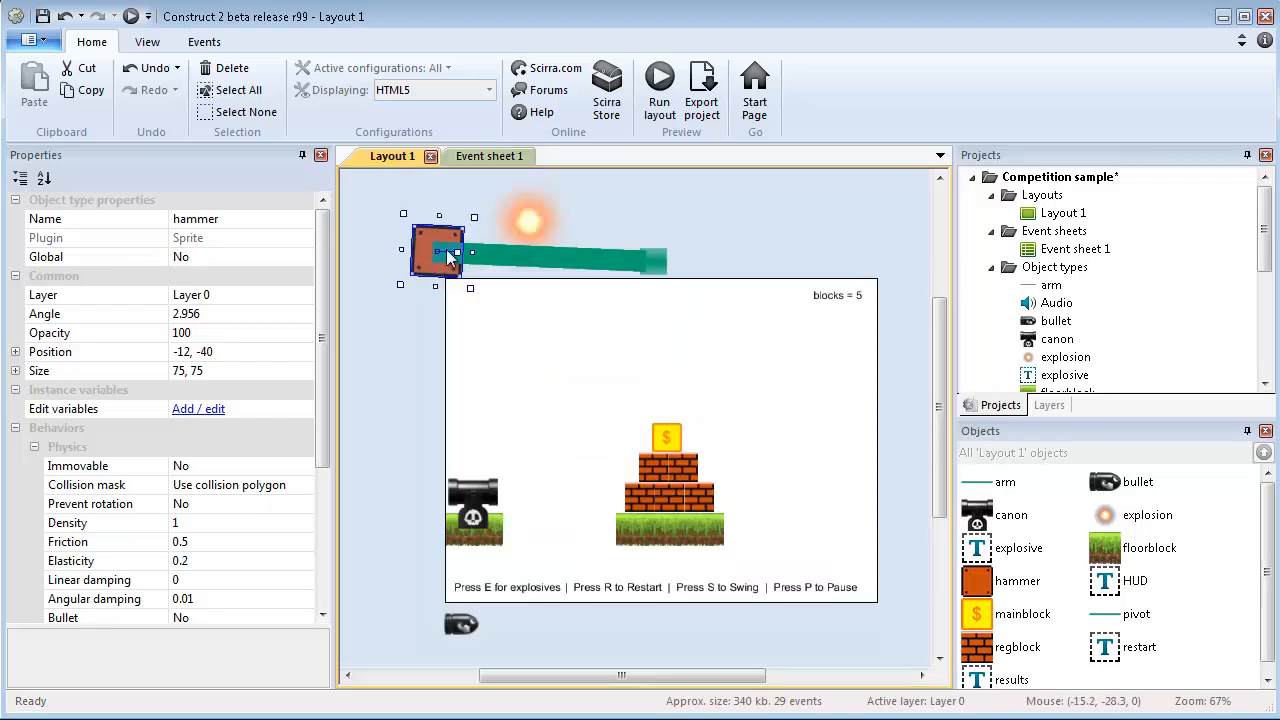
Step: Run the layout and swing the hammer through the tower until You Lost! shows
click(488, 156)
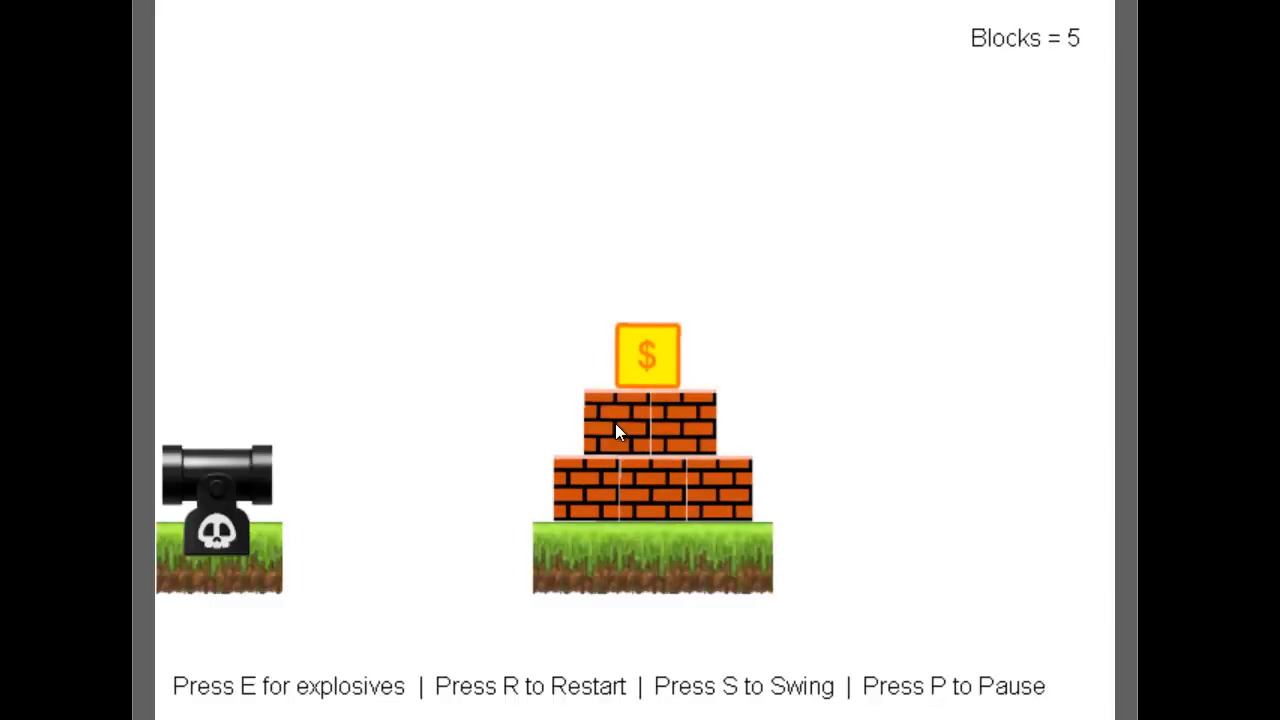
key(s)
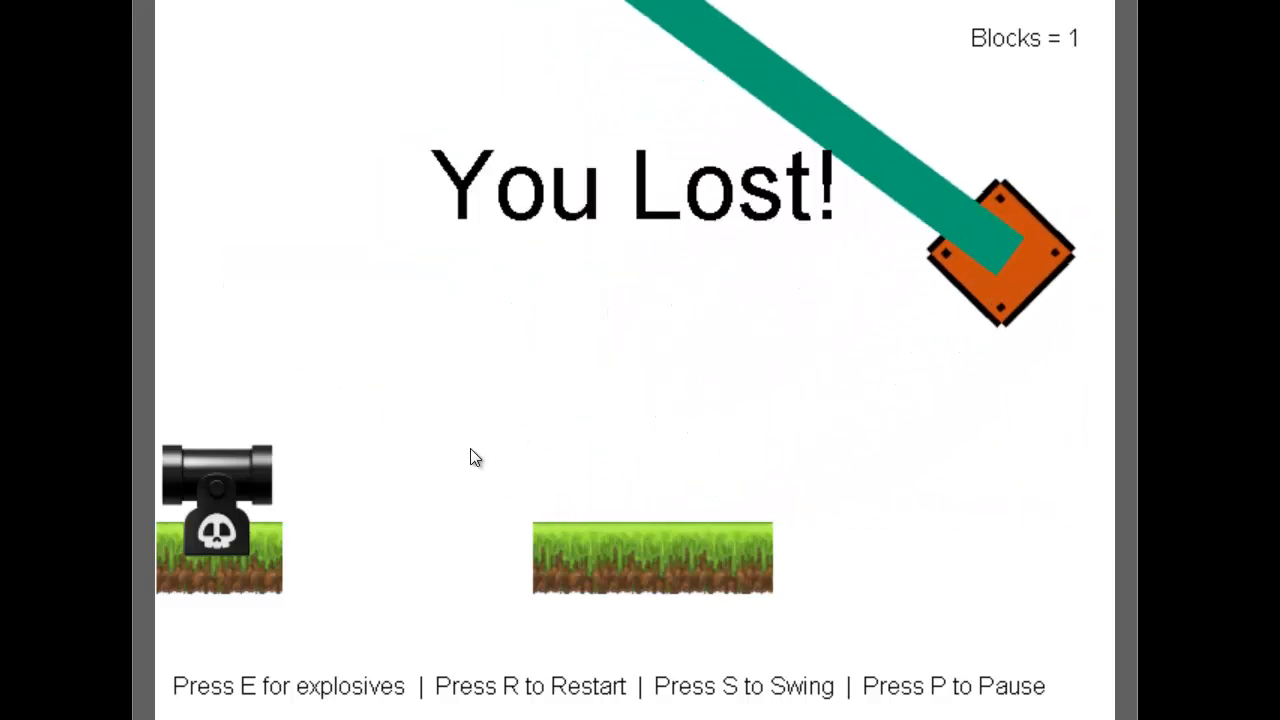
mouse_move(756, 468)
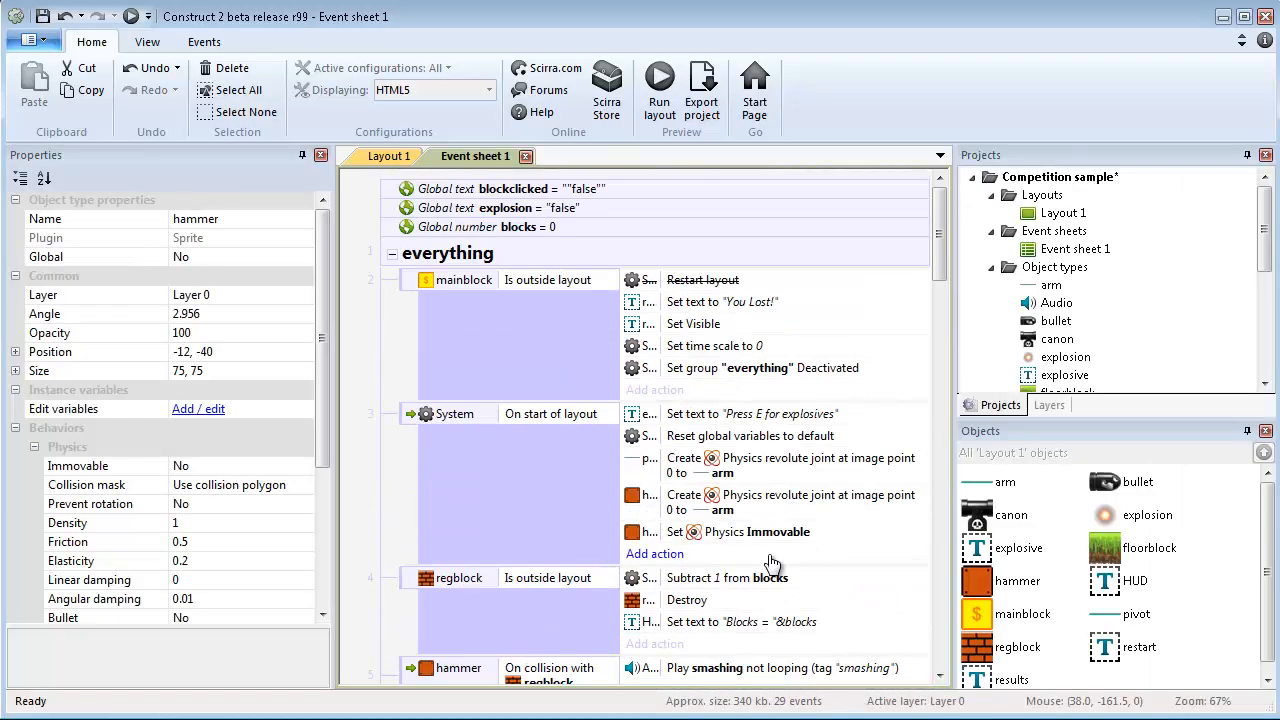
Step: Toggle disabled on the Set time scale 0 and deactivate-everything actions of the outside-layout event
right_click(716, 344)
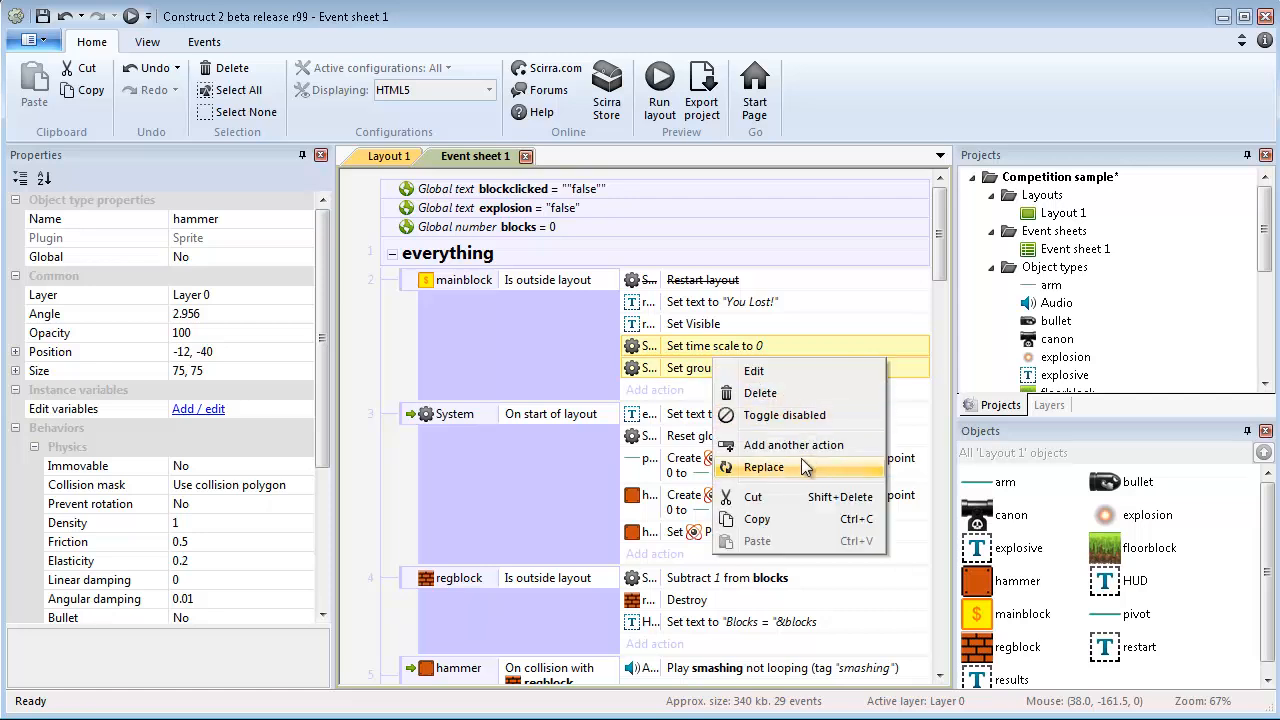
mouse_move(792, 444)
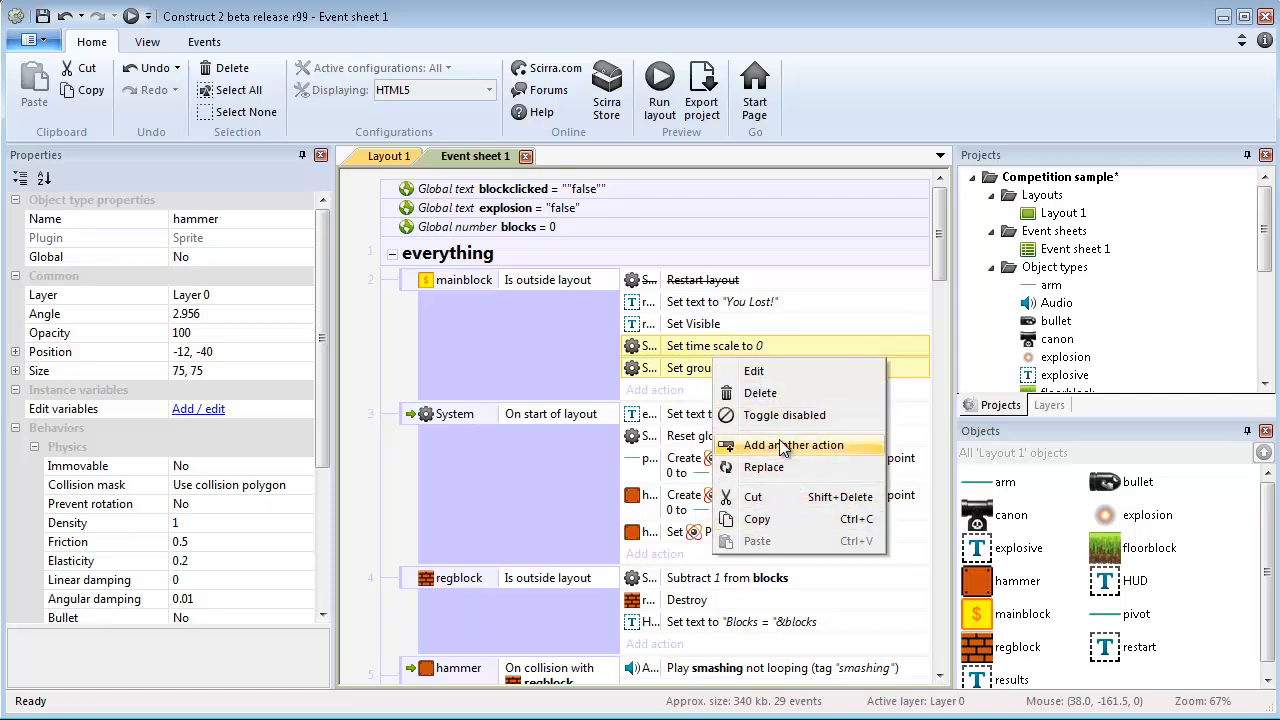
click(660, 90)
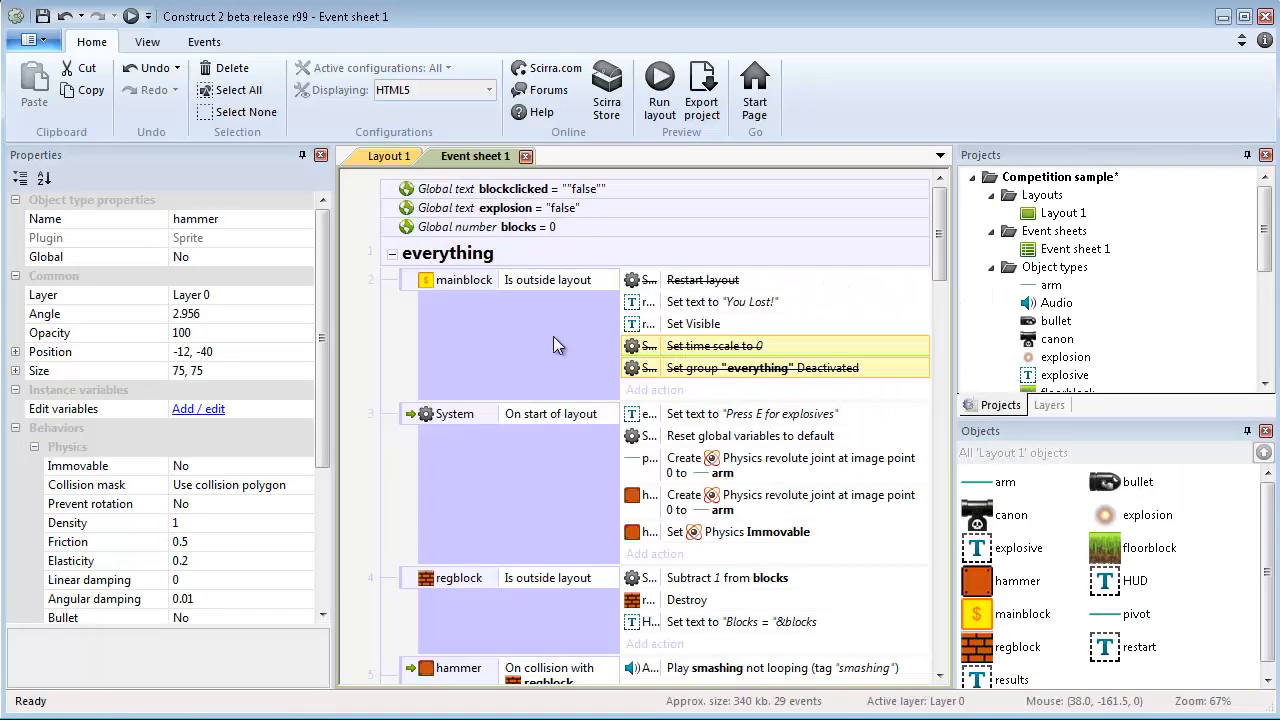
Step: Scroll through the keyboard, win/lose and mouse events, then switch to Layout 1
scroll(down, 3)
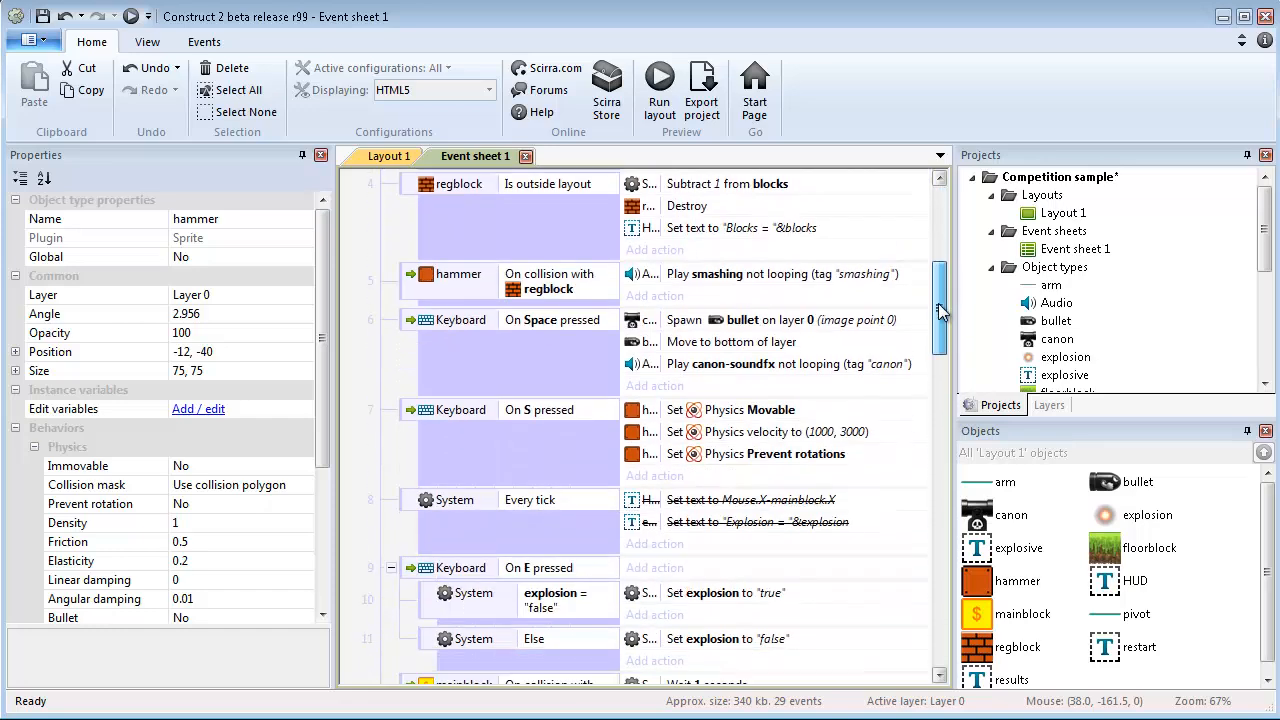
scroll(down, 3)
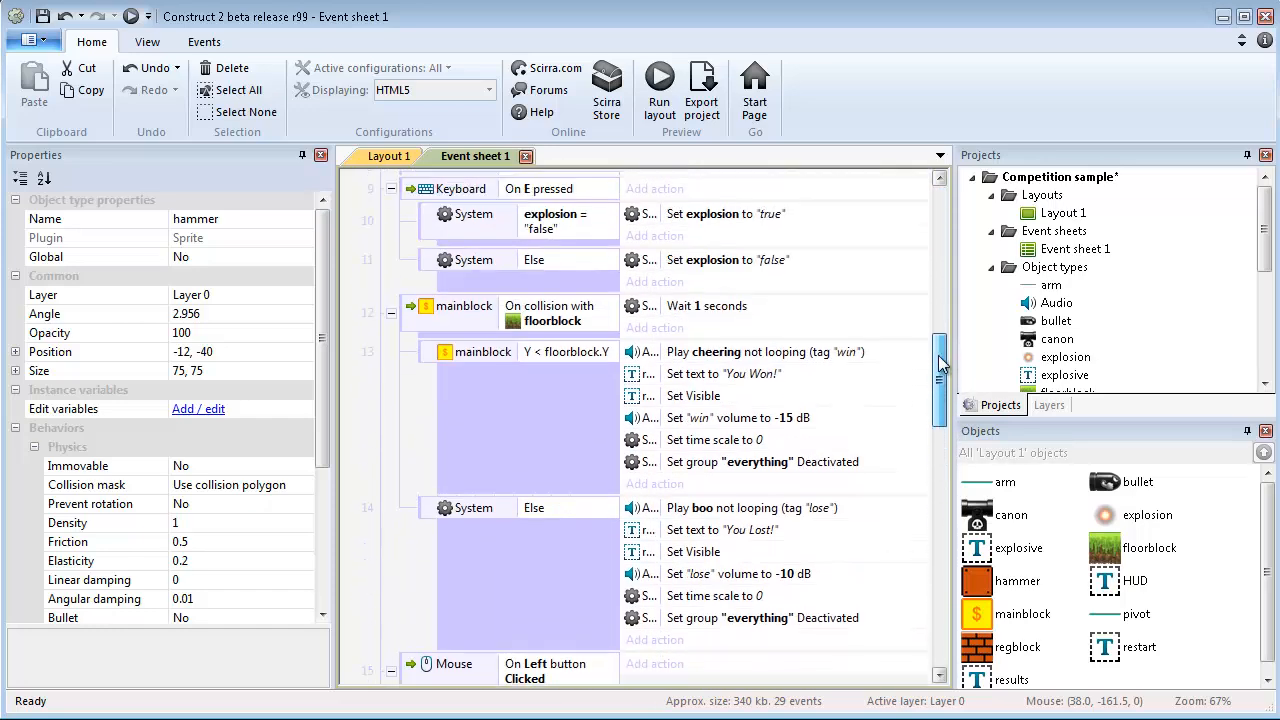
scroll(down, 3)
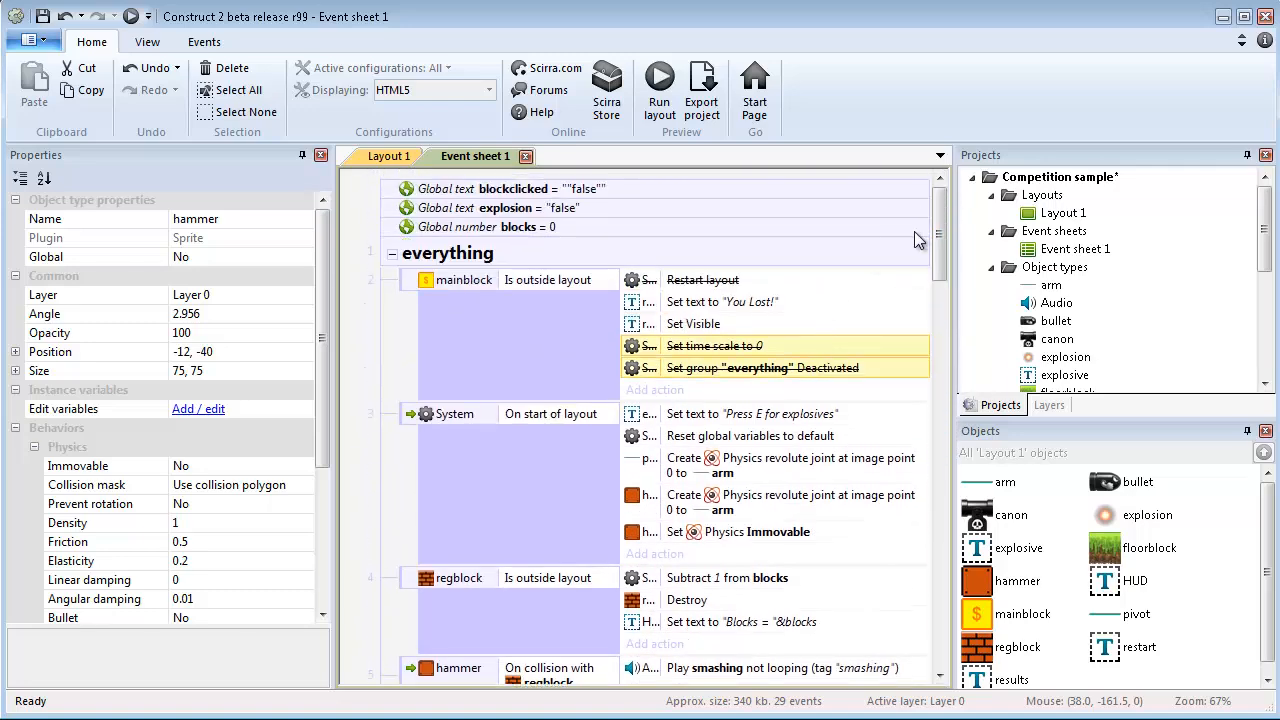
scroll(down, 3)
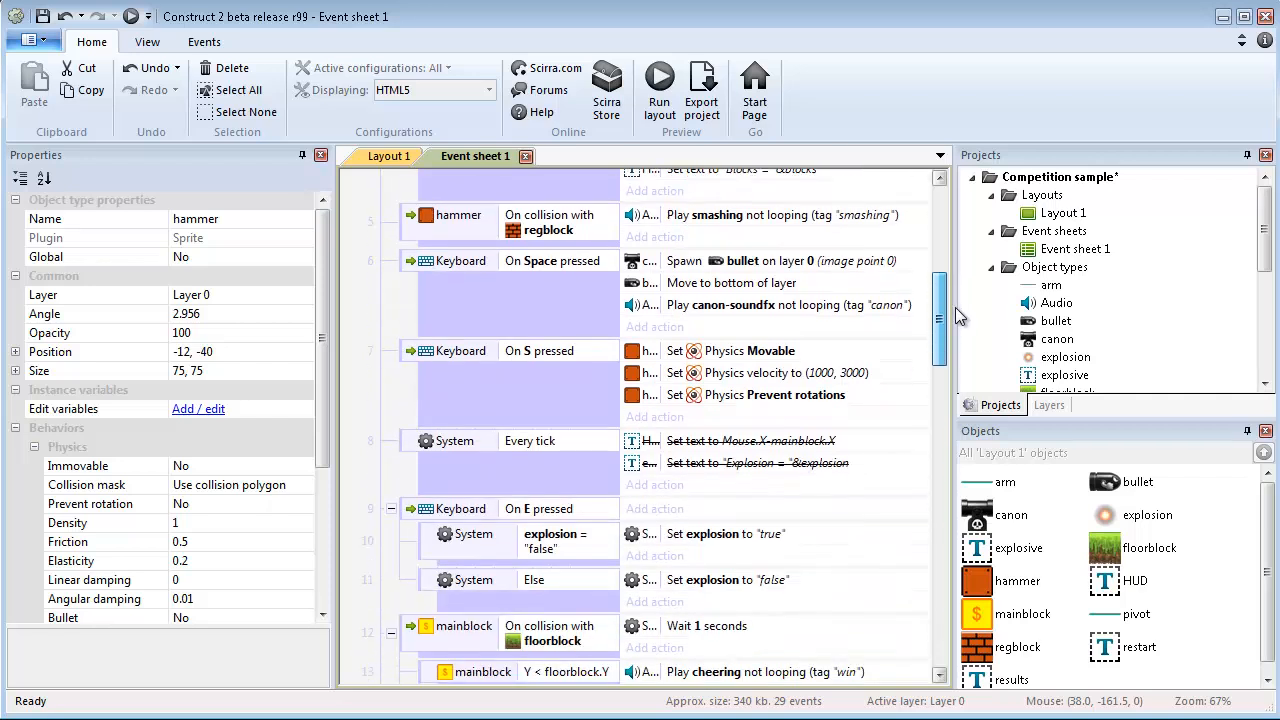
scroll(down, 3)
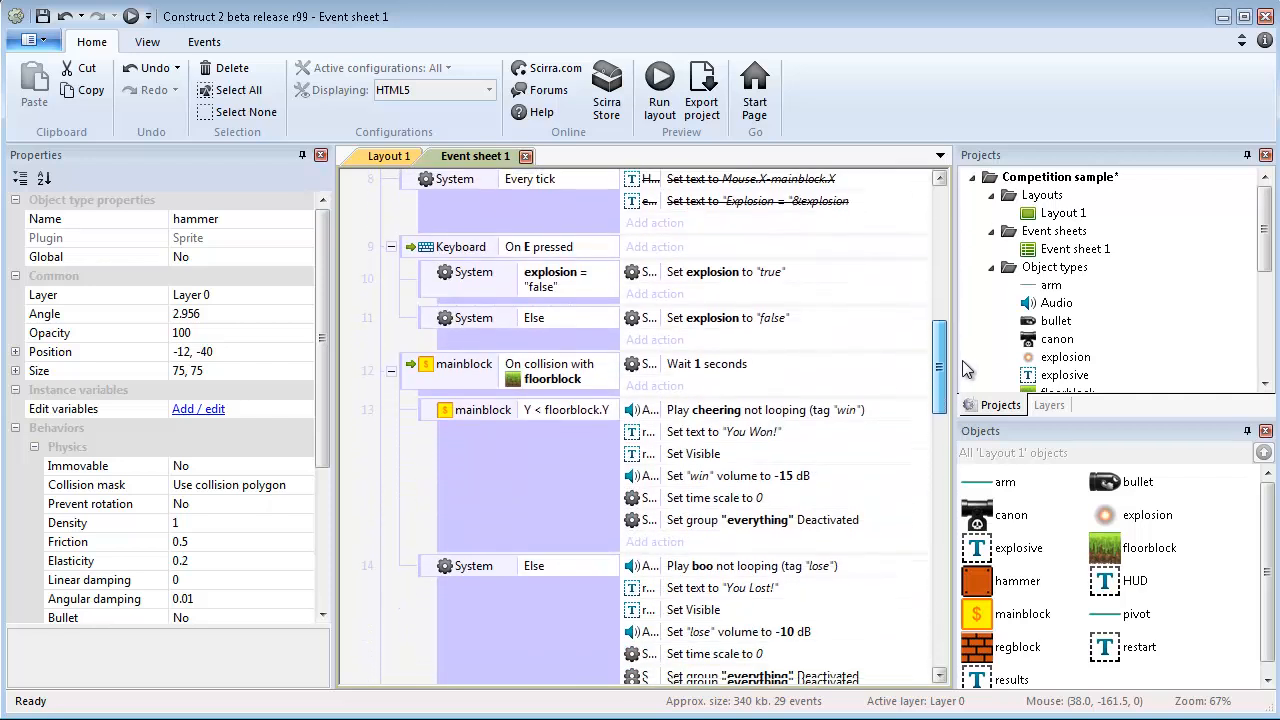
scroll(down, 3)
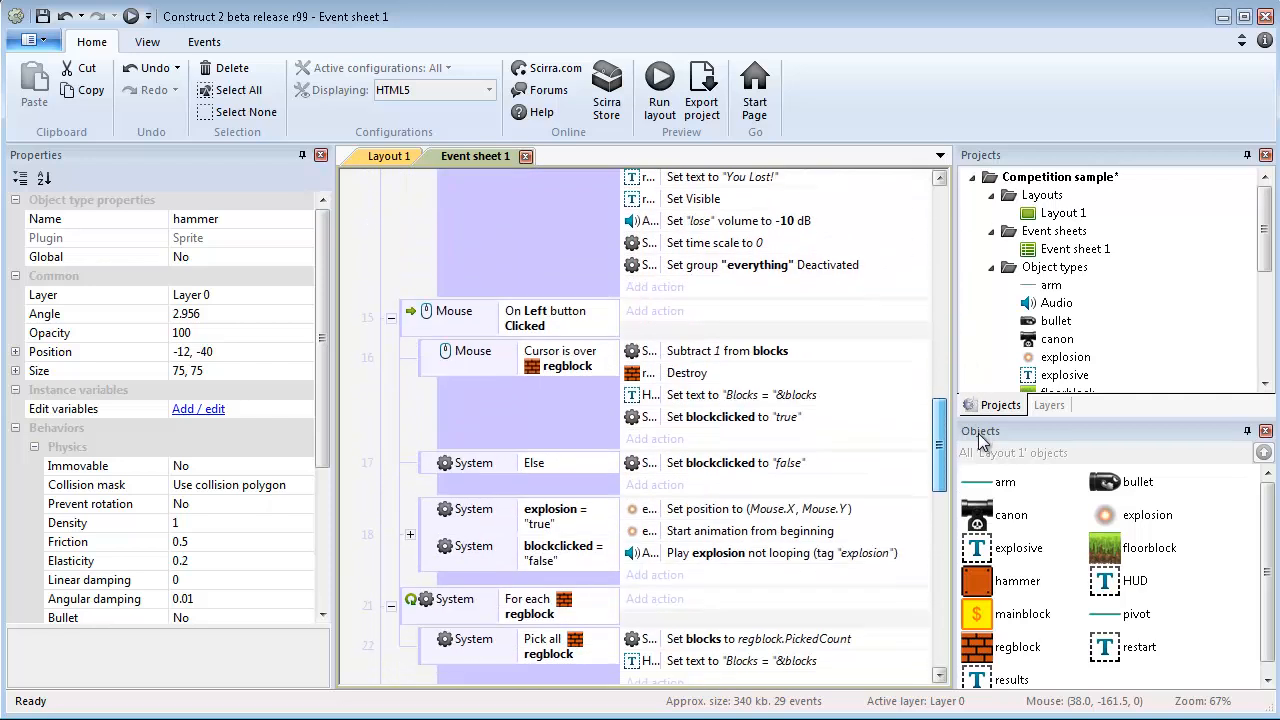
scroll(down, 3)
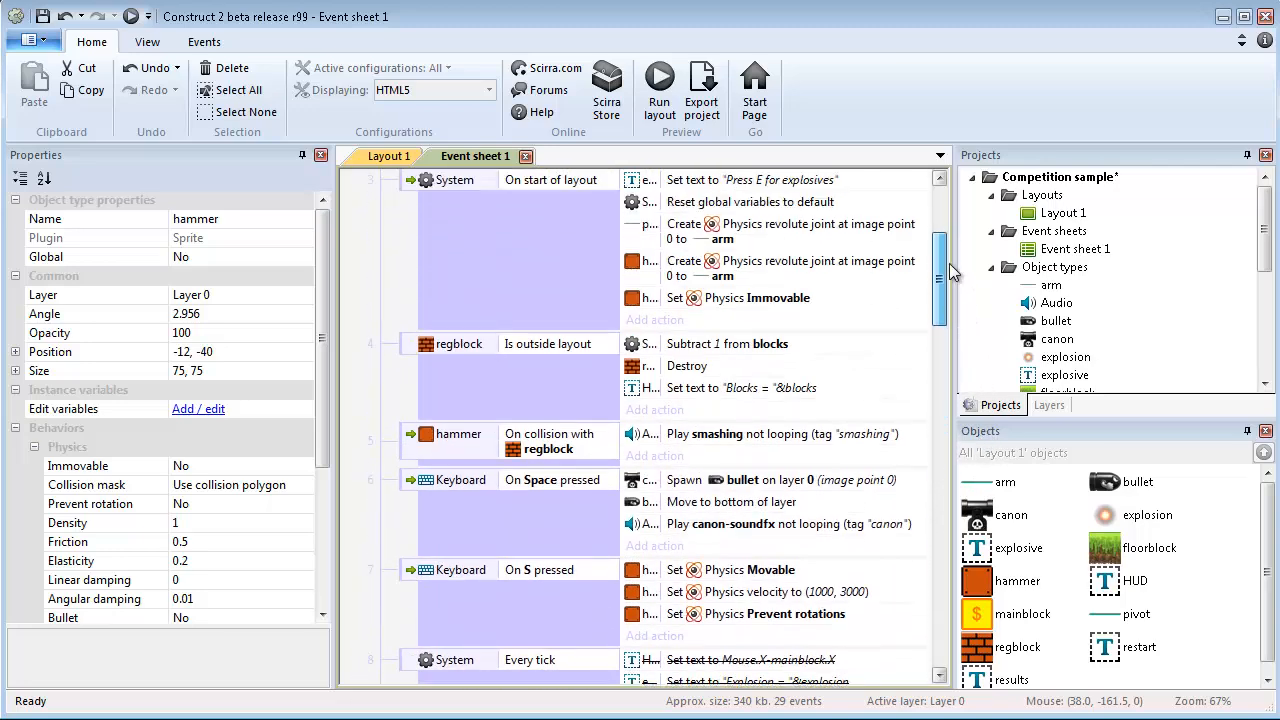
click(392, 156)
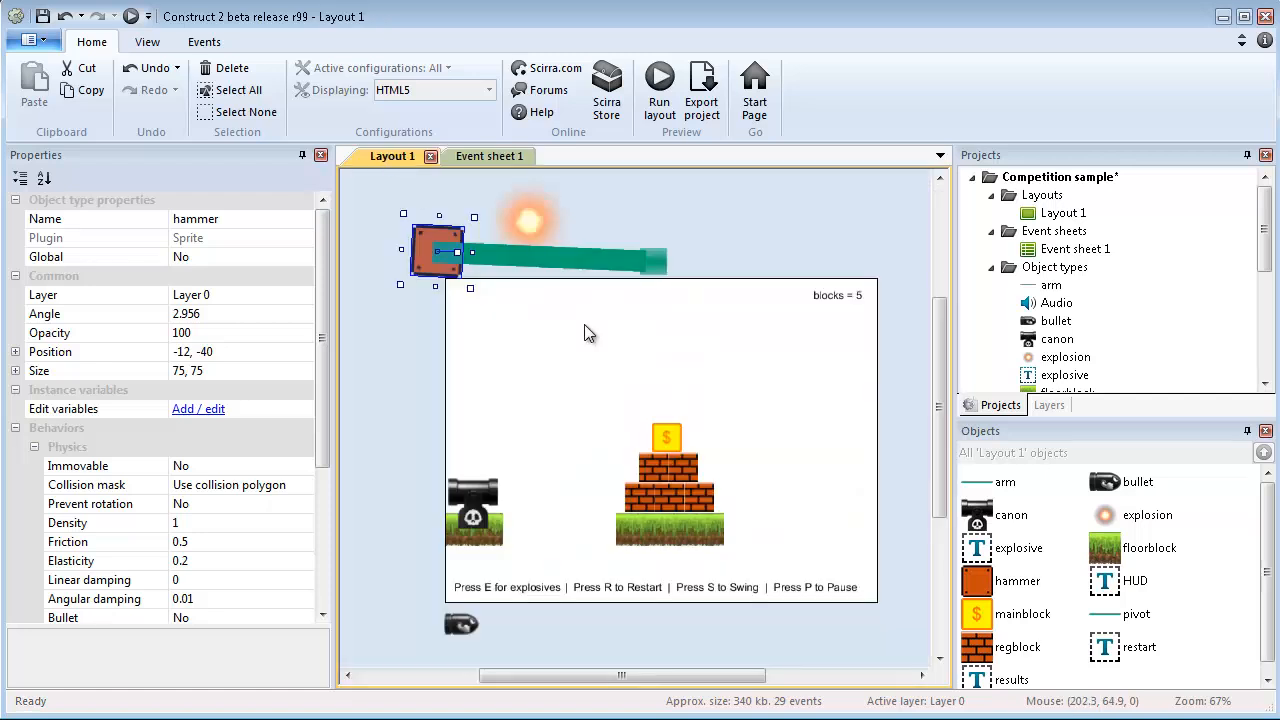
click(868, 378)
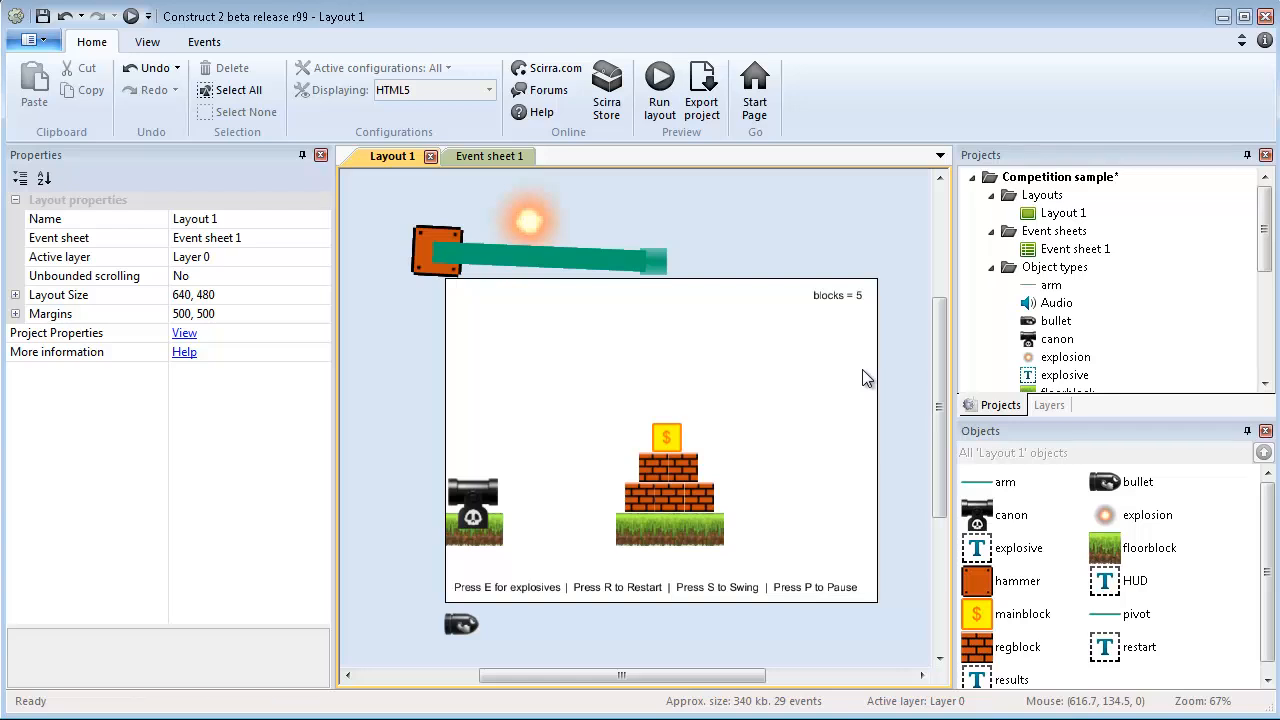
mouse_move(284, 108)
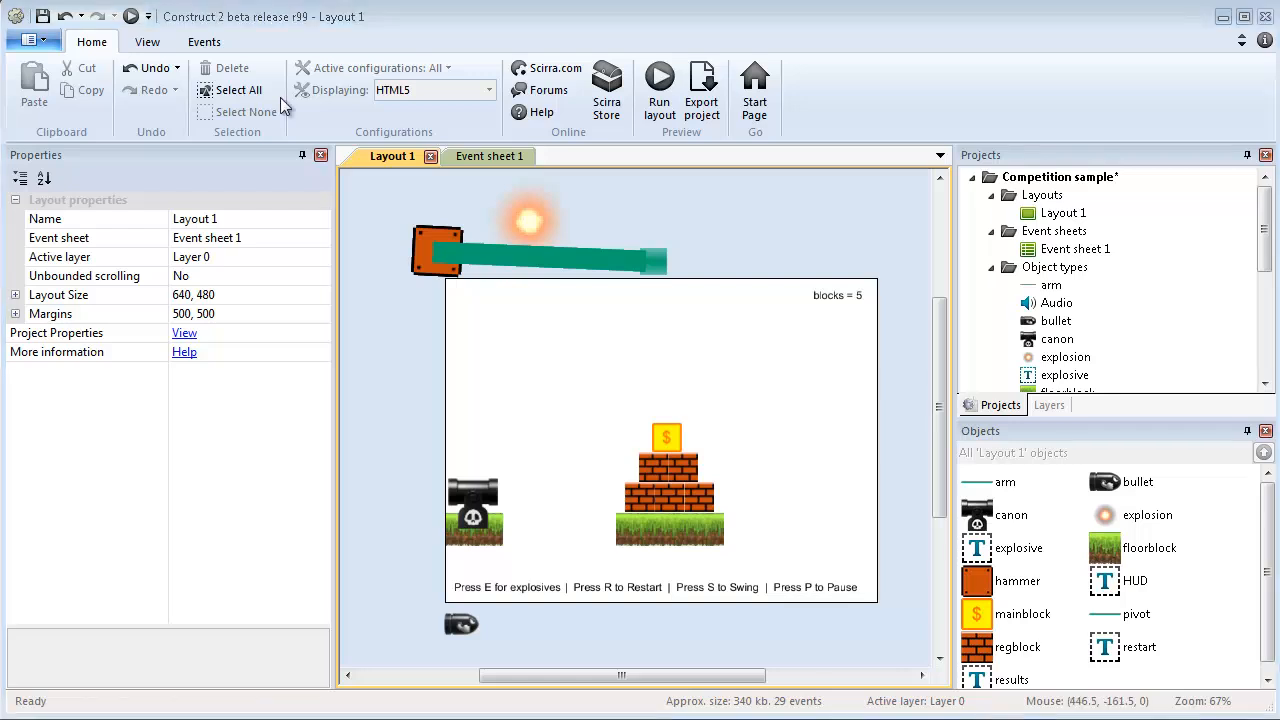